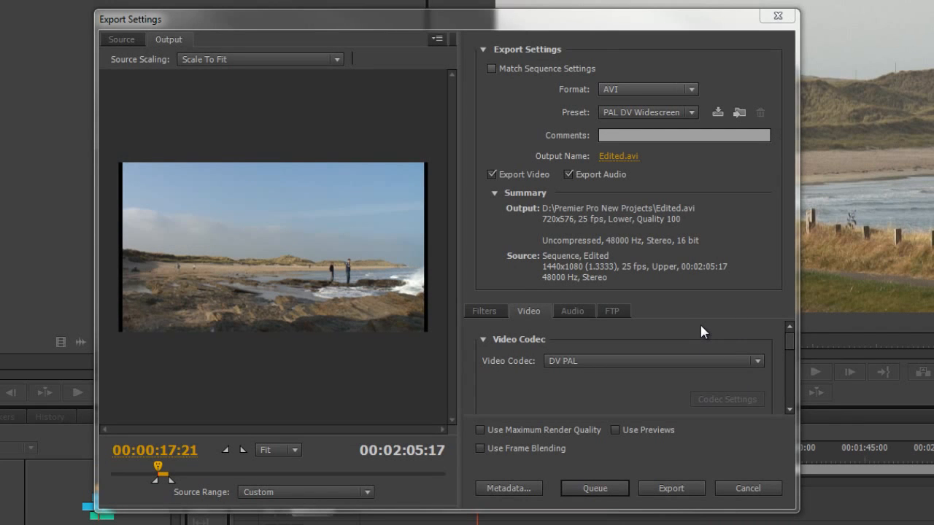
pyautogui.moveTo(624, 57)
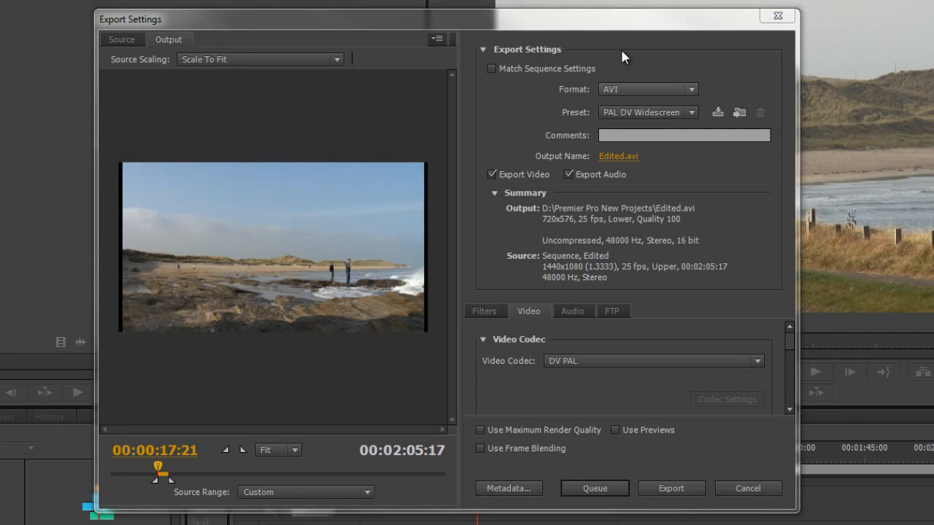
pyautogui.moveTo(629, 396)
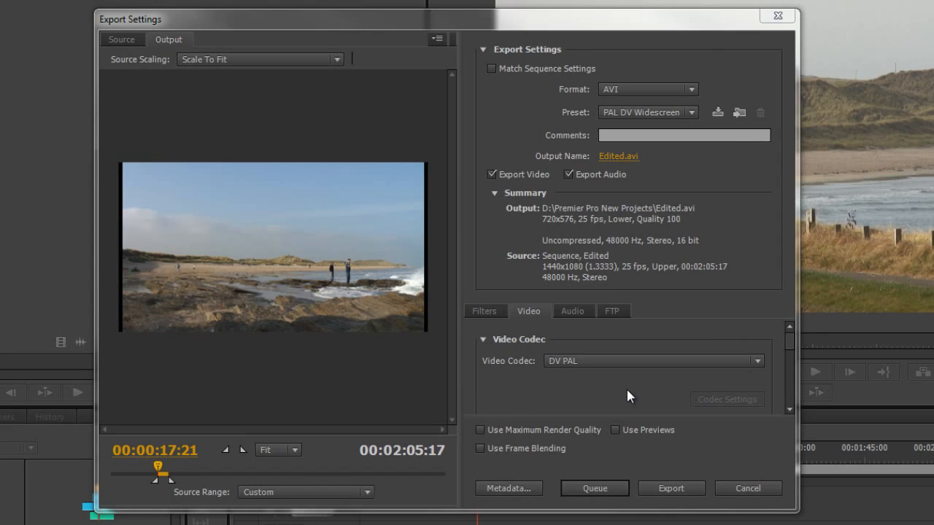
pyautogui.moveTo(634, 427)
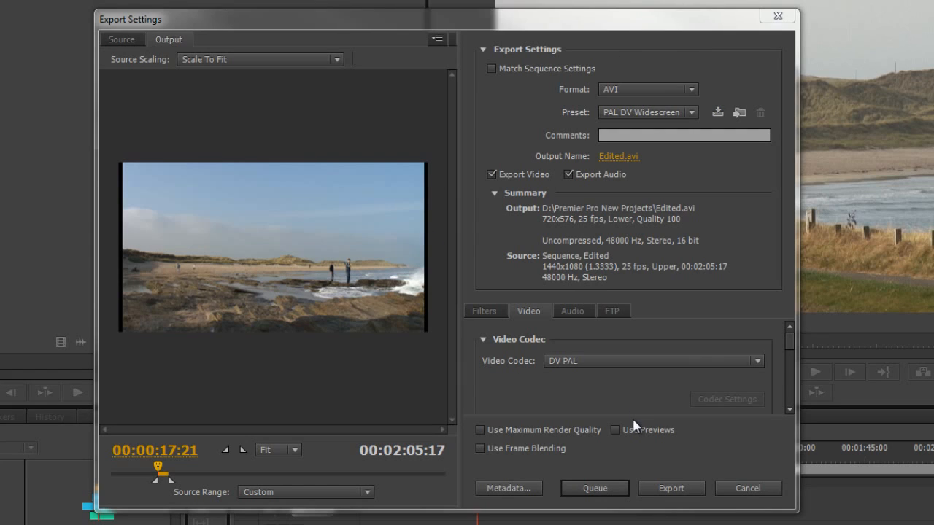
pyautogui.moveTo(594, 488)
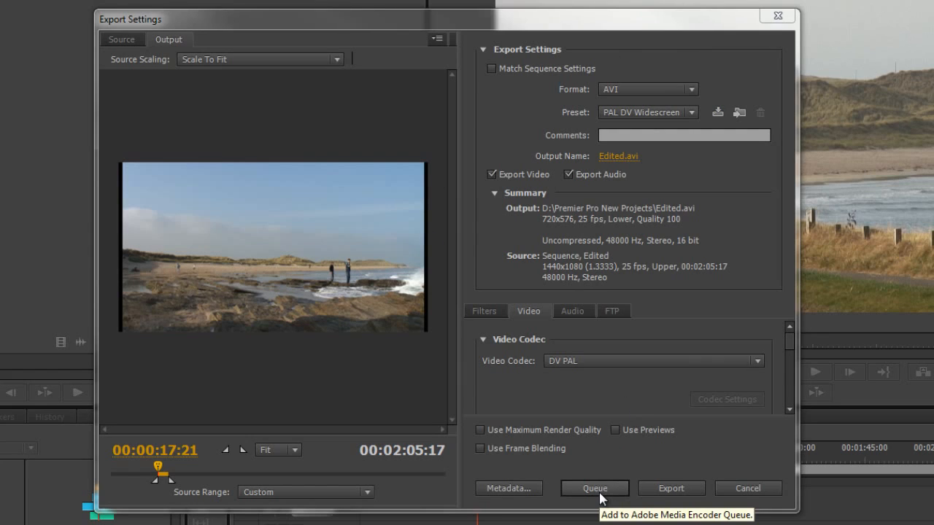
pyautogui.moveTo(591, 502)
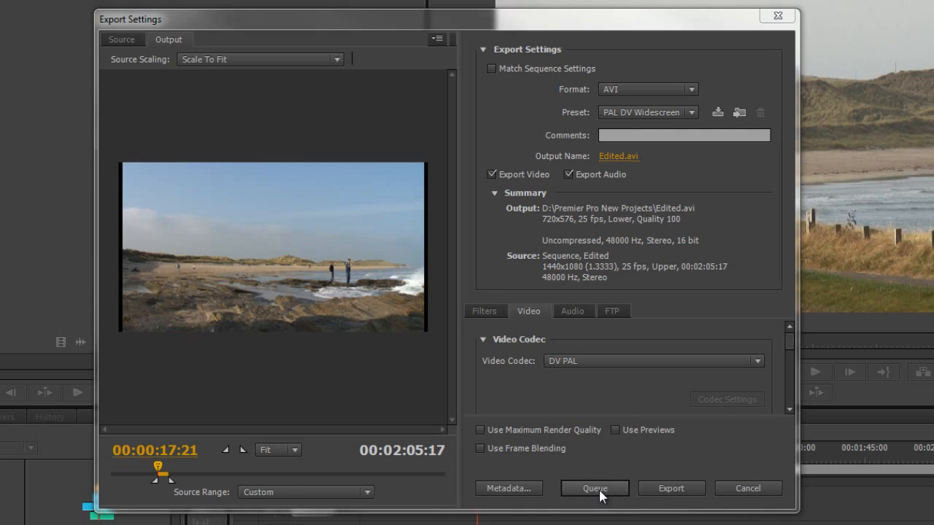
pyautogui.moveTo(594, 488)
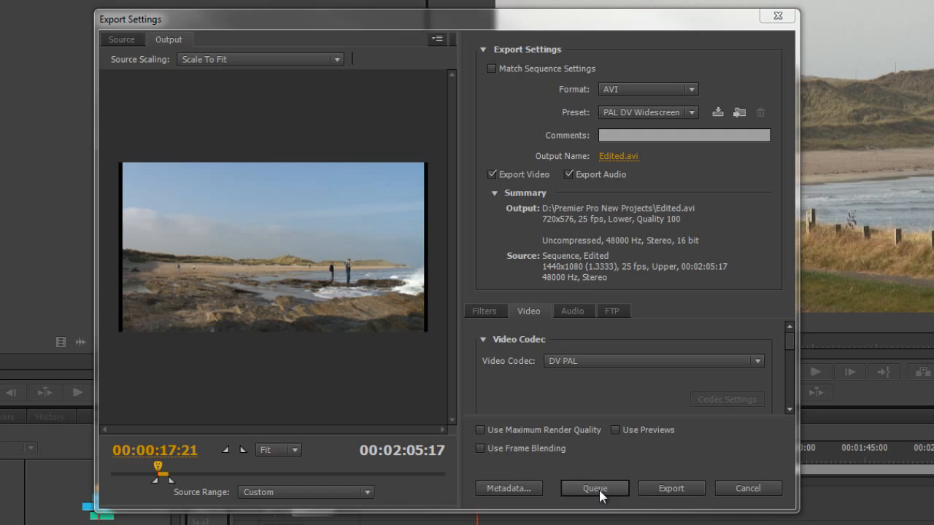
pyautogui.moveTo(671, 488)
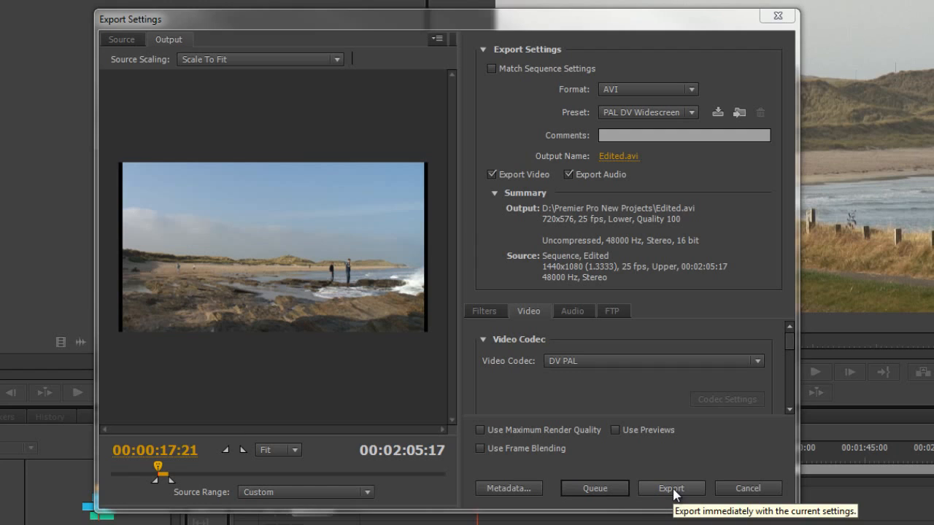
pyautogui.moveTo(676, 467)
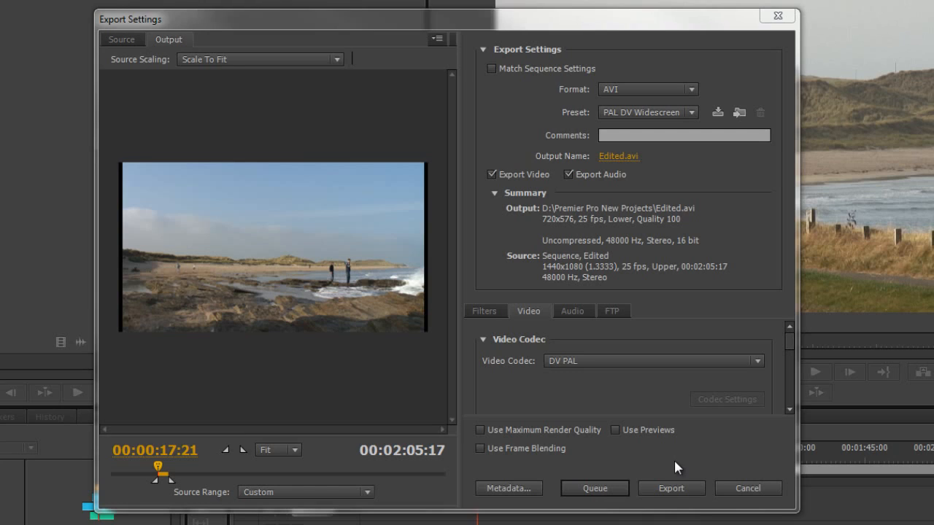
pyautogui.moveTo(593, 487)
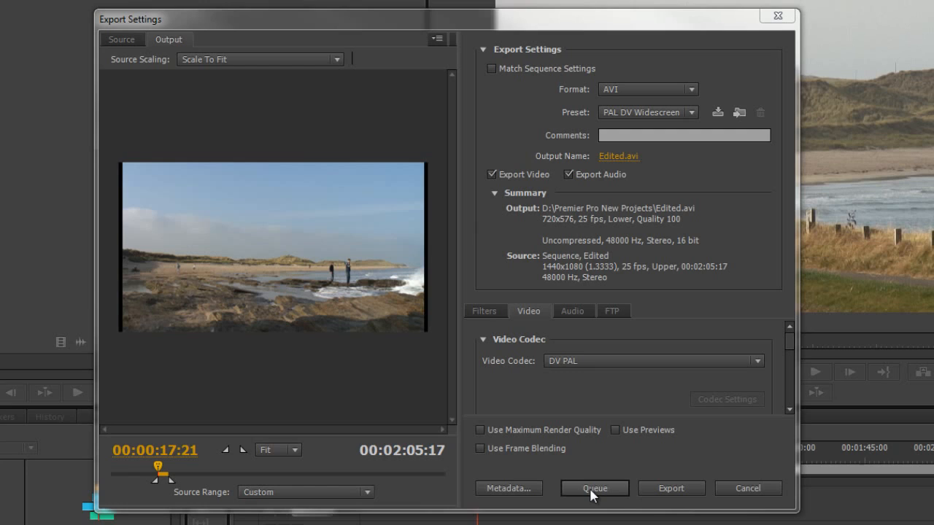
pyautogui.moveTo(594, 488)
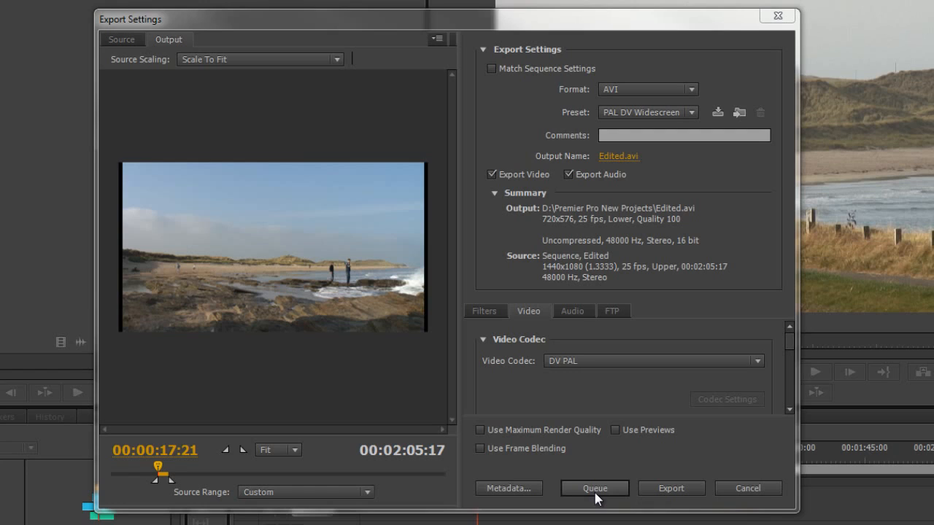
pyautogui.moveTo(703, 444)
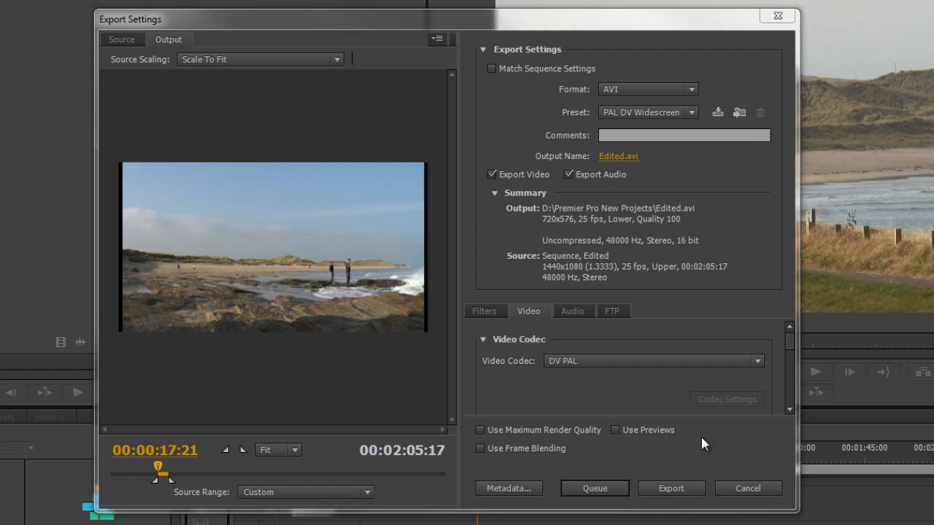
pyautogui.moveTo(618, 401)
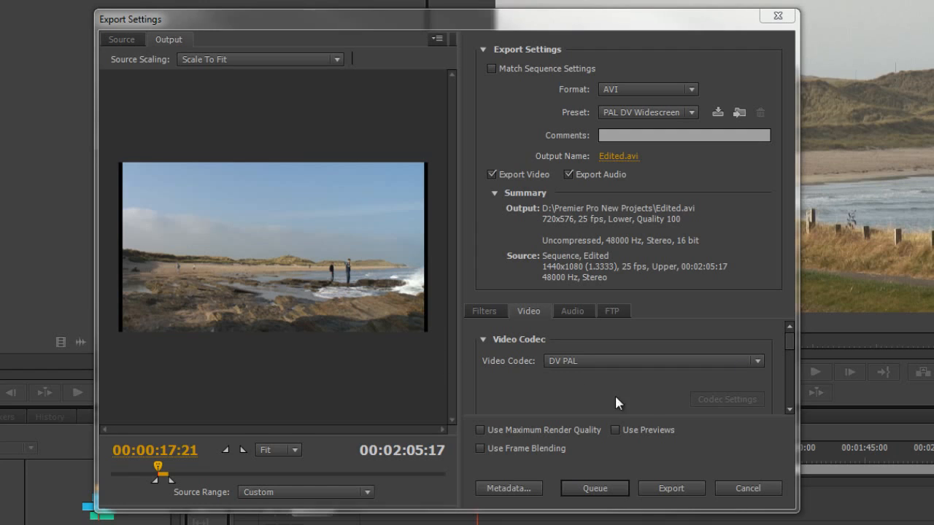
pyautogui.moveTo(739, 458)
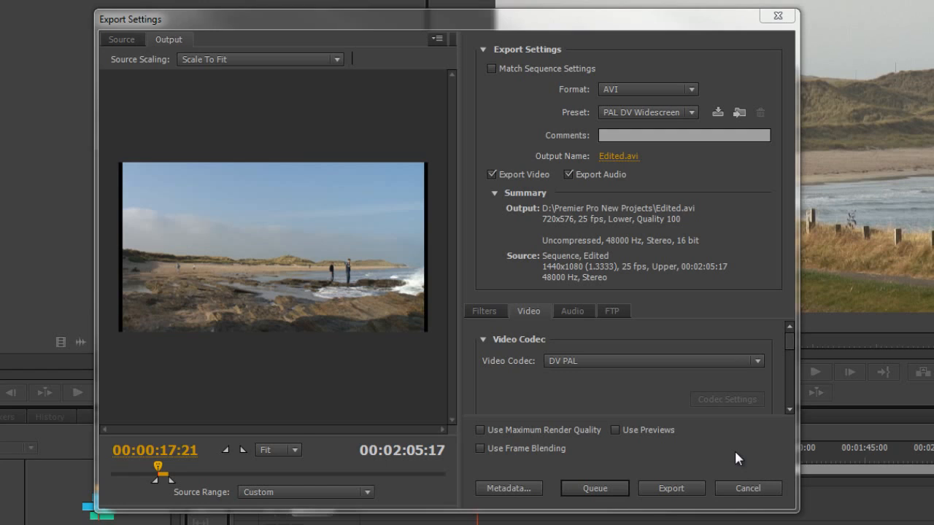
pyautogui.moveTo(507, 208)
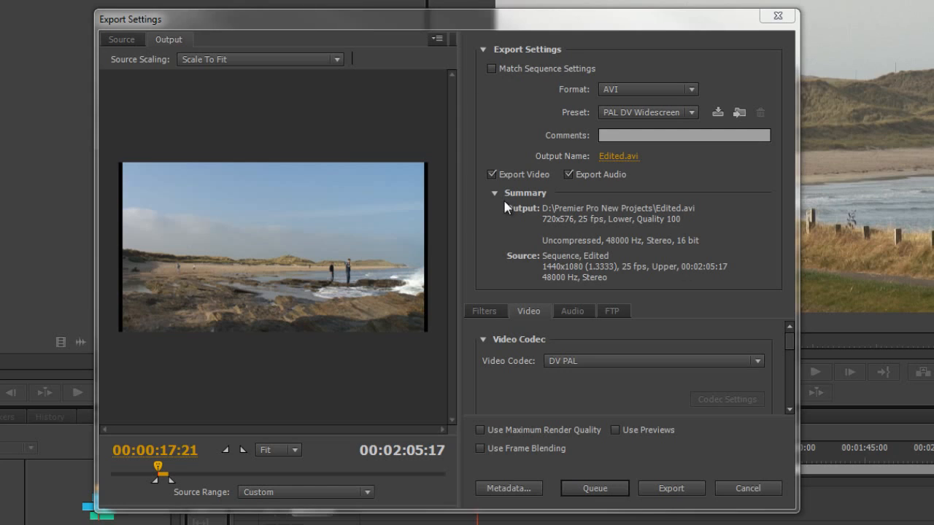
pyautogui.moveTo(505, 267)
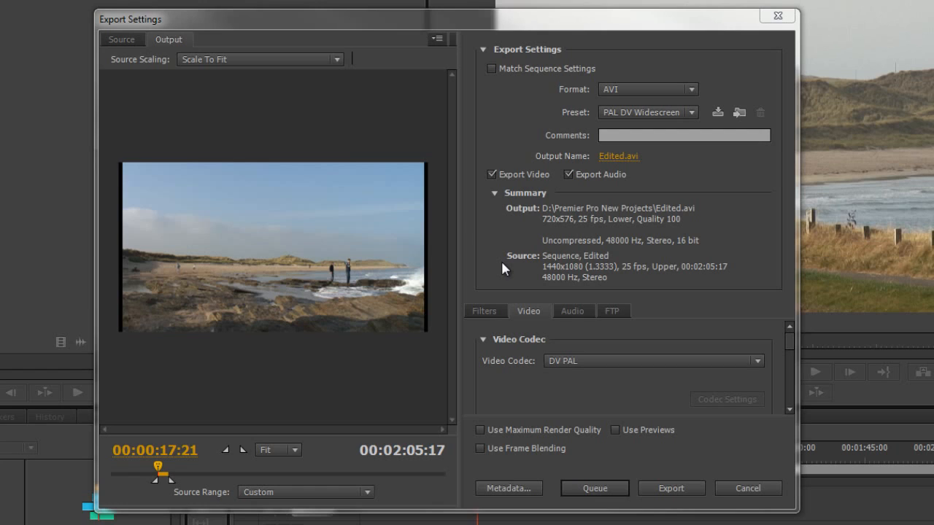
pyautogui.moveTo(503, 281)
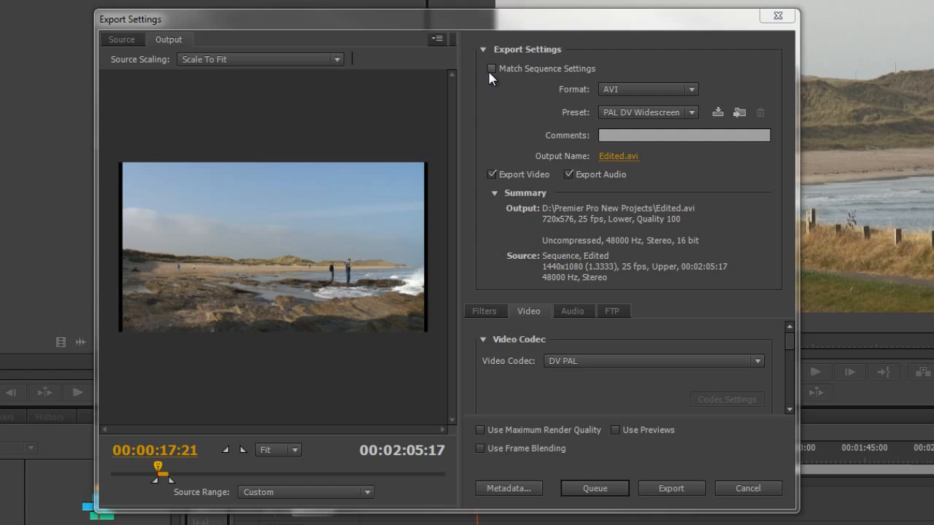
# Turn Match Sequence Settings off, set the format to H.264, and browse the preset list.
pyautogui.click(492, 68)
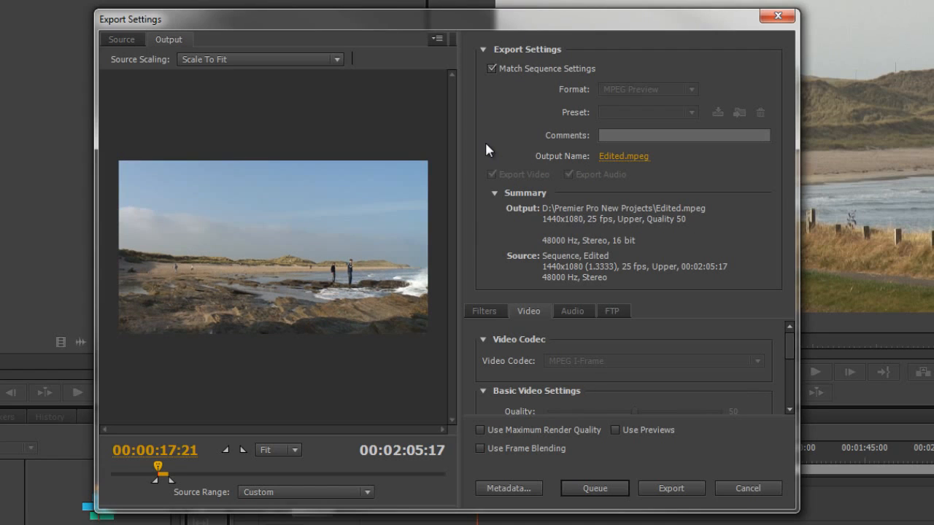
pyautogui.moveTo(516, 124)
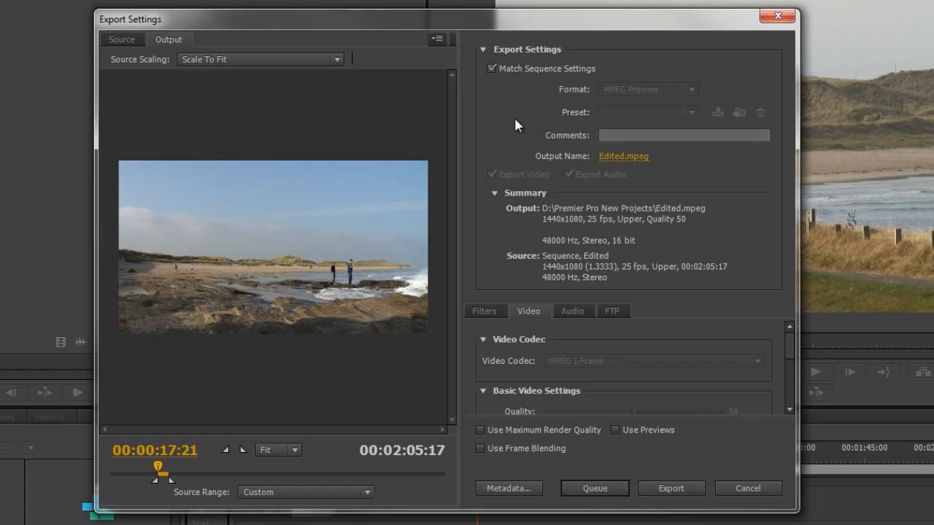
pyautogui.moveTo(624, 94)
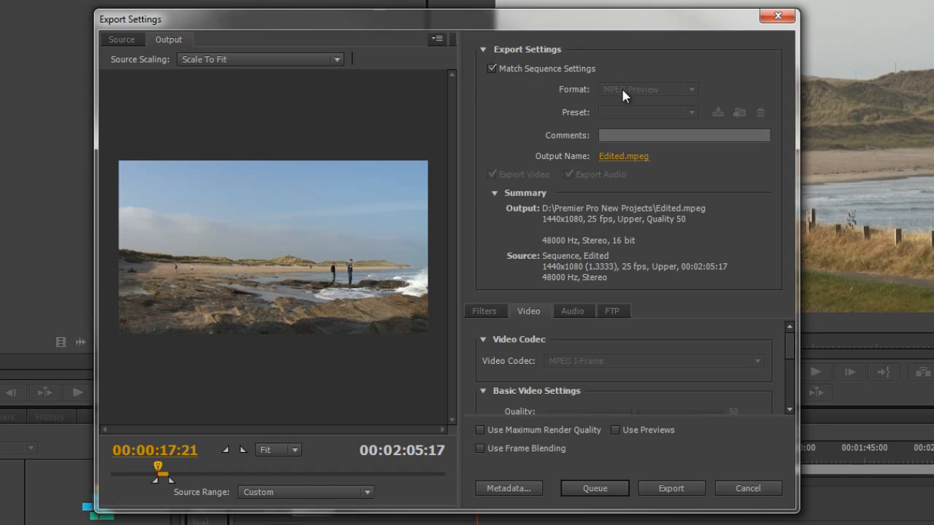
pyautogui.moveTo(521, 119)
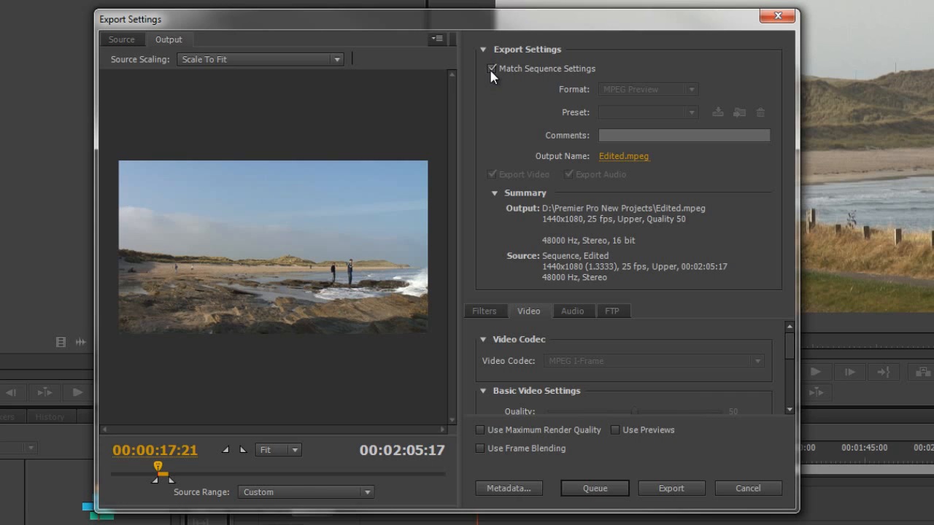
pyautogui.click(492, 67)
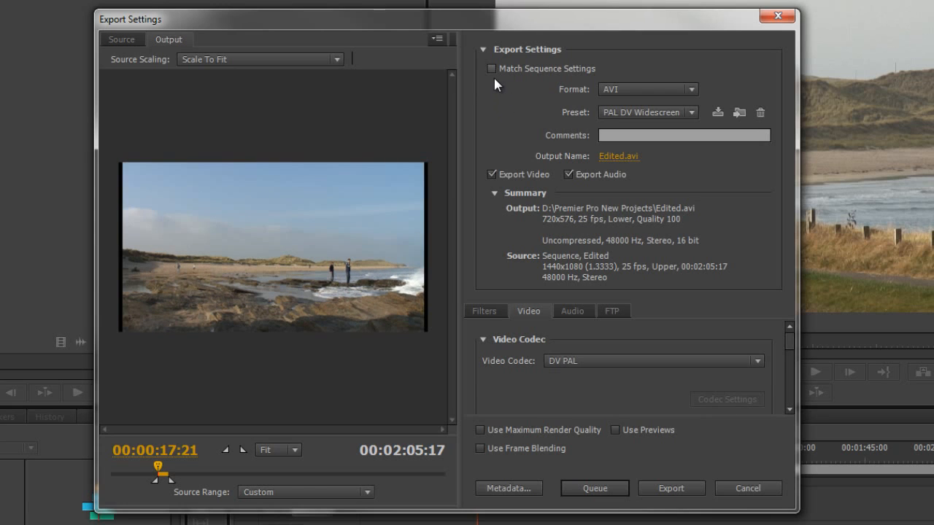
pyautogui.click(491, 68)
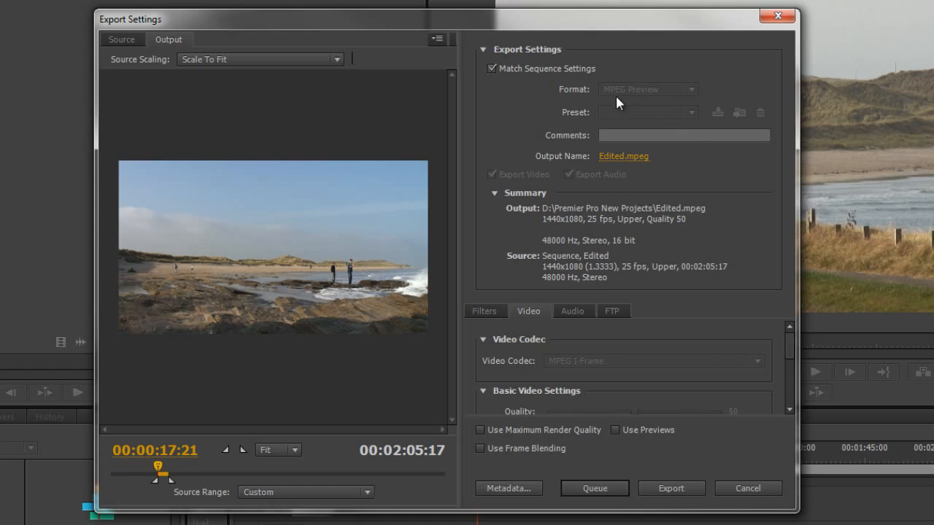
pyautogui.moveTo(645, 91)
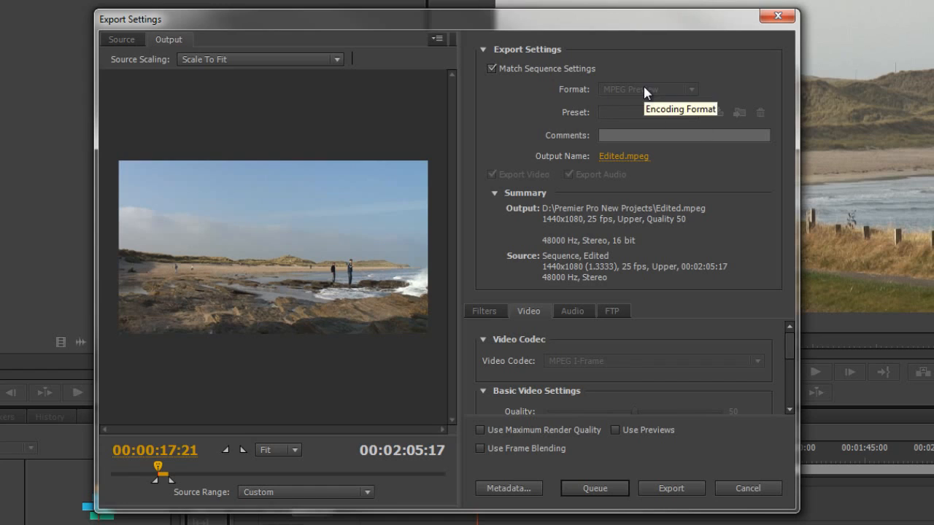
pyautogui.moveTo(501, 100)
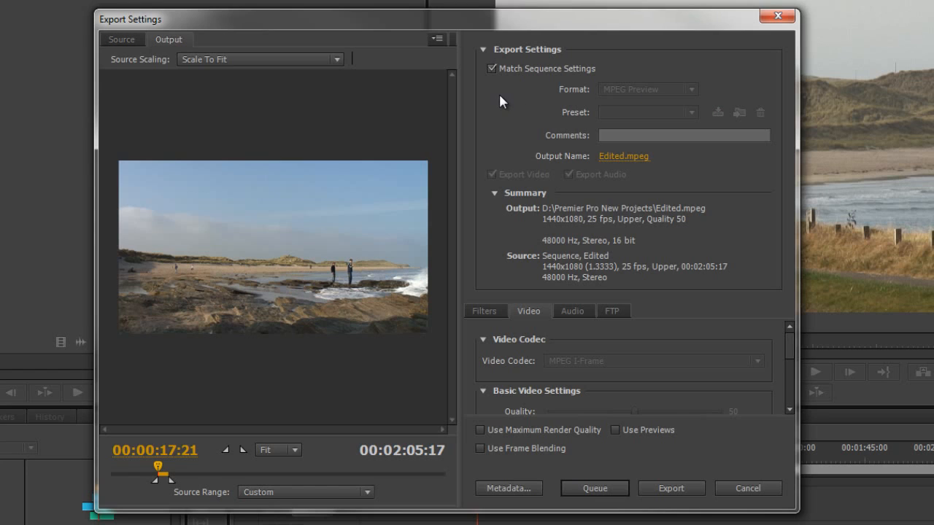
pyautogui.moveTo(504, 106)
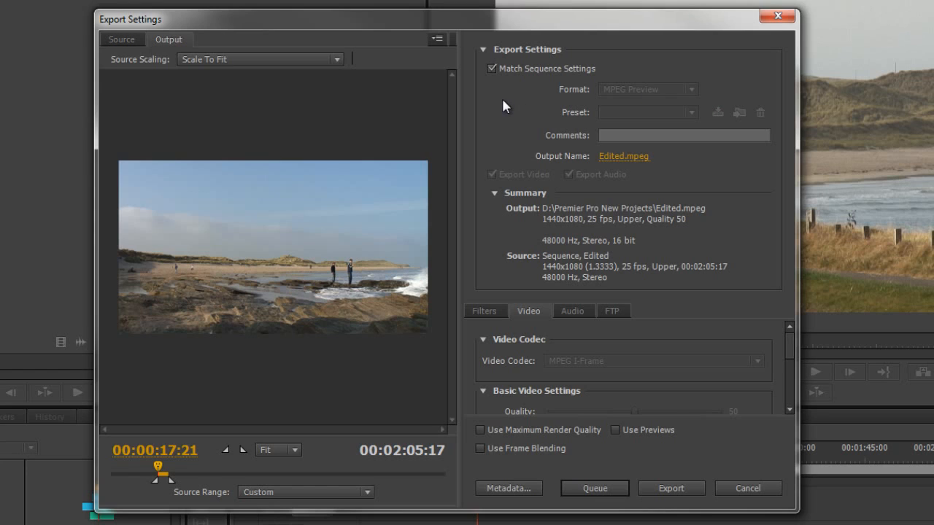
pyautogui.moveTo(494, 73)
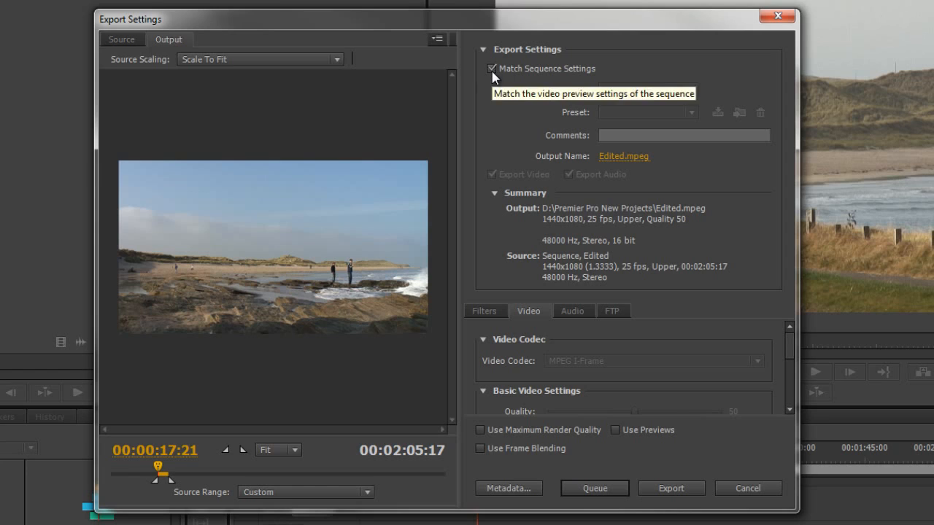
pyautogui.click(492, 68)
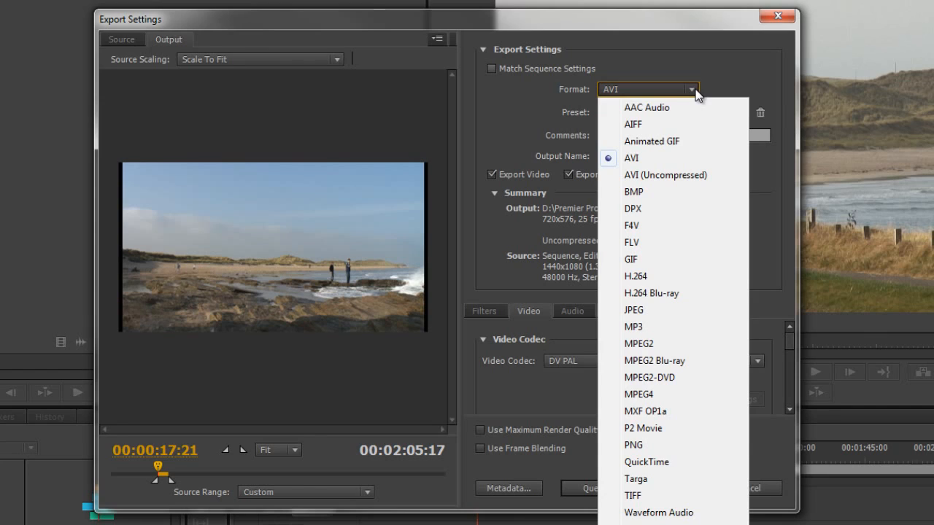
pyautogui.moveTo(653, 118)
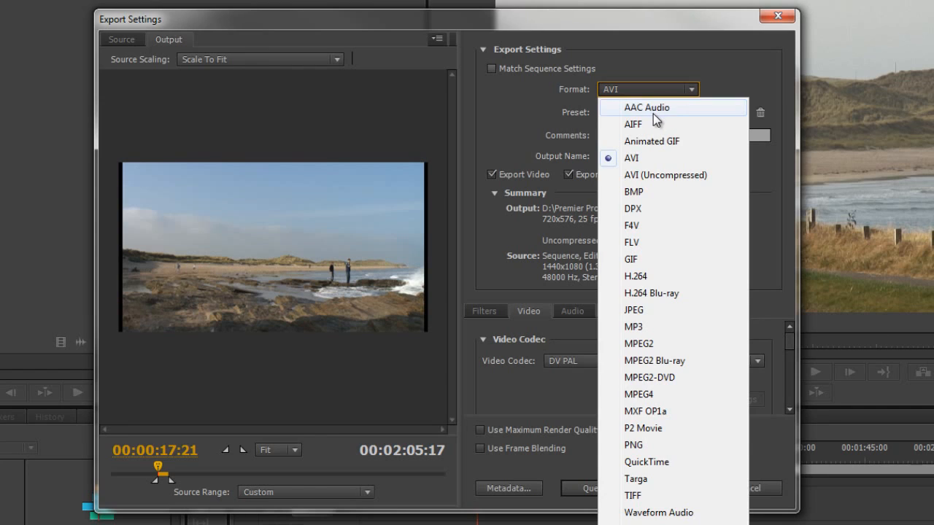
pyautogui.moveTo(676, 117)
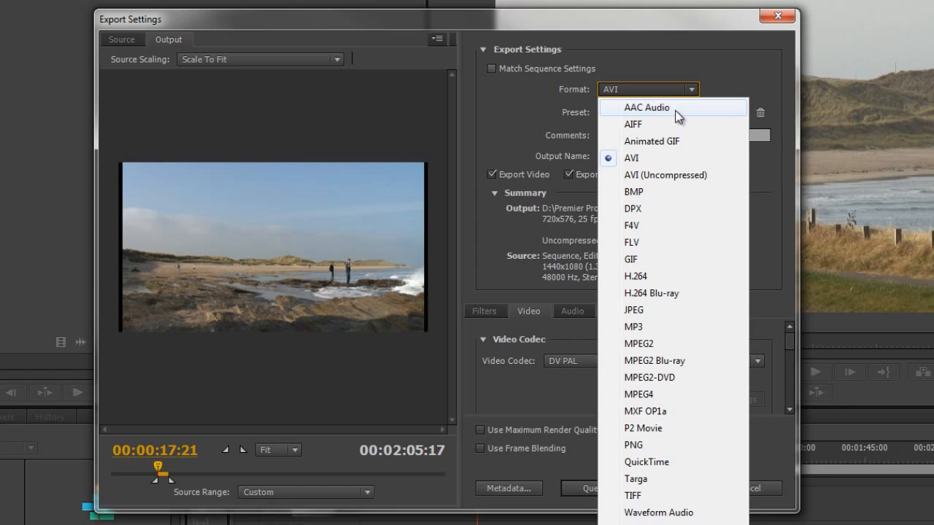
pyautogui.moveTo(711, 277)
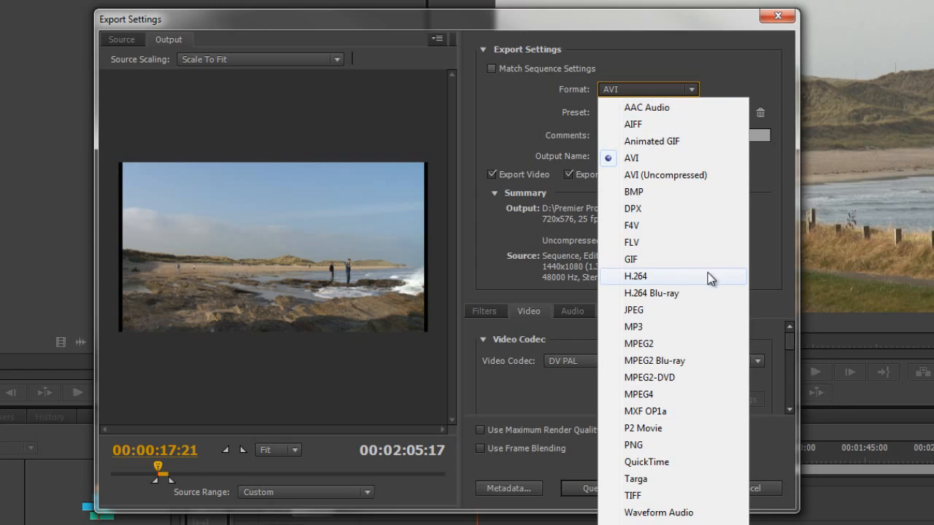
pyautogui.moveTo(706, 226)
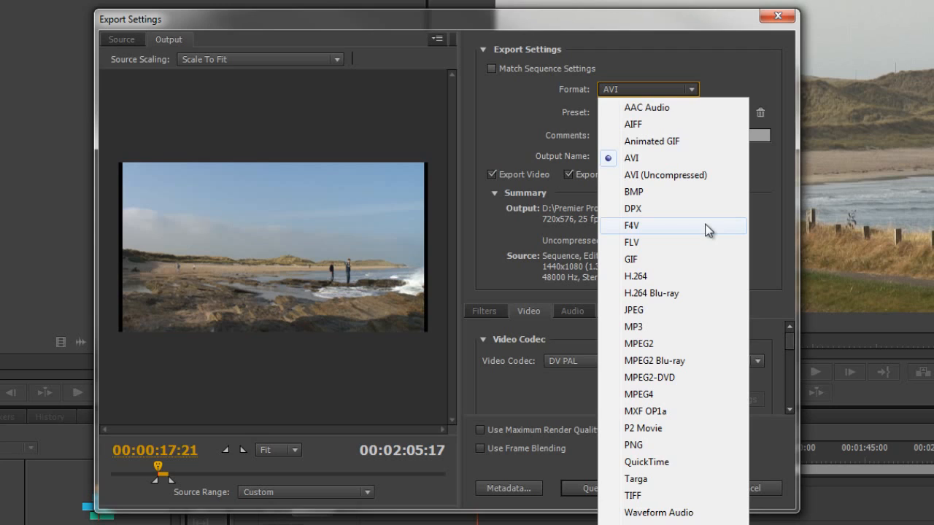
pyautogui.moveTo(651, 209)
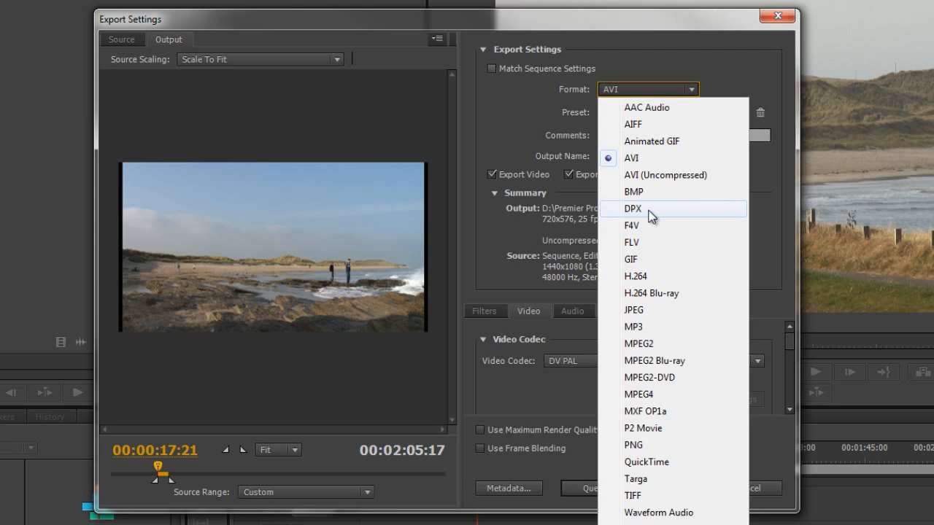
pyautogui.moveTo(640, 512)
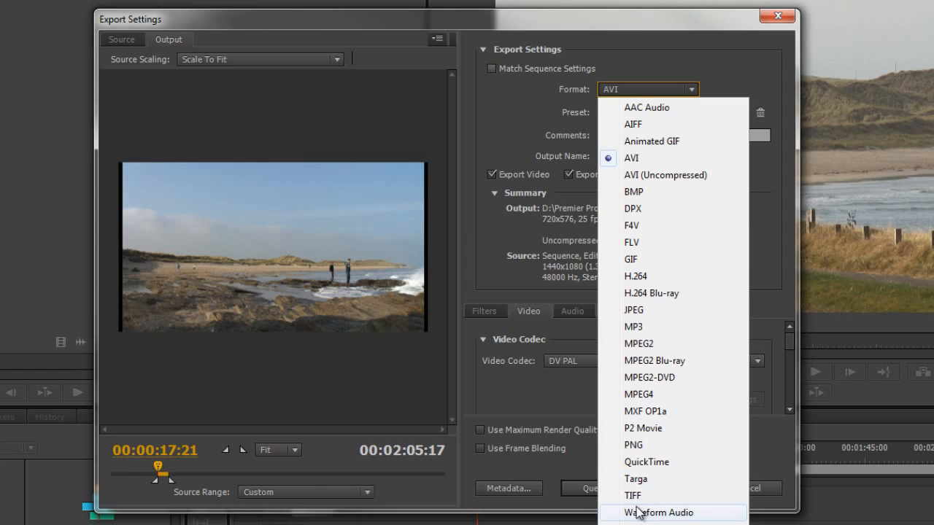
pyautogui.moveTo(639, 444)
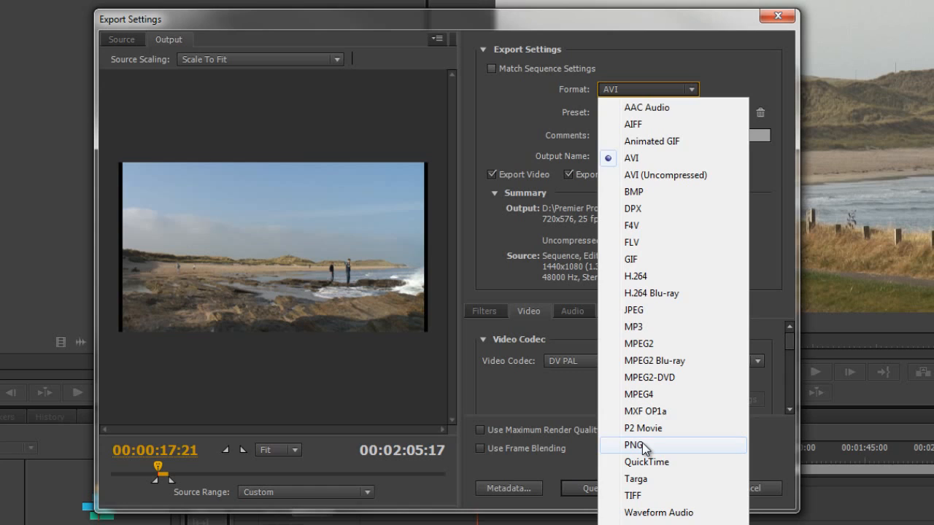
pyautogui.moveTo(691, 454)
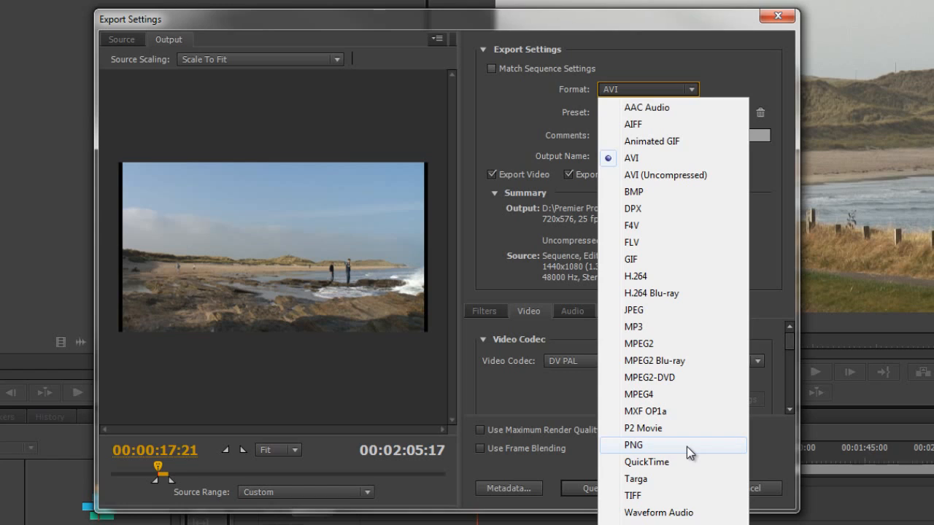
pyautogui.moveTo(660, 461)
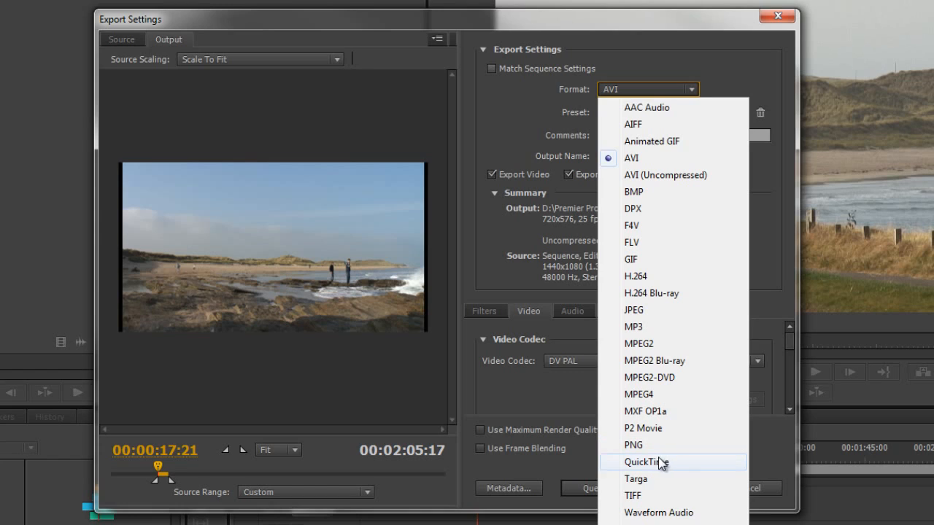
pyautogui.moveTo(646, 479)
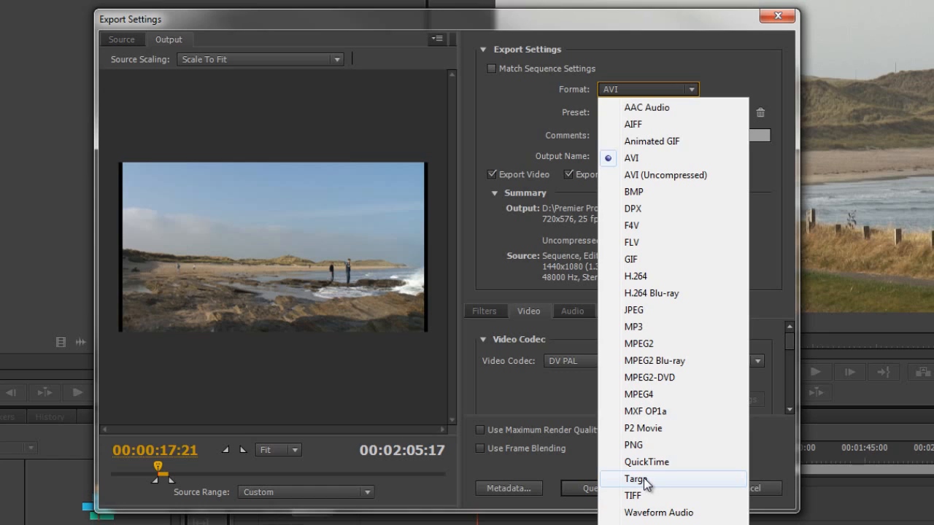
pyautogui.moveTo(659, 486)
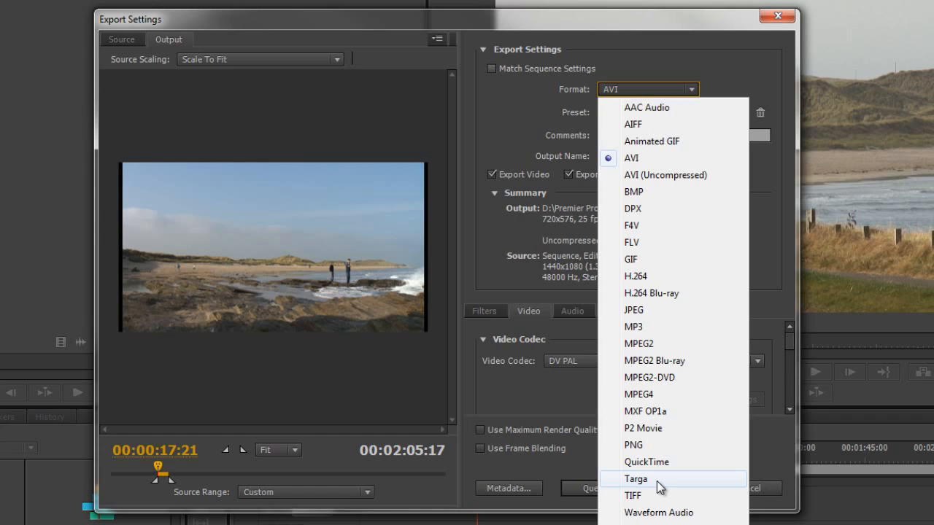
pyautogui.moveTo(656, 481)
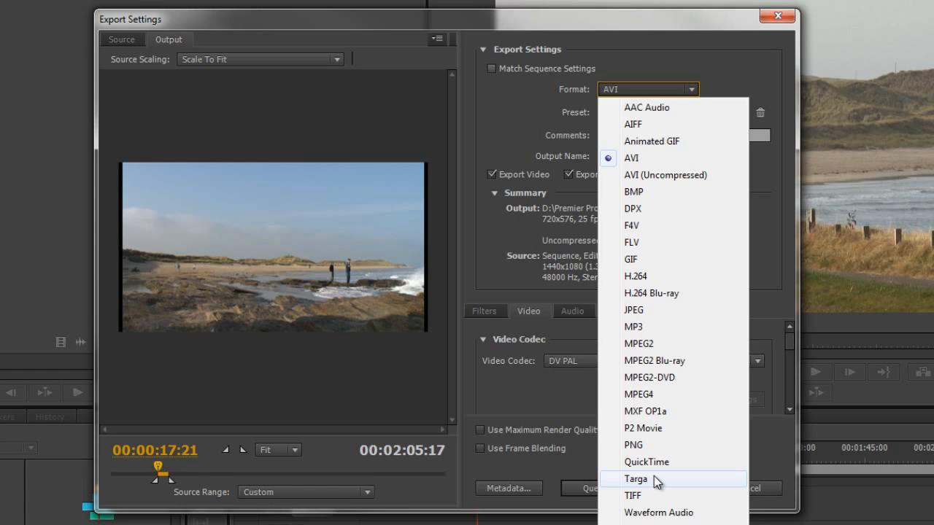
pyautogui.moveTo(645, 149)
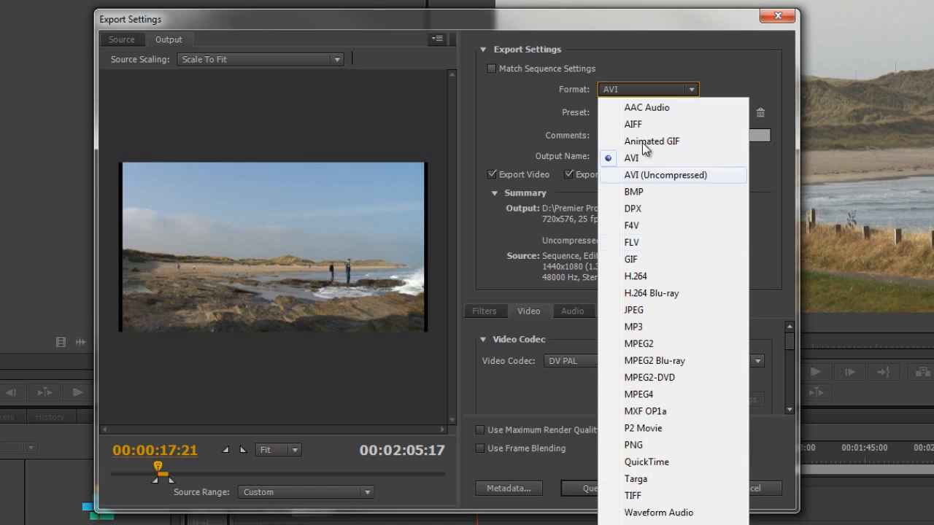
pyautogui.moveTo(662, 361)
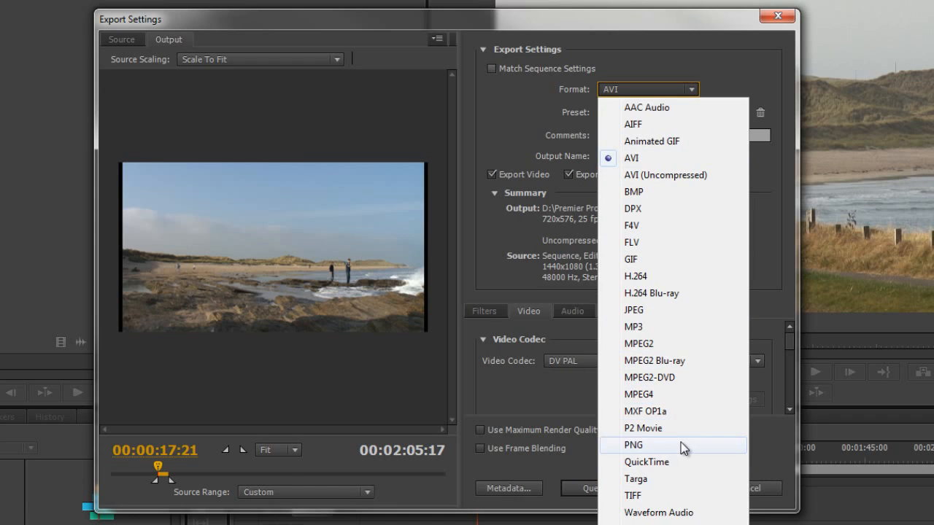
pyautogui.moveTo(659, 412)
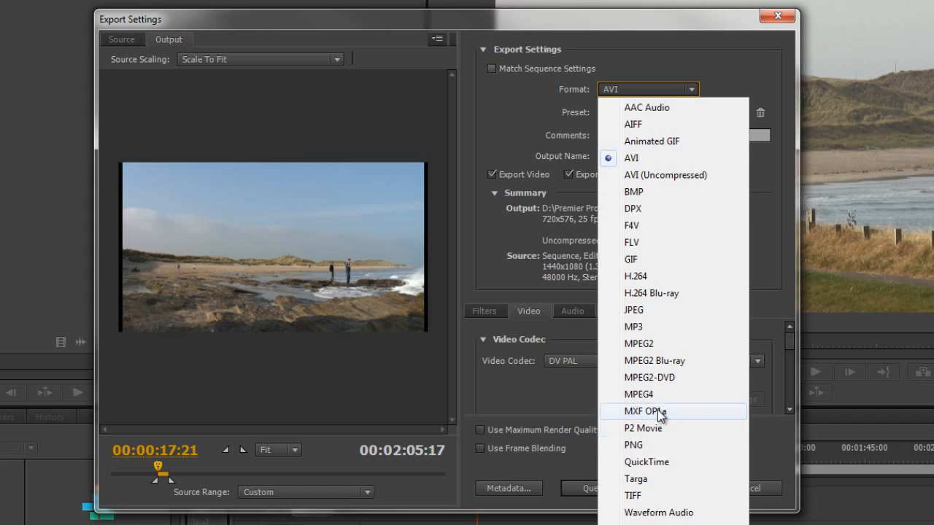
pyautogui.moveTo(663, 422)
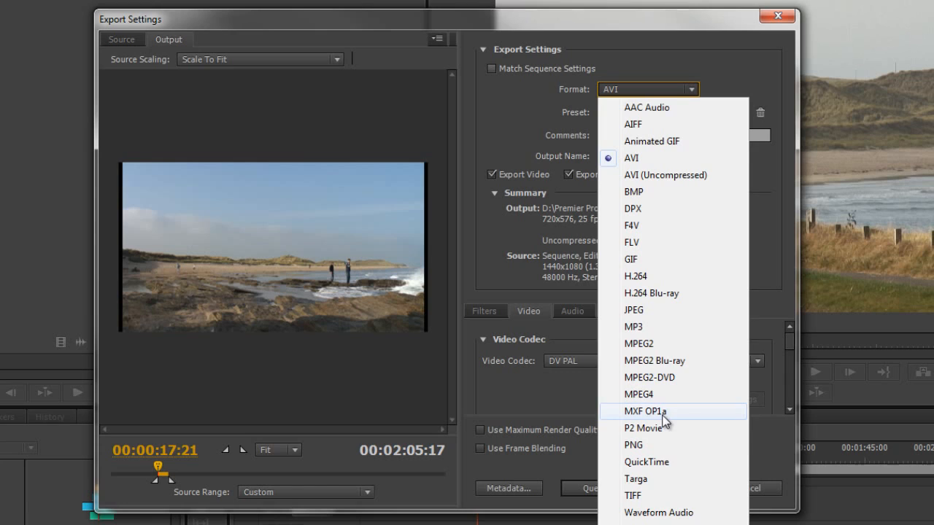
pyautogui.moveTo(717, 355)
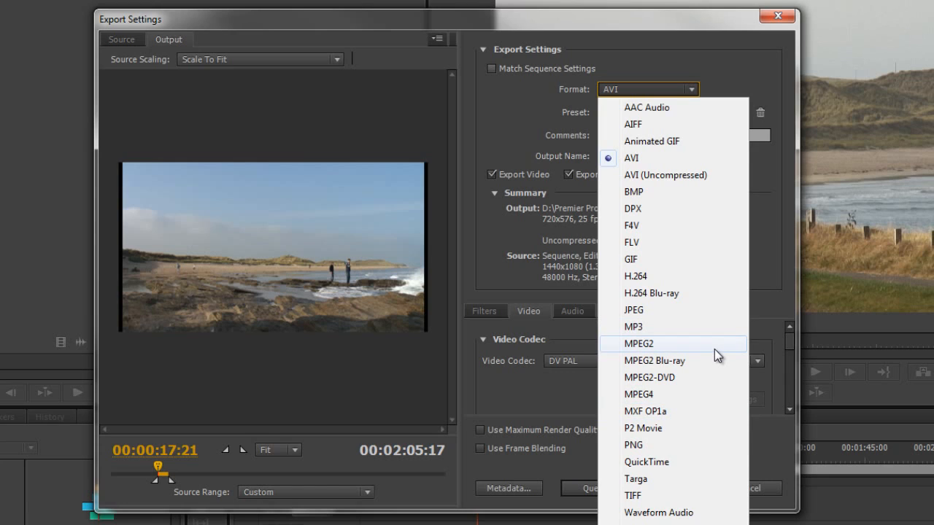
pyautogui.moveTo(638, 276)
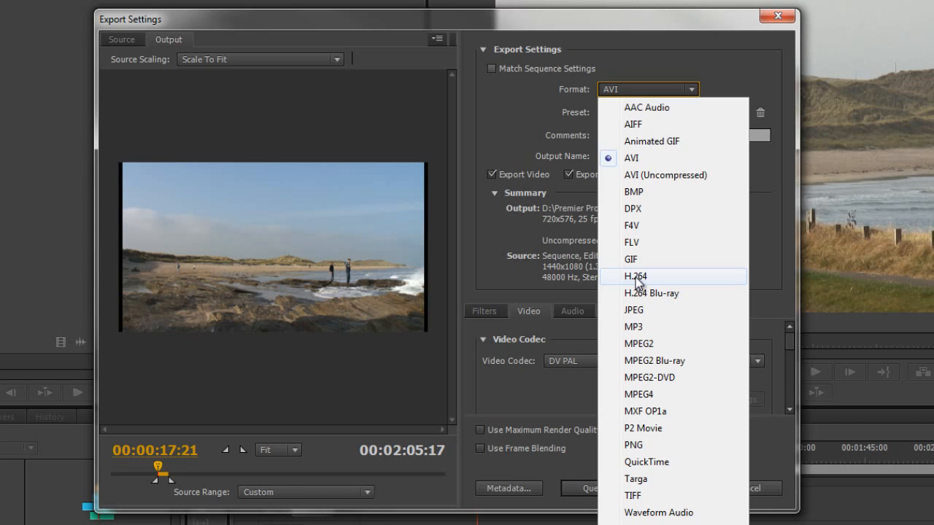
pyautogui.moveTo(652, 283)
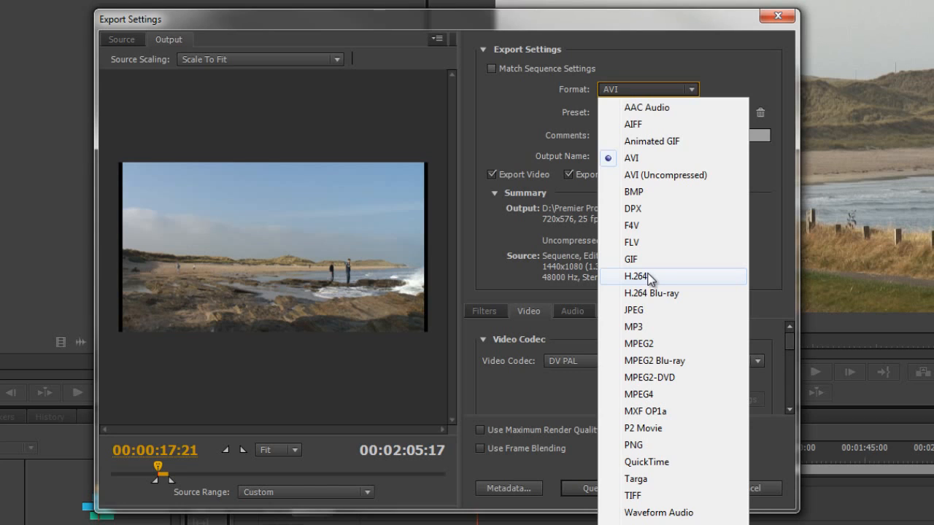
pyautogui.click(636, 276)
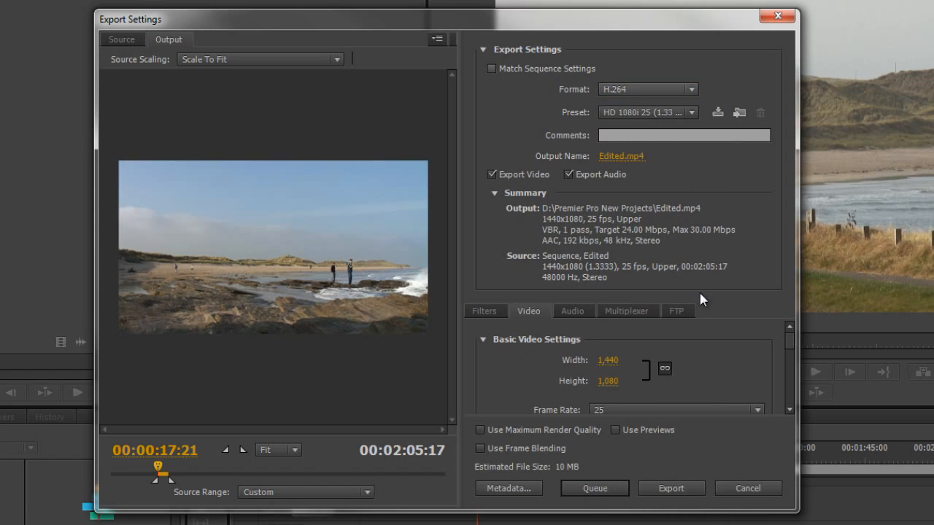
pyautogui.moveTo(562, 115)
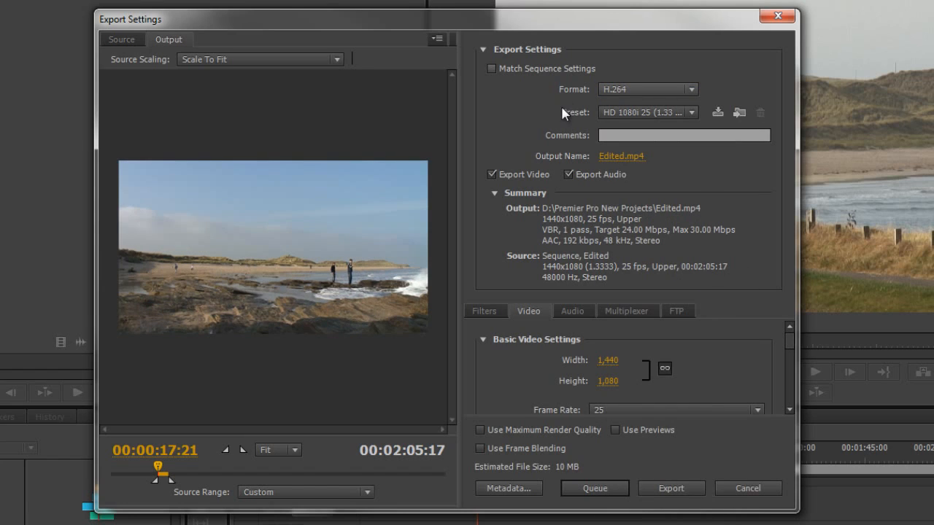
pyautogui.moveTo(583, 119)
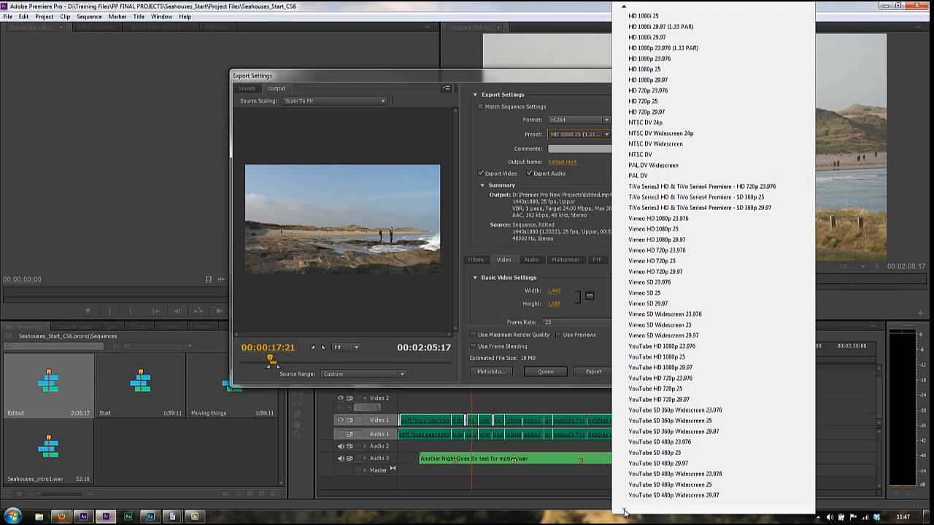
pyautogui.moveTo(760, 367)
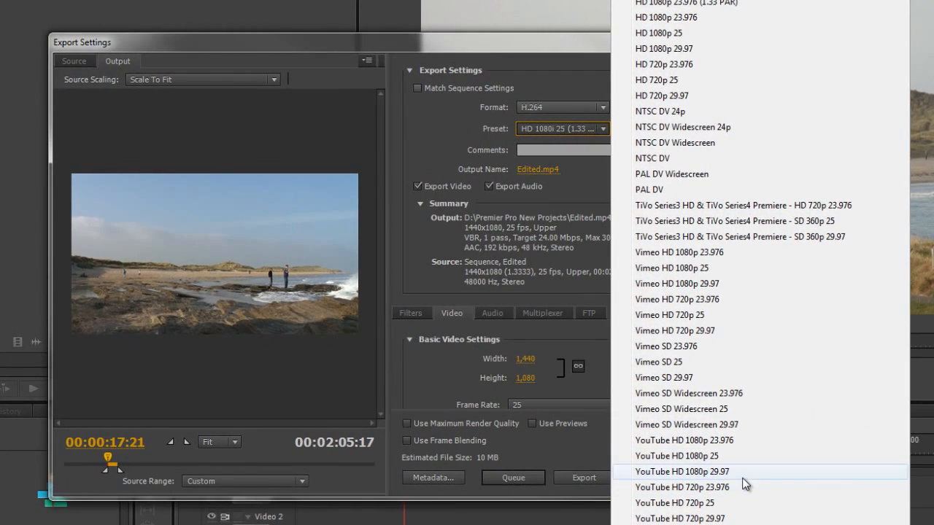
pyautogui.moveTo(653, 480)
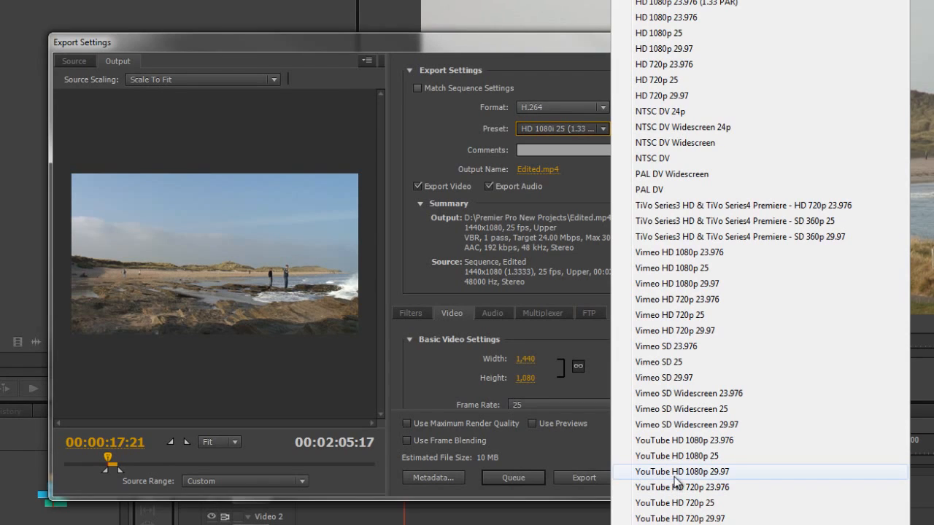
pyautogui.moveTo(722, 483)
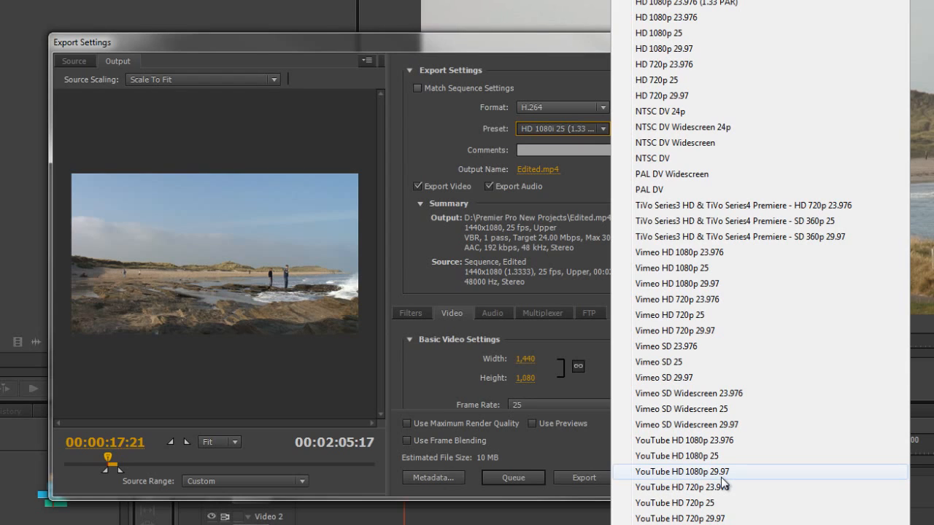
pyautogui.moveTo(702, 284)
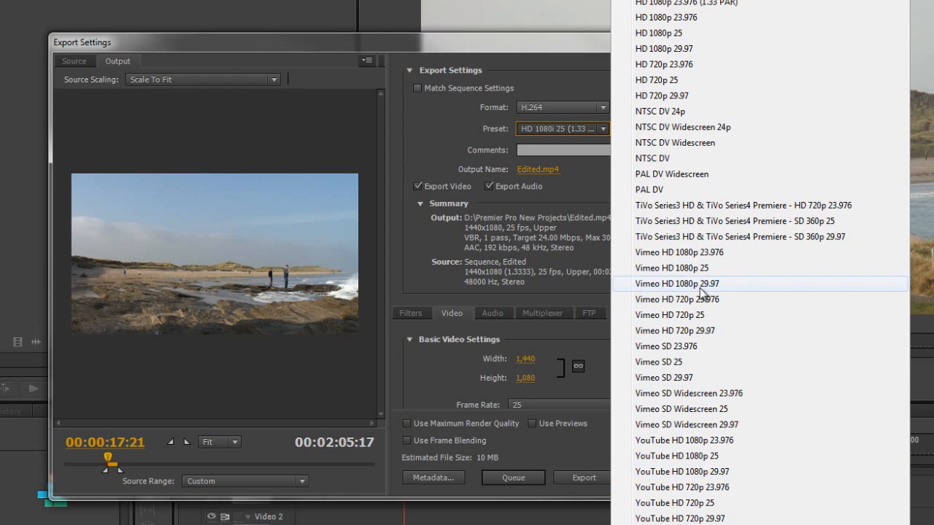
pyautogui.moveTo(716, 294)
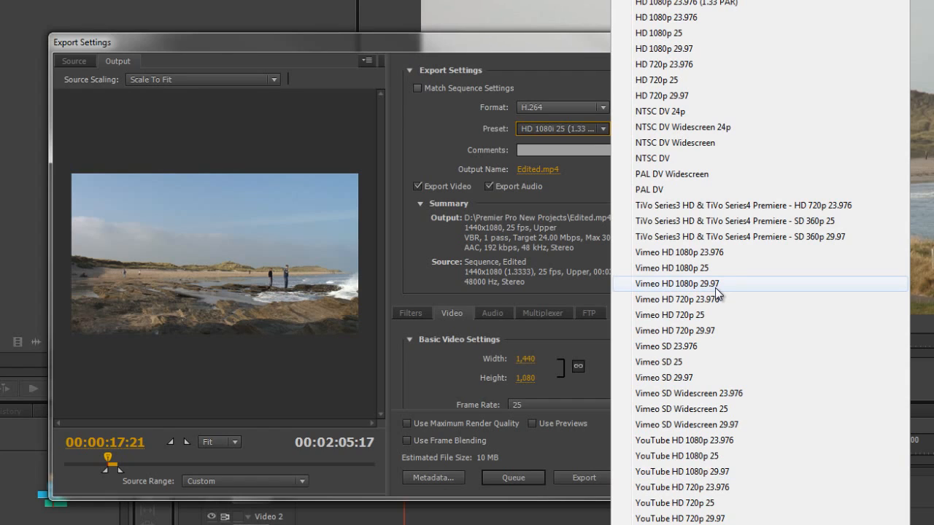
pyautogui.moveTo(703, 276)
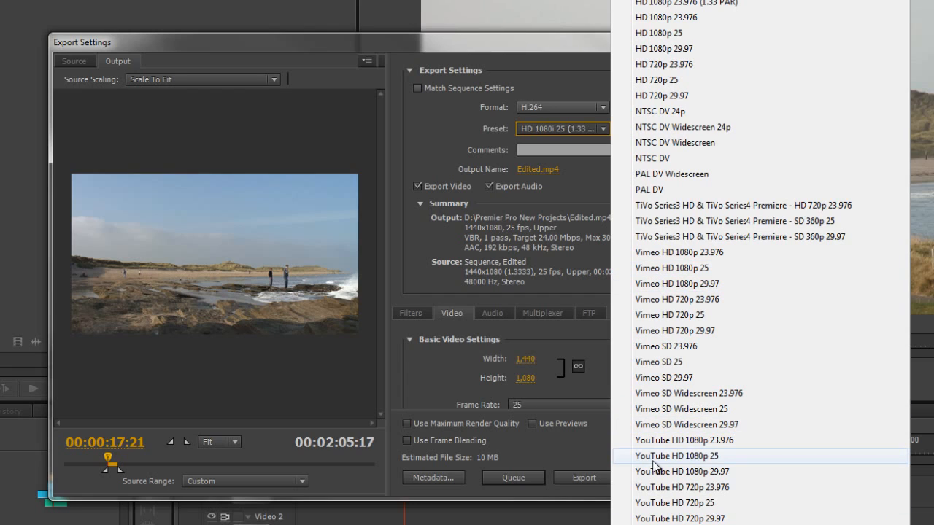
pyautogui.moveTo(663, 409)
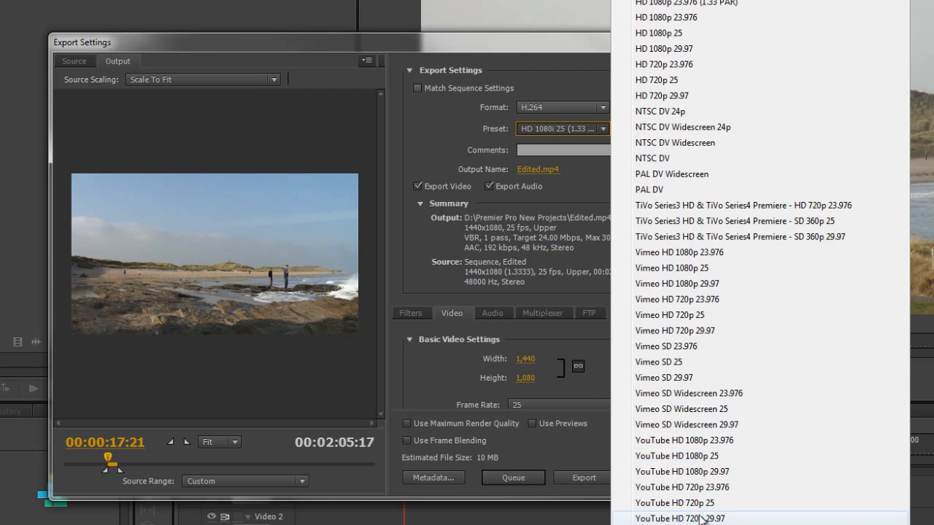
pyautogui.scroll(-3)
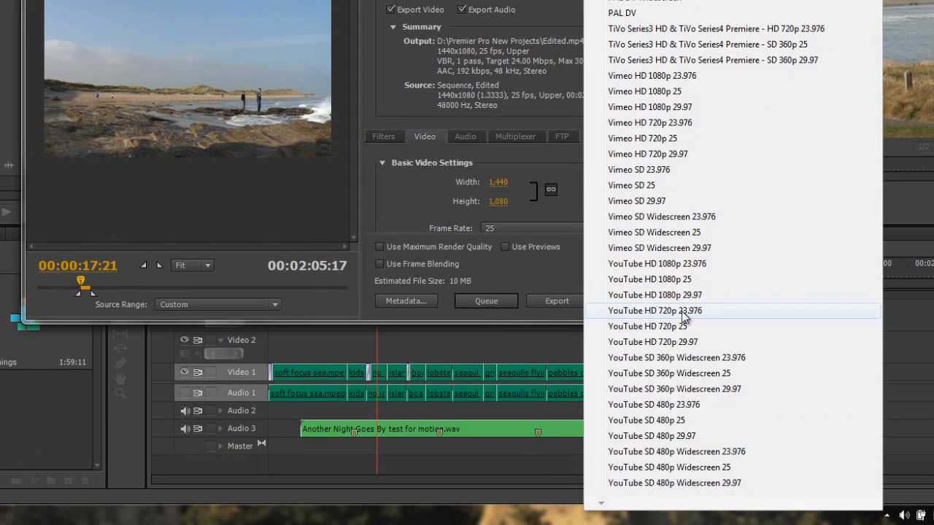
pyautogui.moveTo(663, 389)
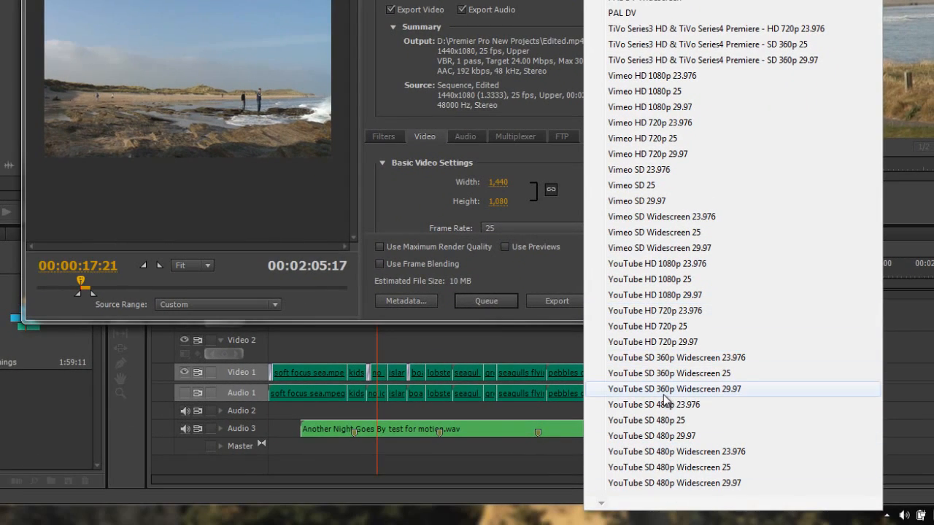
pyautogui.moveTo(668, 373)
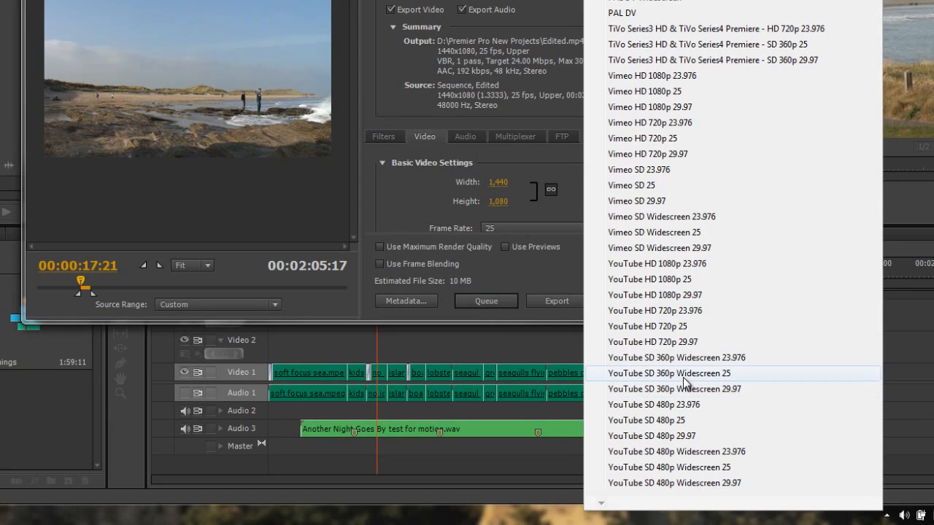
pyautogui.moveTo(646, 326)
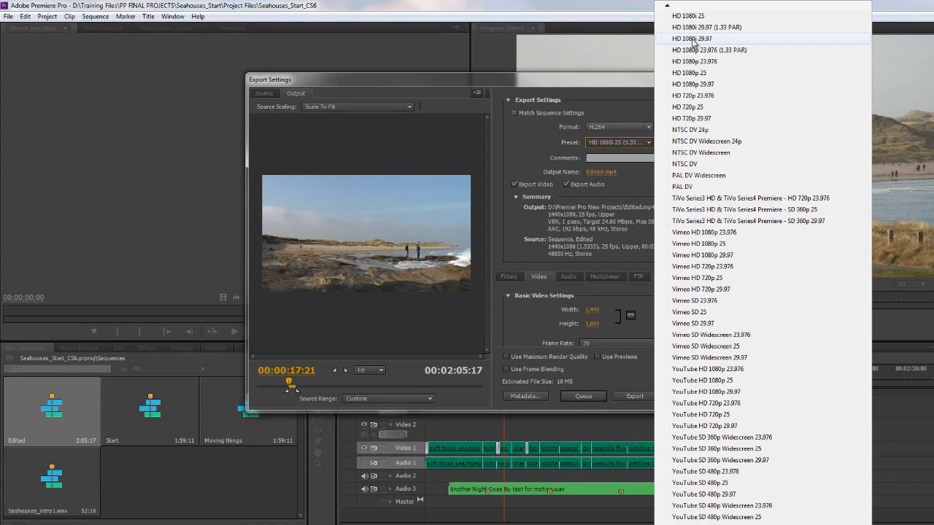
pyautogui.moveTo(786, 301)
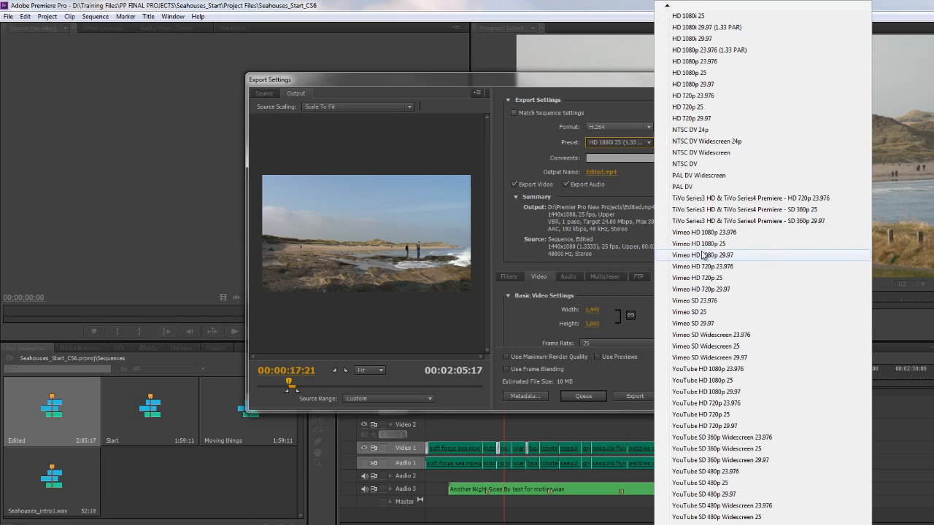
pyautogui.moveTo(729, 425)
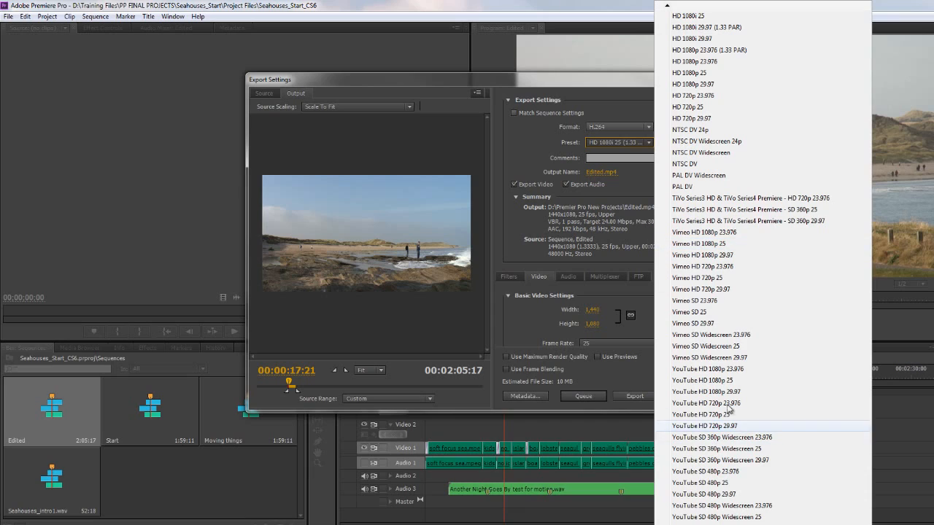
pyautogui.moveTo(727, 414)
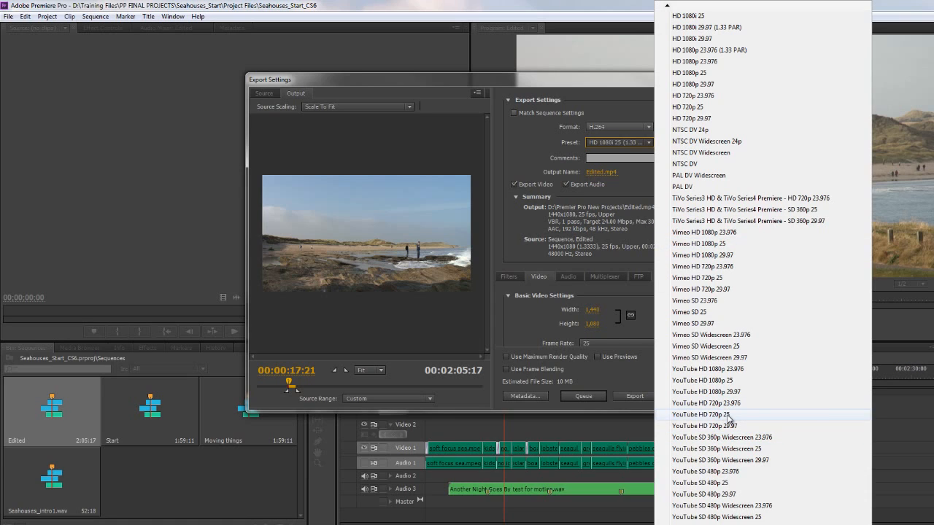
pyautogui.moveTo(700, 380)
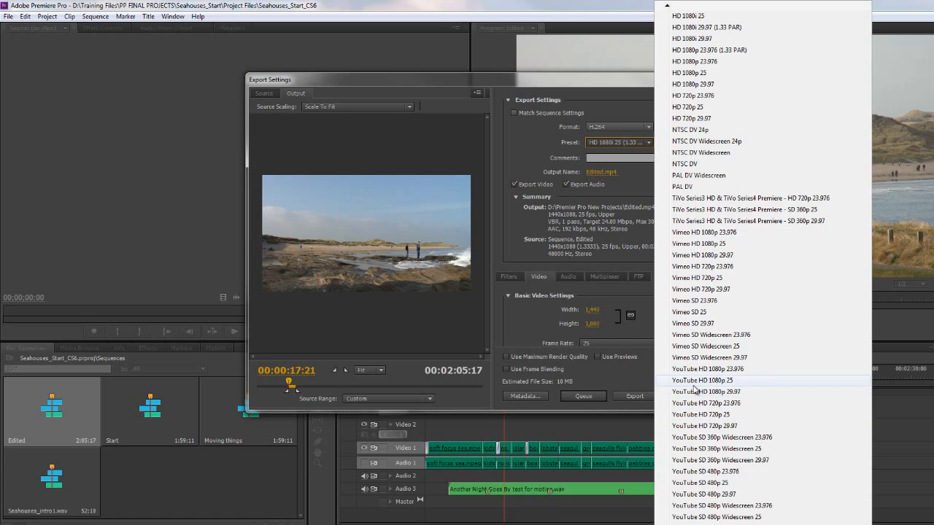
pyautogui.moveTo(721, 380)
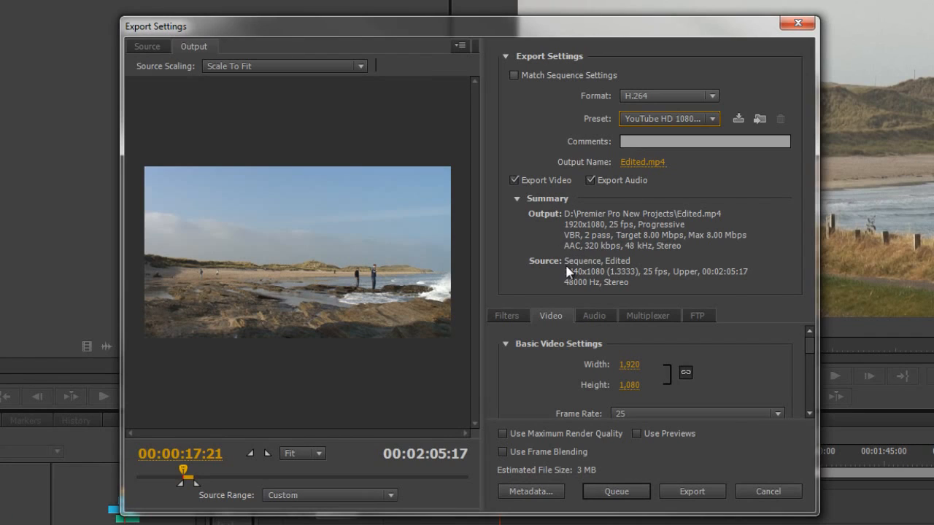
pyautogui.moveTo(584, 223)
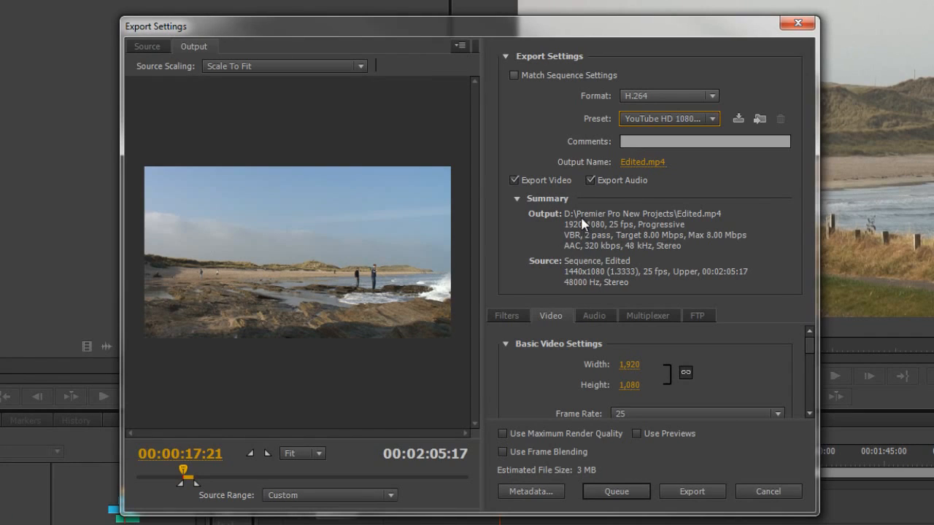
pyautogui.moveTo(571, 221)
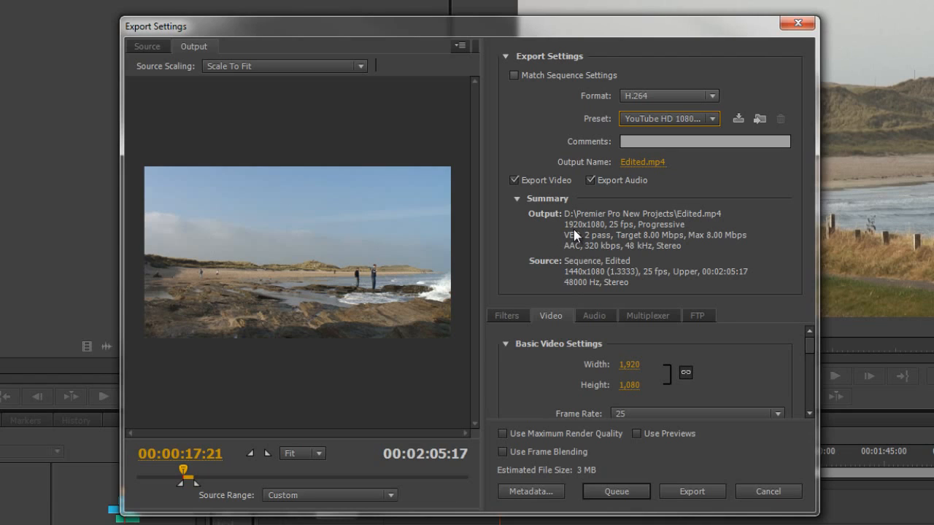
pyautogui.moveTo(645, 232)
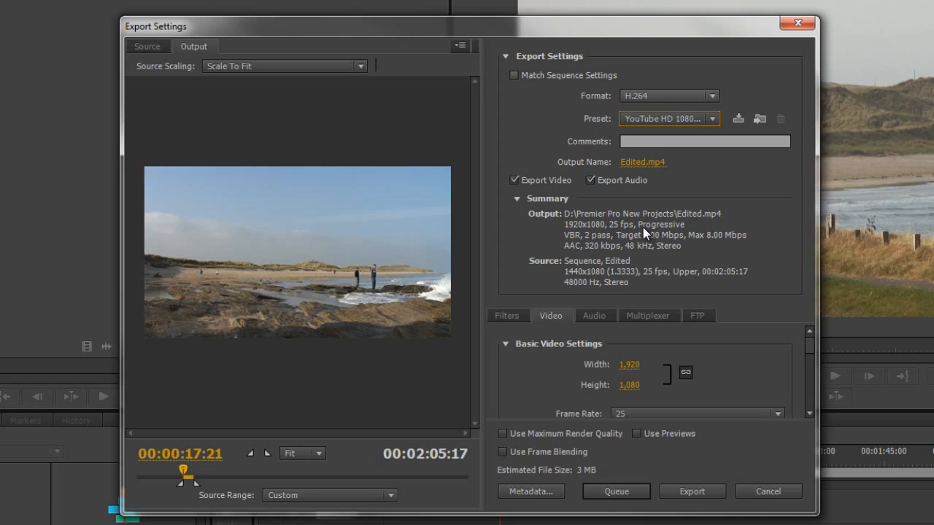
pyautogui.moveTo(569, 246)
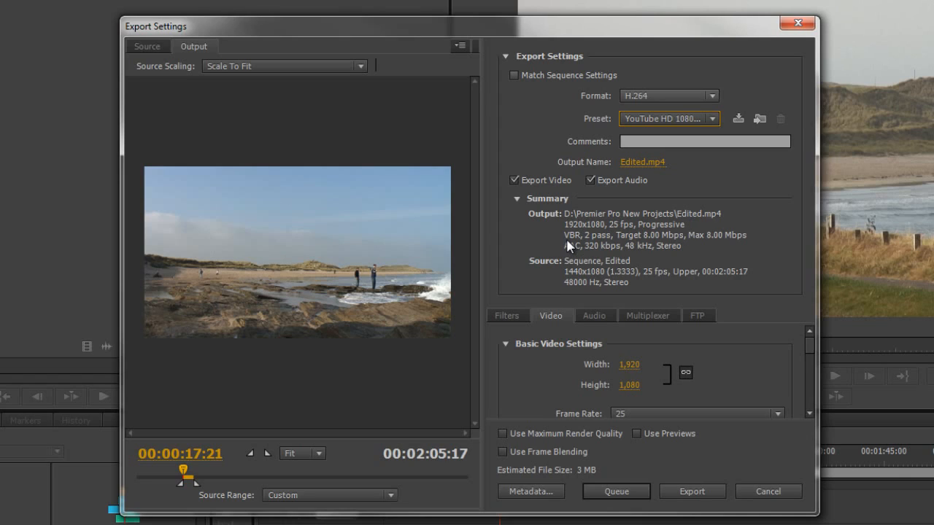
pyautogui.moveTo(596, 247)
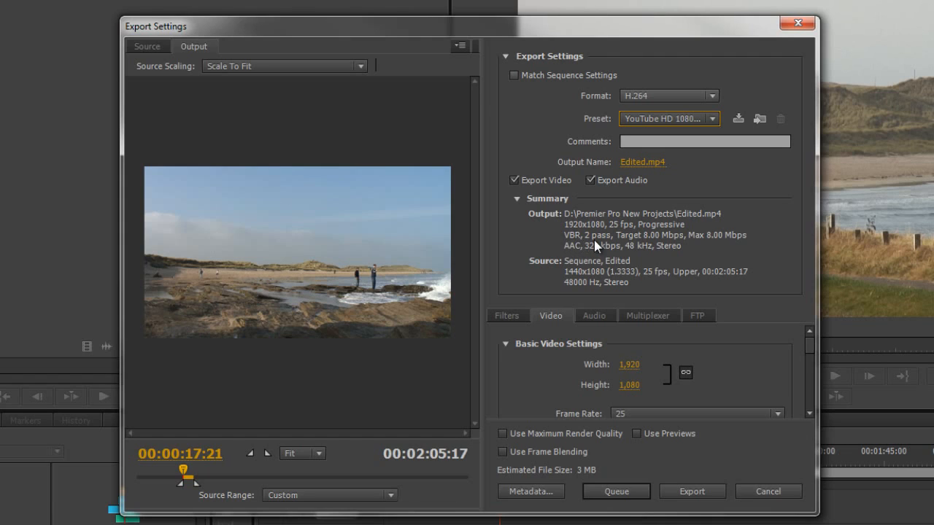
pyautogui.moveTo(605, 245)
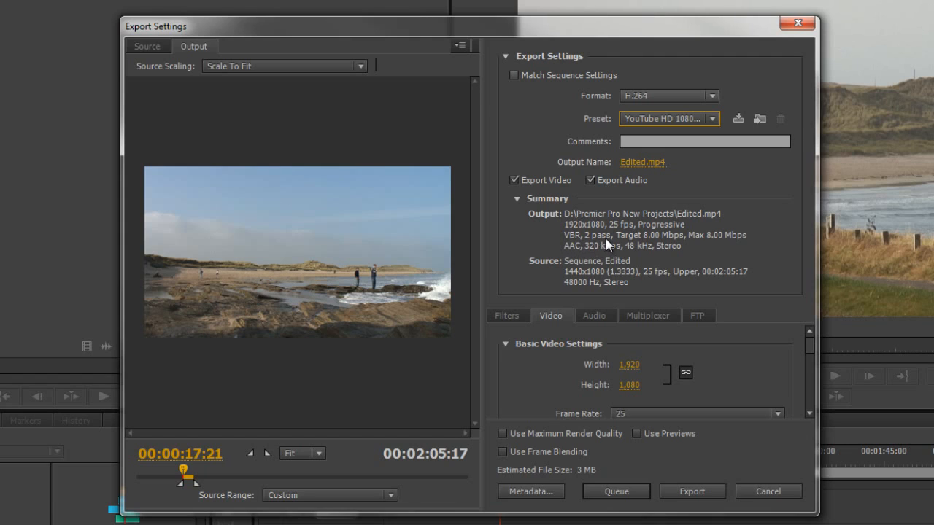
pyautogui.moveTo(656, 248)
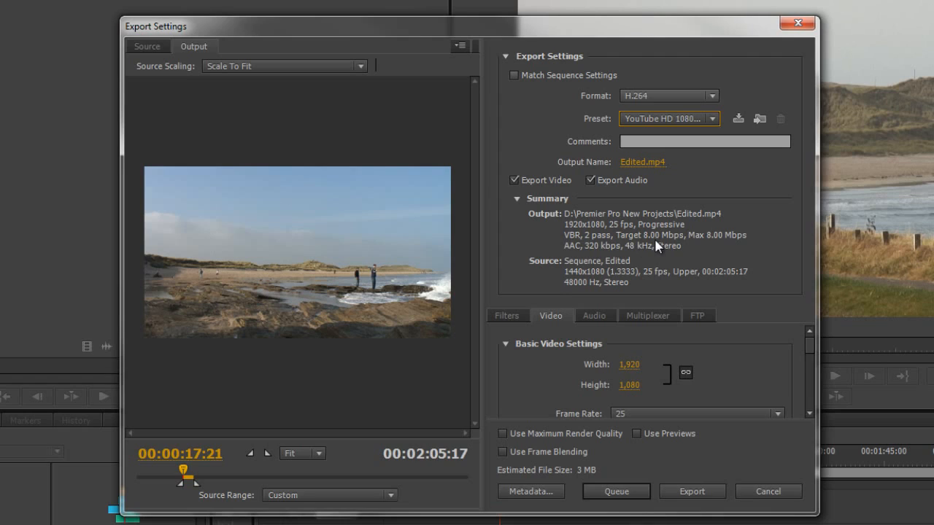
pyautogui.moveTo(582, 263)
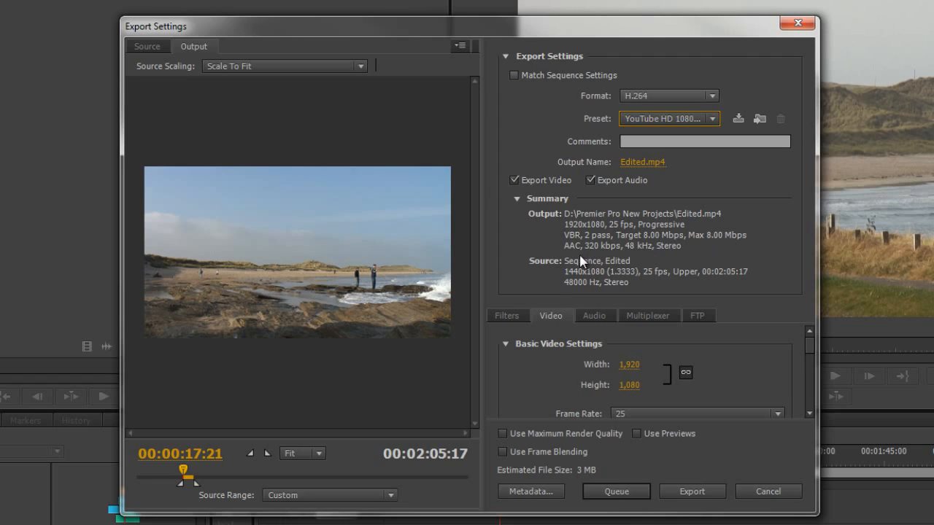
# Choose the Vimeo HD 1080p 25 preset, giving a 5 Mbps target with 44 kHz audio.
pyautogui.click(712, 119)
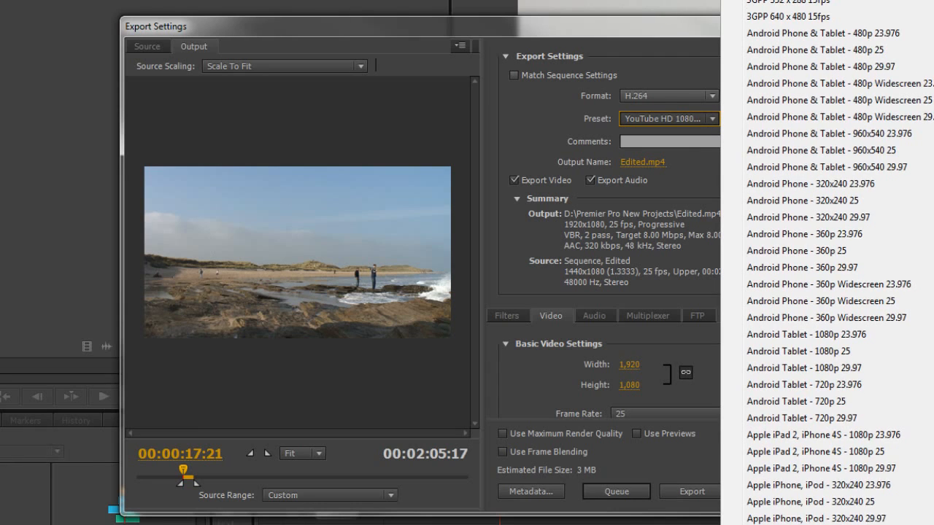
pyautogui.scroll(-3)
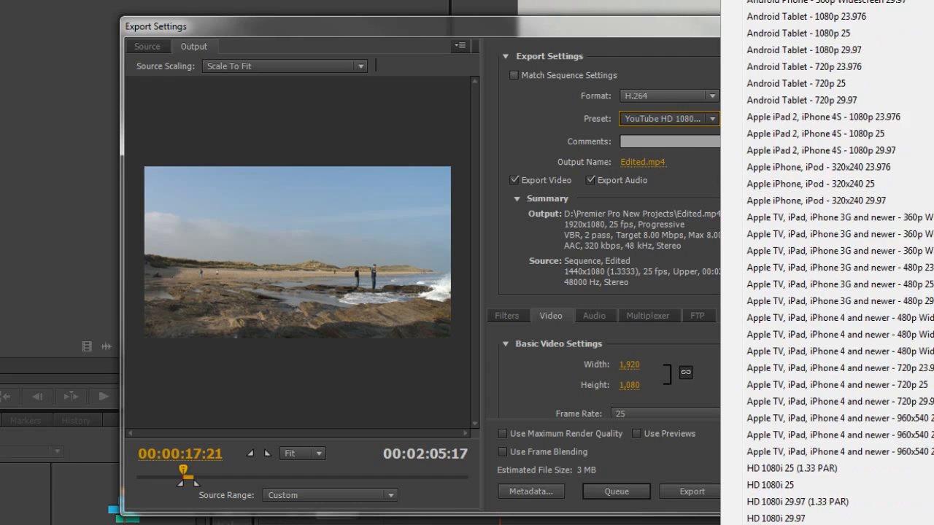
pyautogui.scroll(-3)
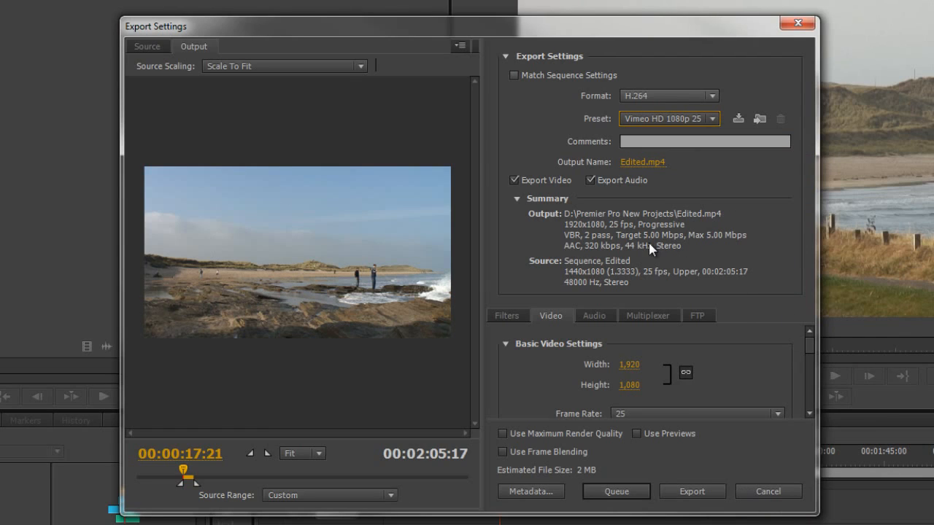
pyautogui.moveTo(704, 244)
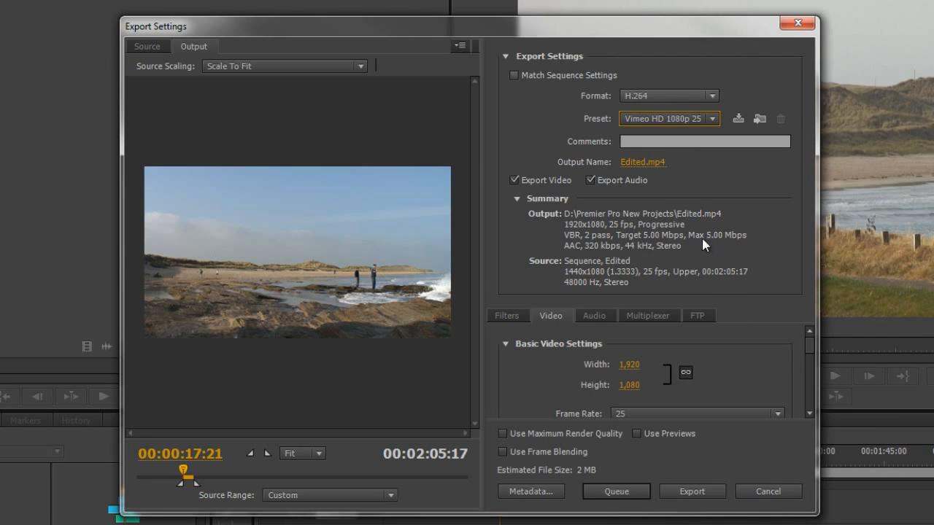
pyautogui.moveTo(717, 241)
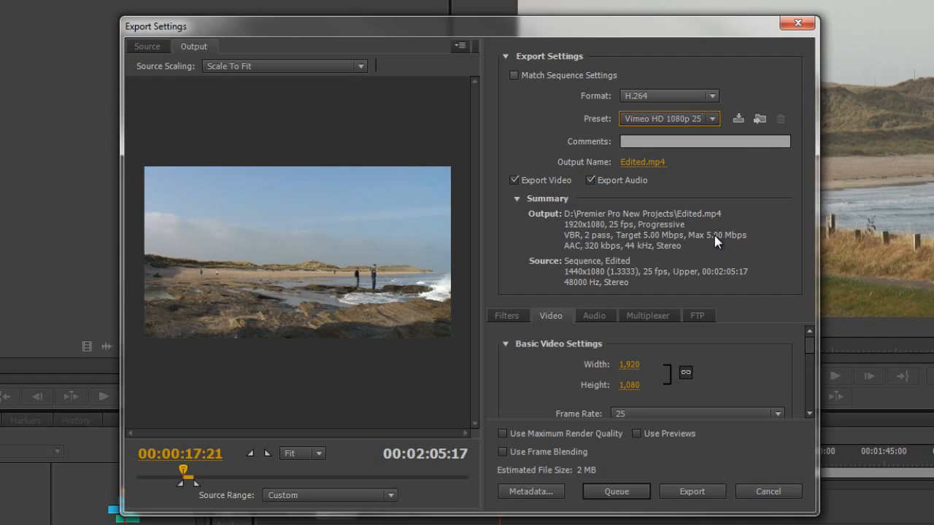
pyautogui.moveTo(674, 253)
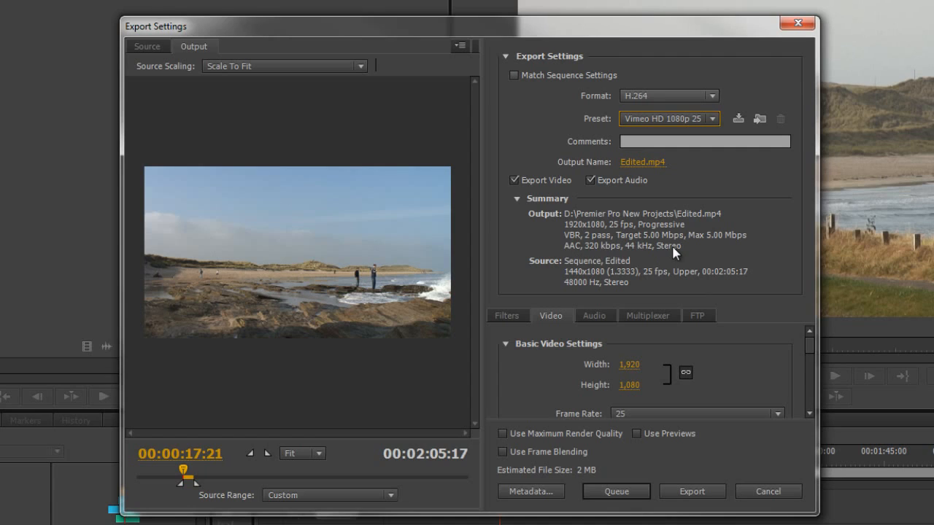
pyautogui.moveTo(597, 237)
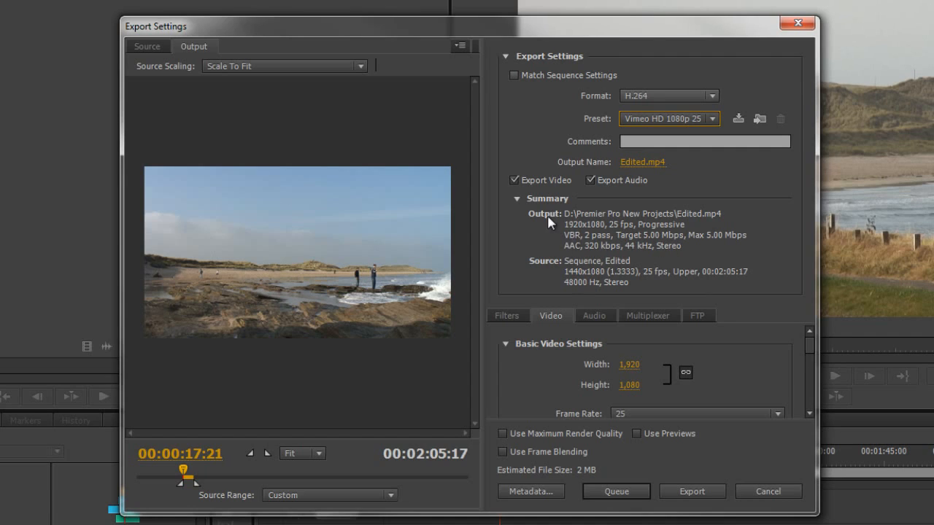
pyautogui.moveTo(597, 112)
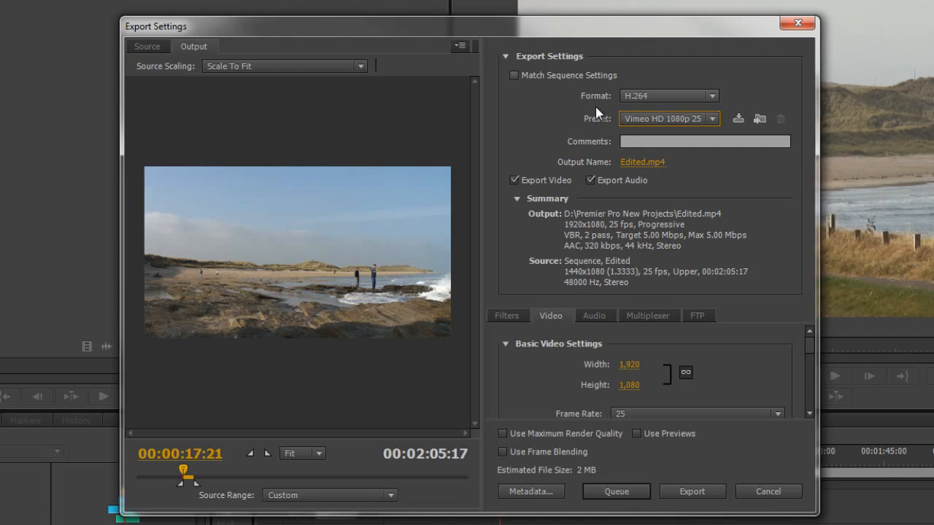
pyautogui.moveTo(808, 433)
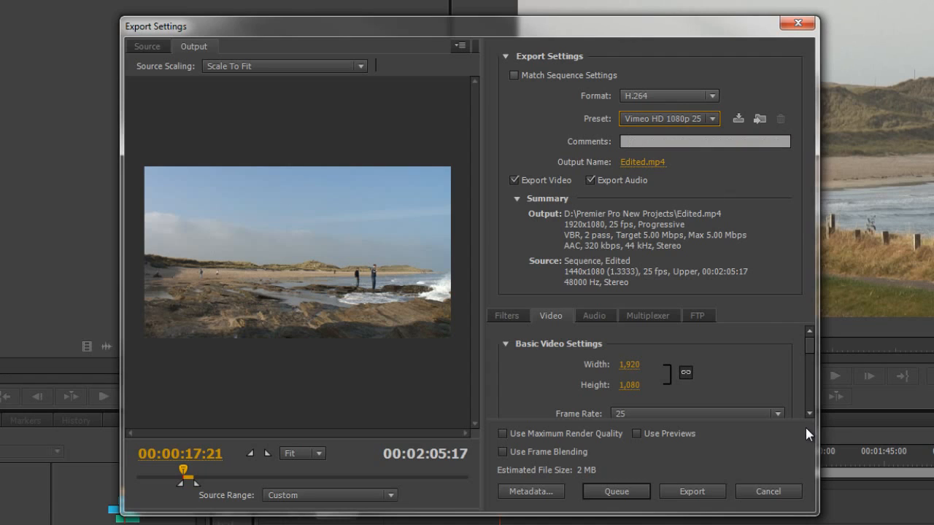
pyautogui.moveTo(540, 338)
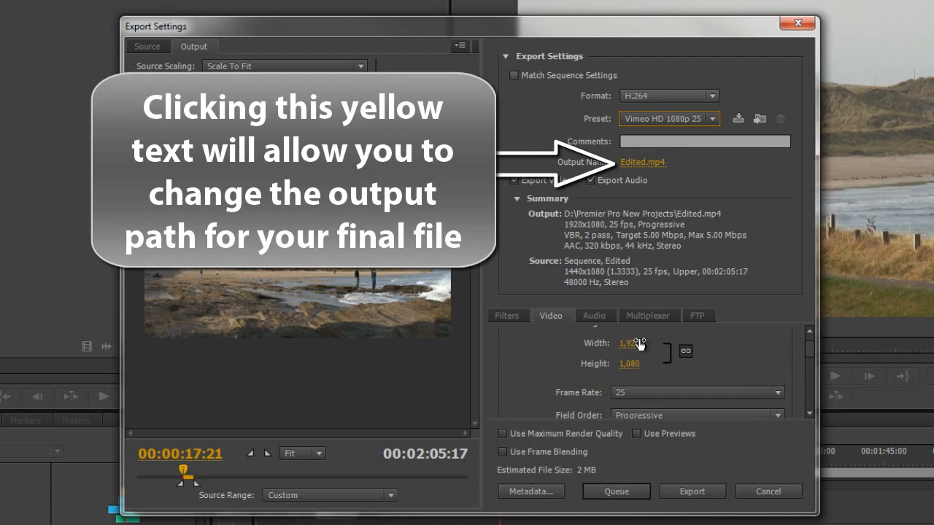
pyautogui.moveTo(640, 323)
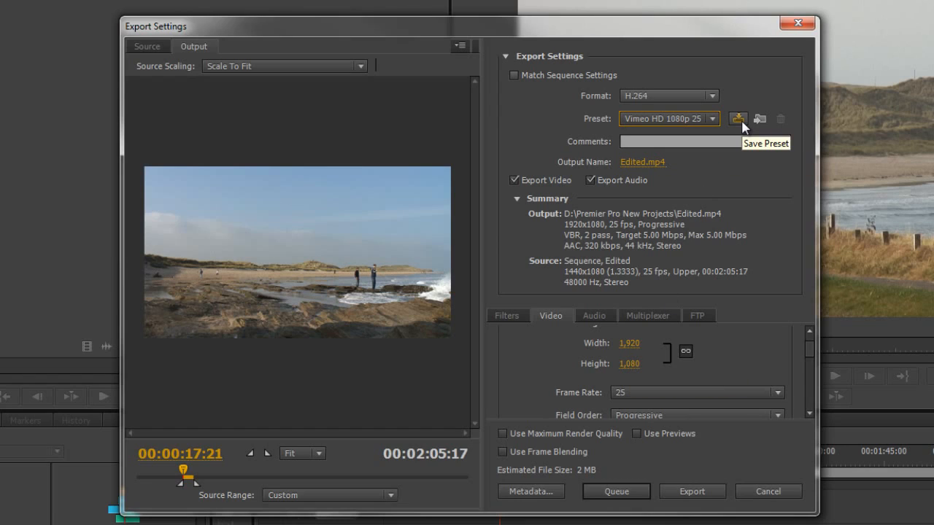
pyautogui.moveTo(788, 288)
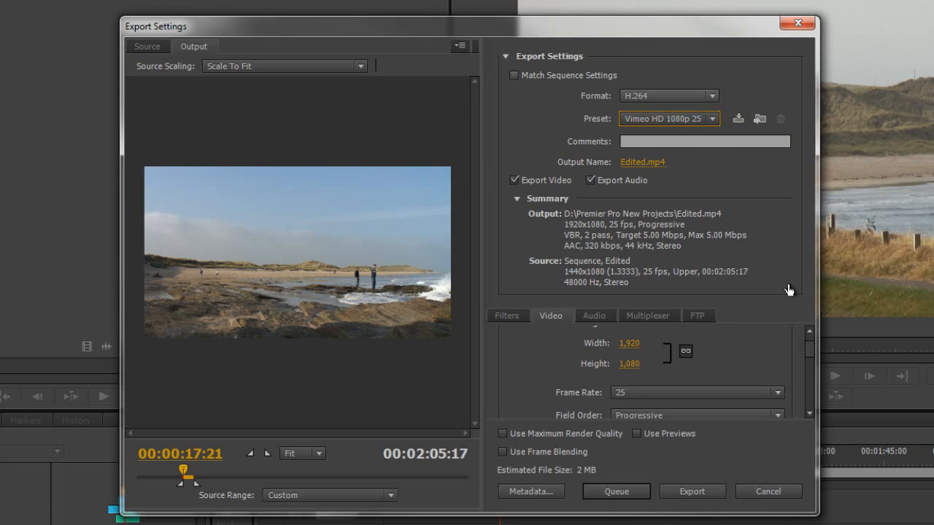
pyautogui.scroll(-3)
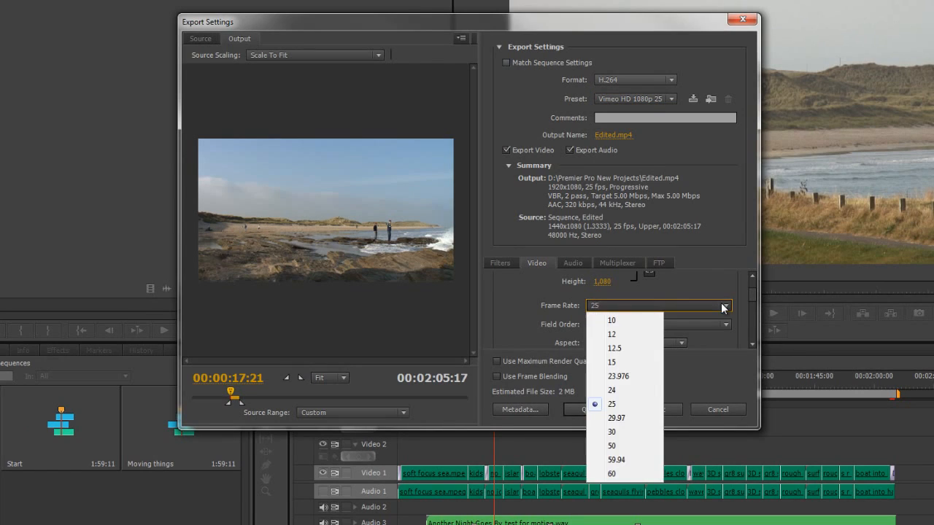
pyautogui.moveTo(613, 445)
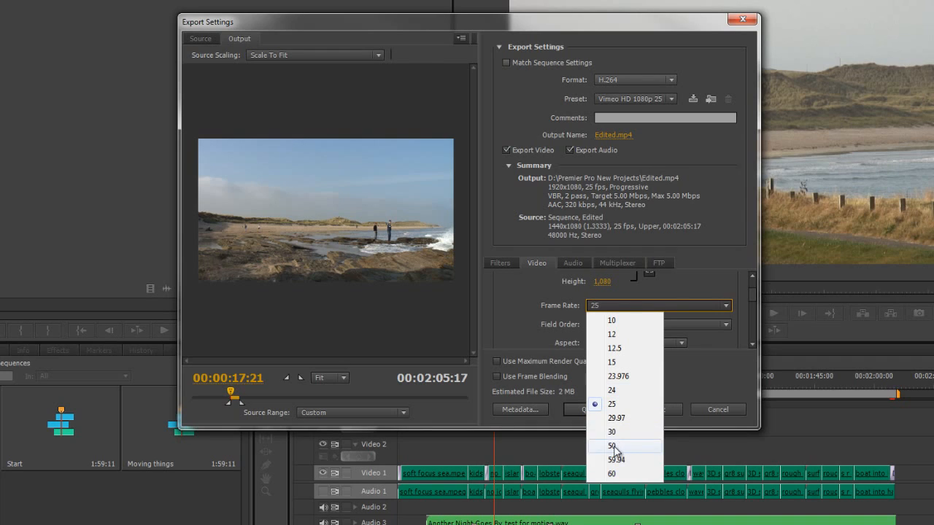
pyautogui.moveTo(618, 483)
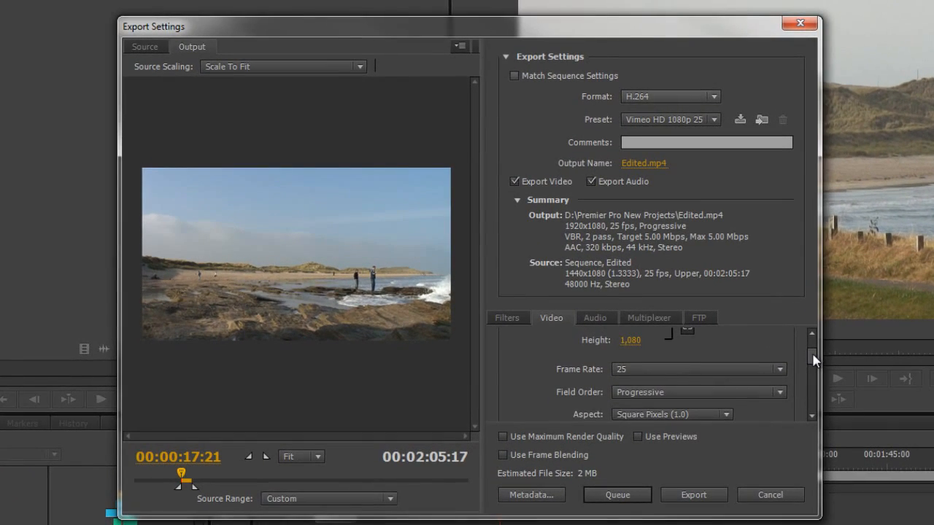
pyautogui.scroll(-3)
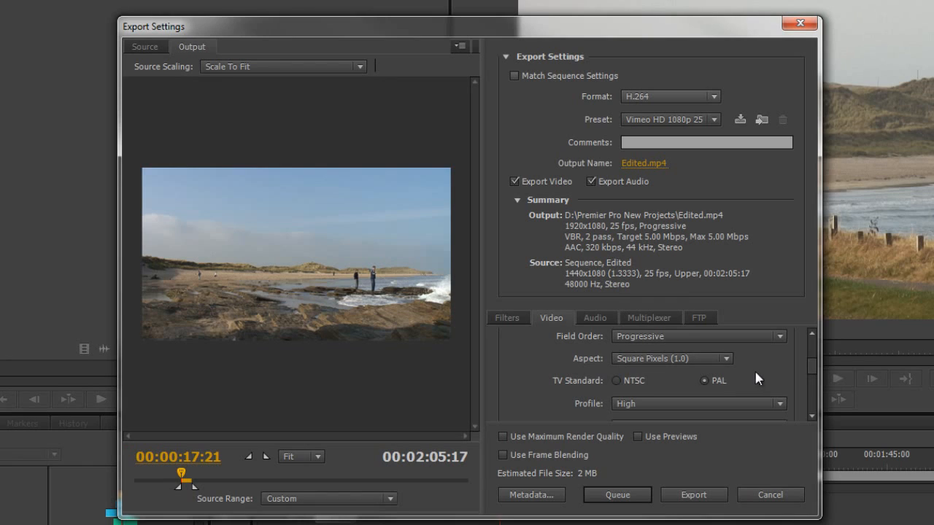
pyautogui.moveTo(641, 372)
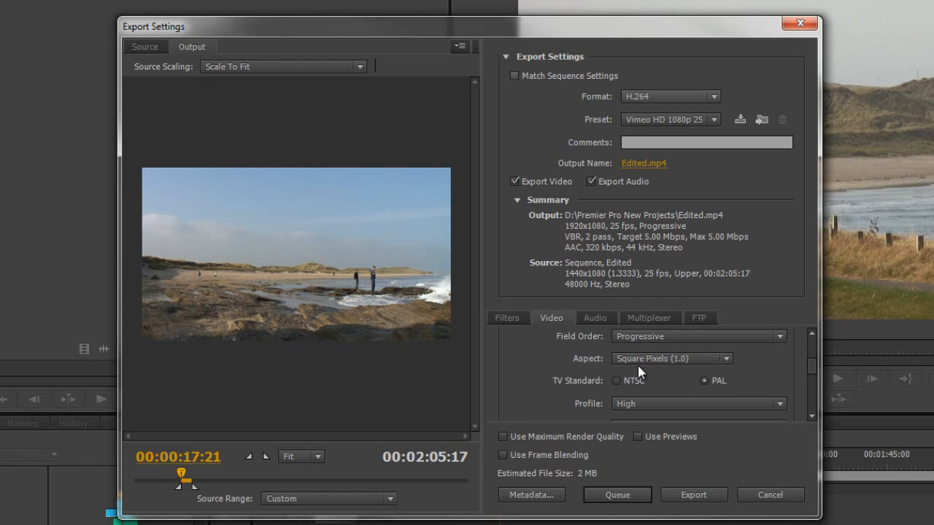
pyautogui.moveTo(575, 402)
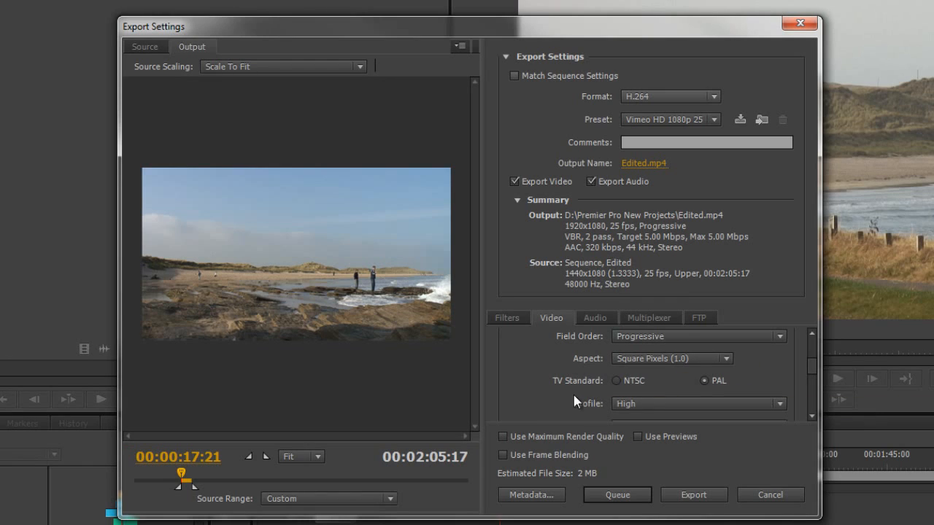
pyautogui.scroll(-3)
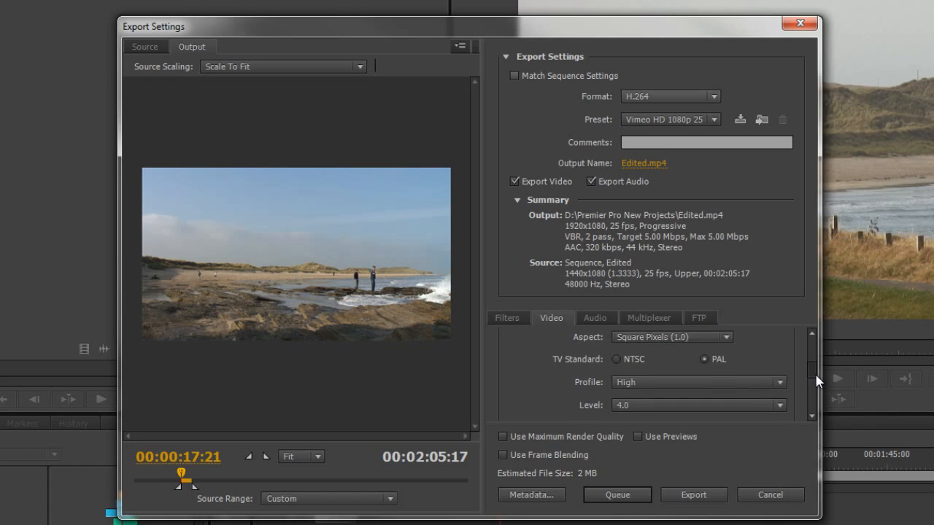
pyautogui.scroll(-3)
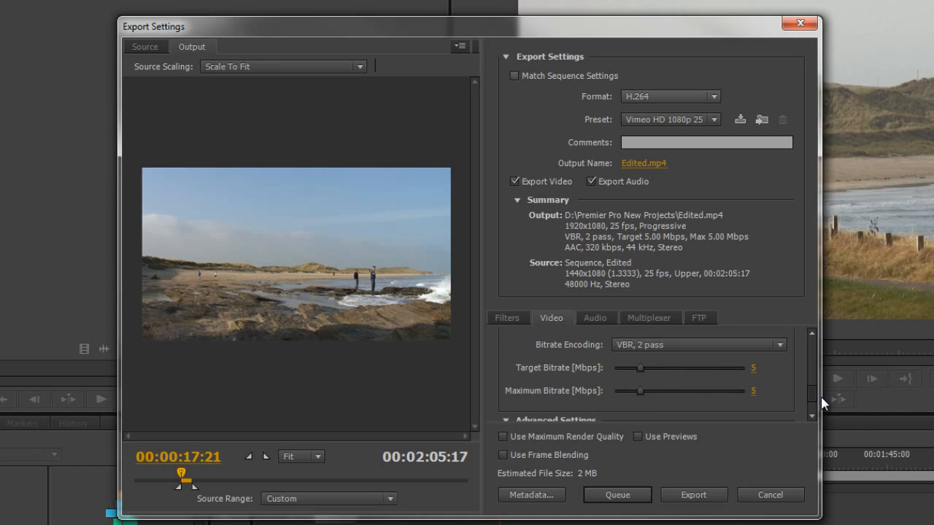
pyautogui.moveTo(537, 343)
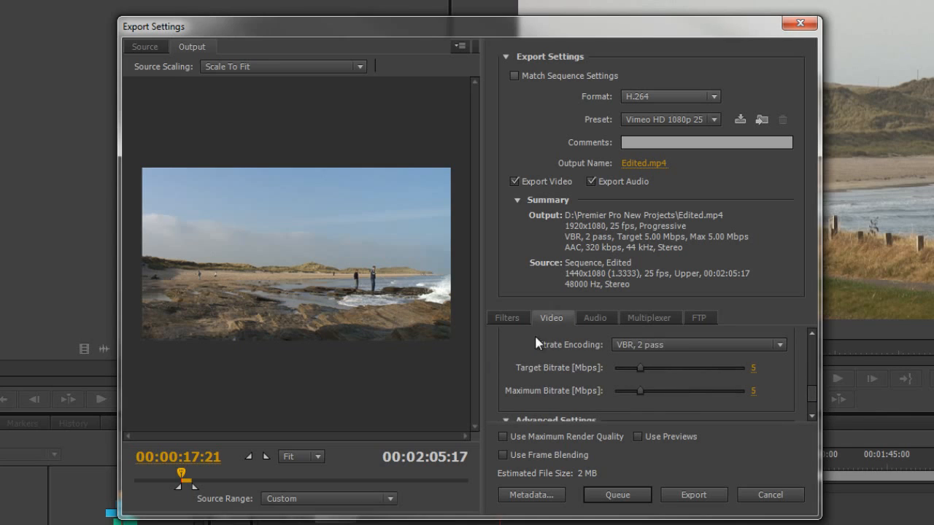
pyautogui.moveTo(778, 348)
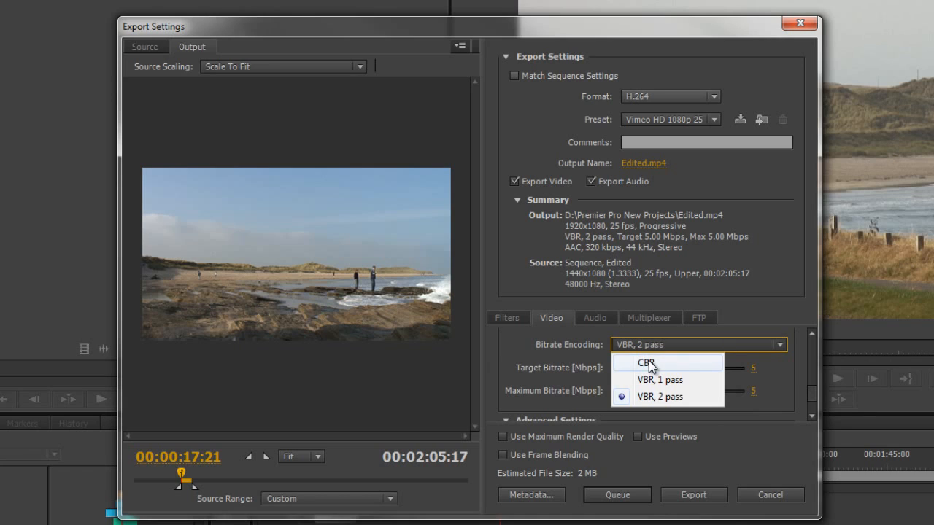
pyautogui.moveTo(651, 379)
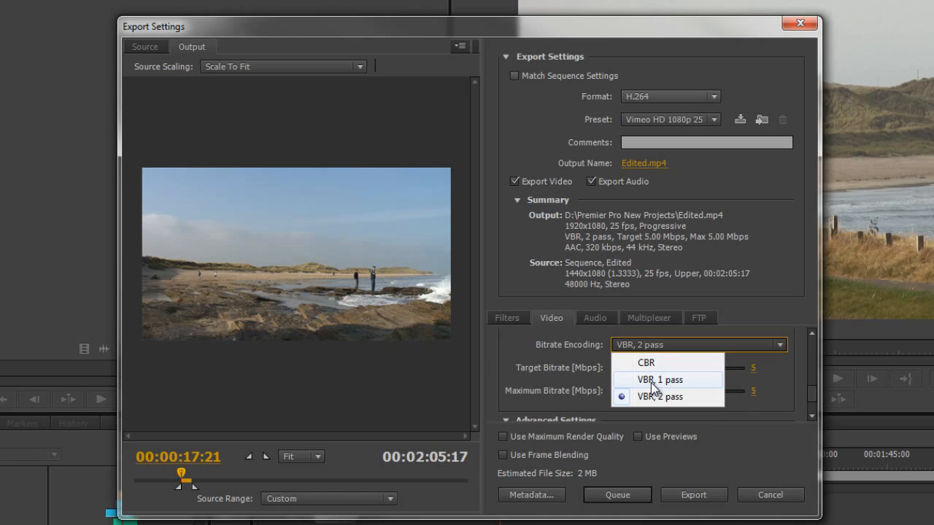
pyautogui.moveTo(642, 396)
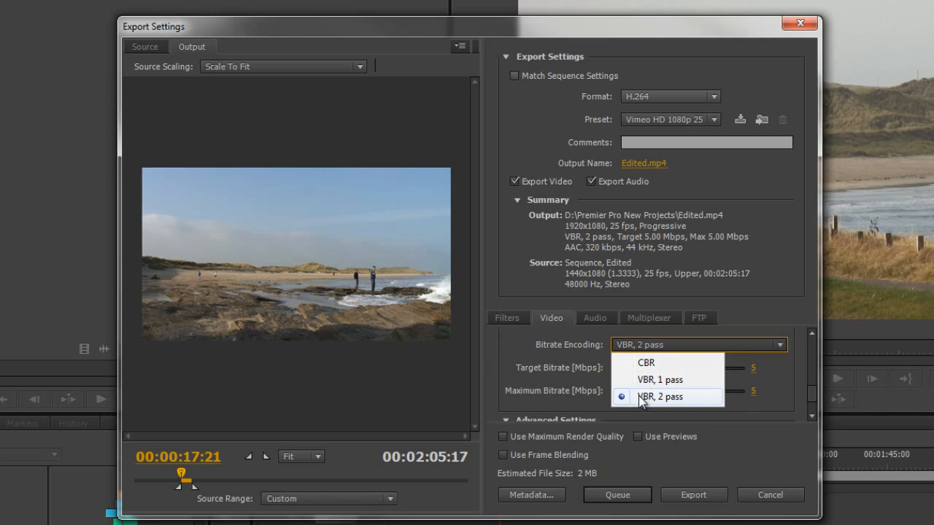
pyautogui.moveTo(683, 400)
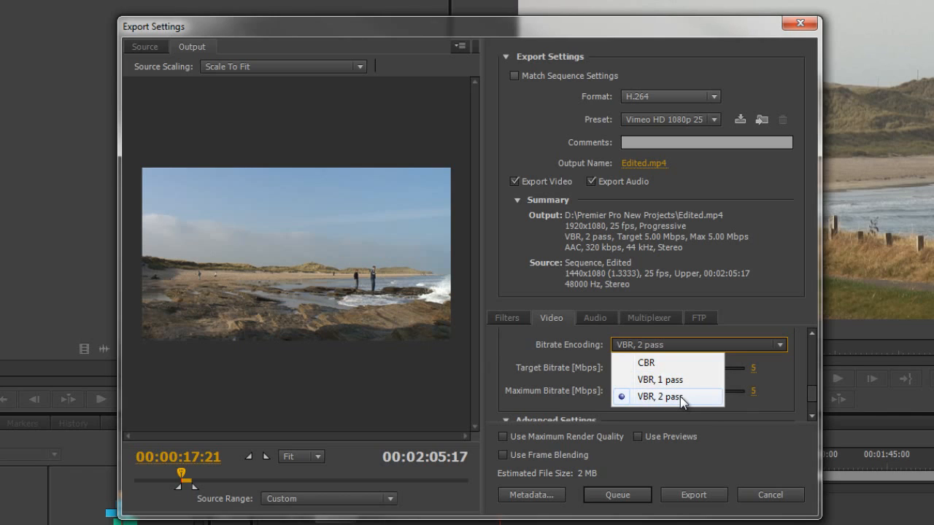
pyautogui.moveTo(642, 398)
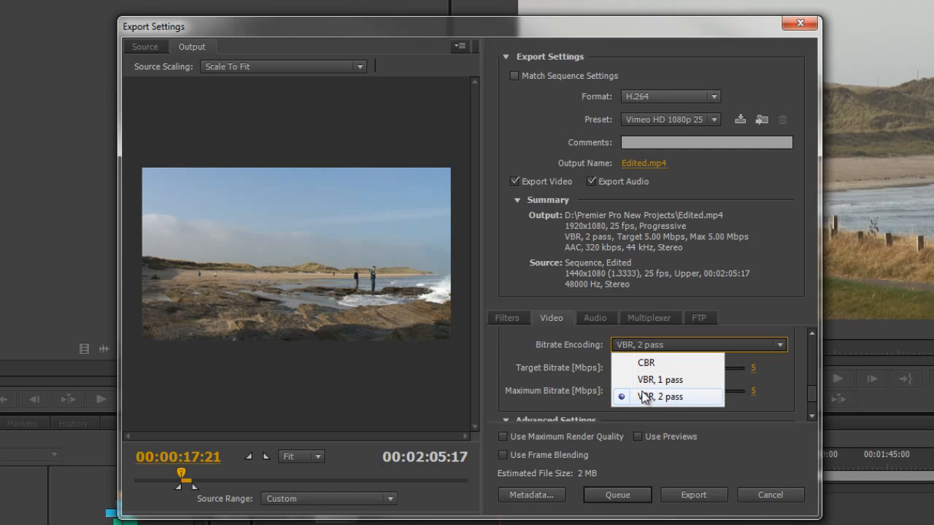
pyautogui.moveTo(681, 401)
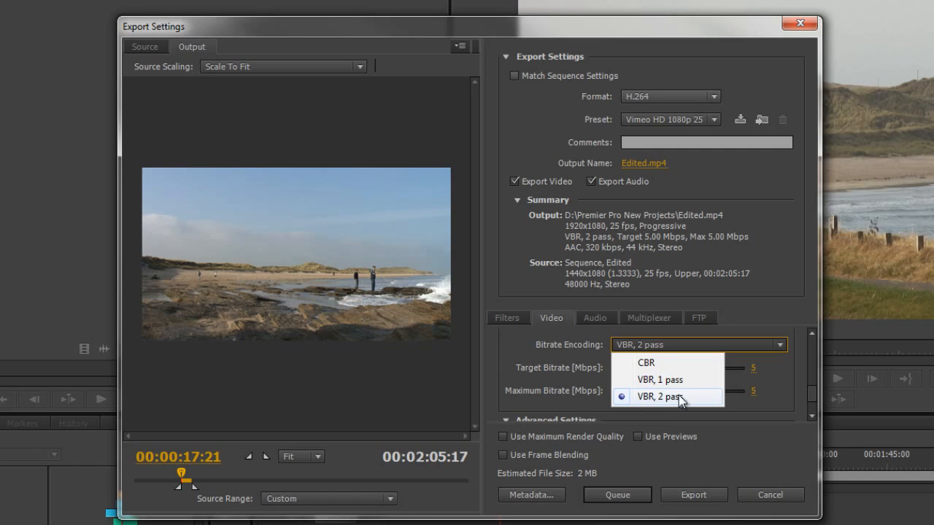
pyautogui.moveTo(686, 404)
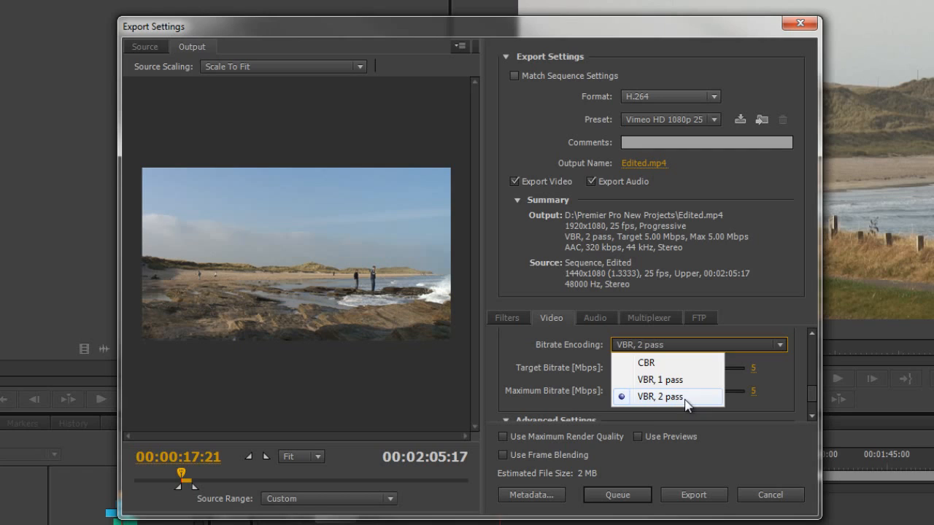
pyautogui.moveTo(652, 362)
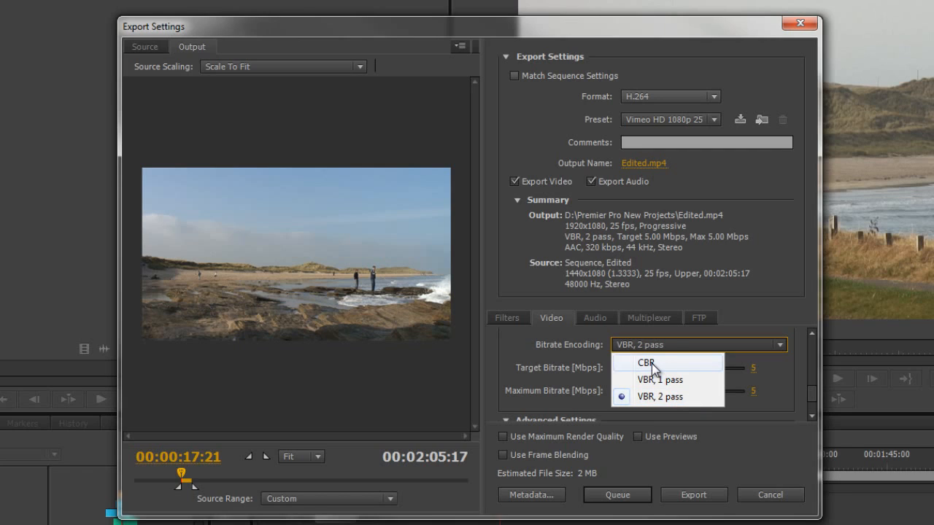
pyautogui.moveTo(670, 370)
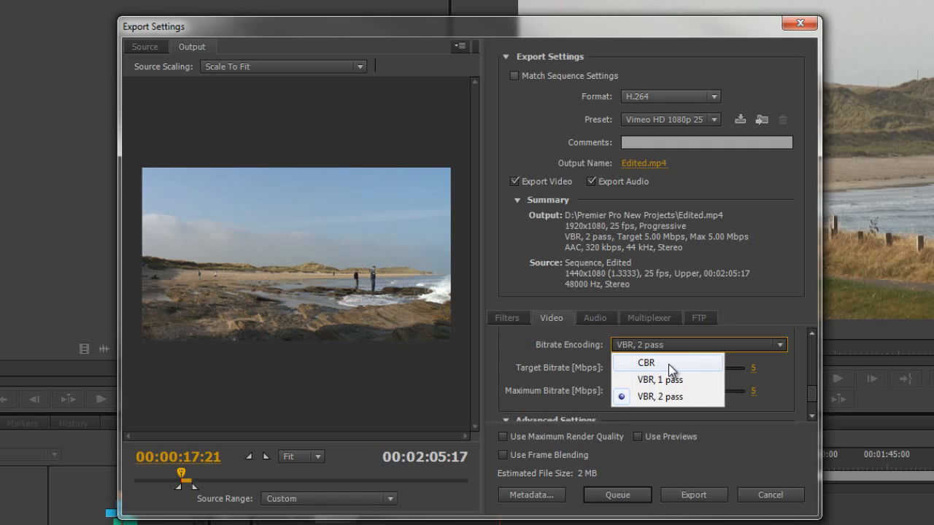
pyautogui.moveTo(653, 380)
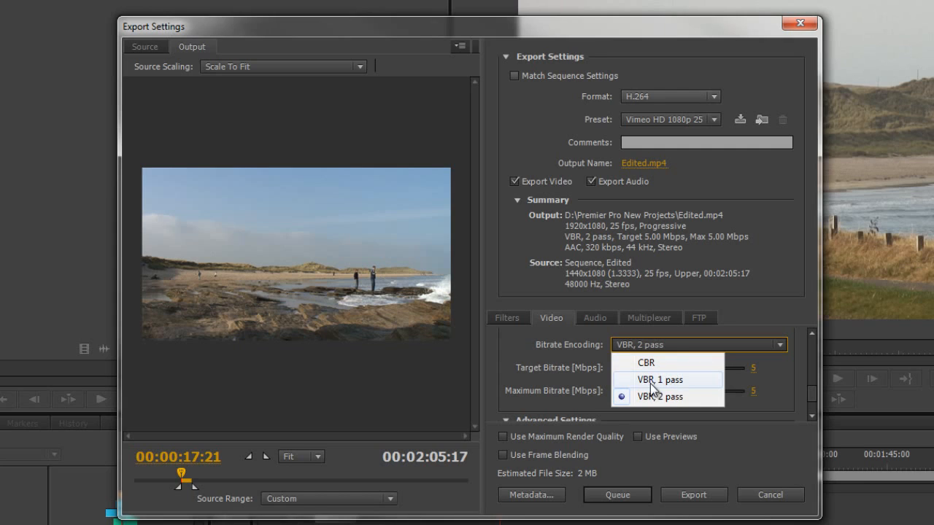
pyautogui.moveTo(684, 388)
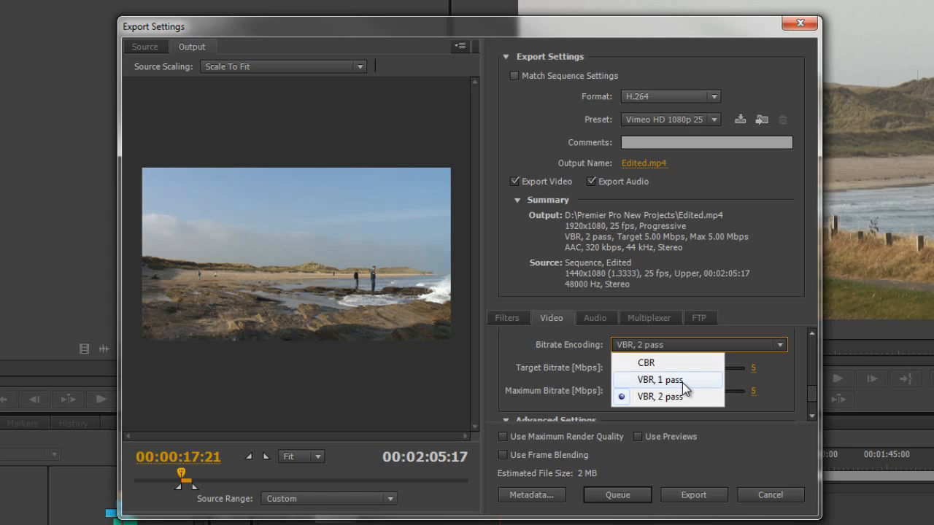
pyautogui.moveTo(675, 396)
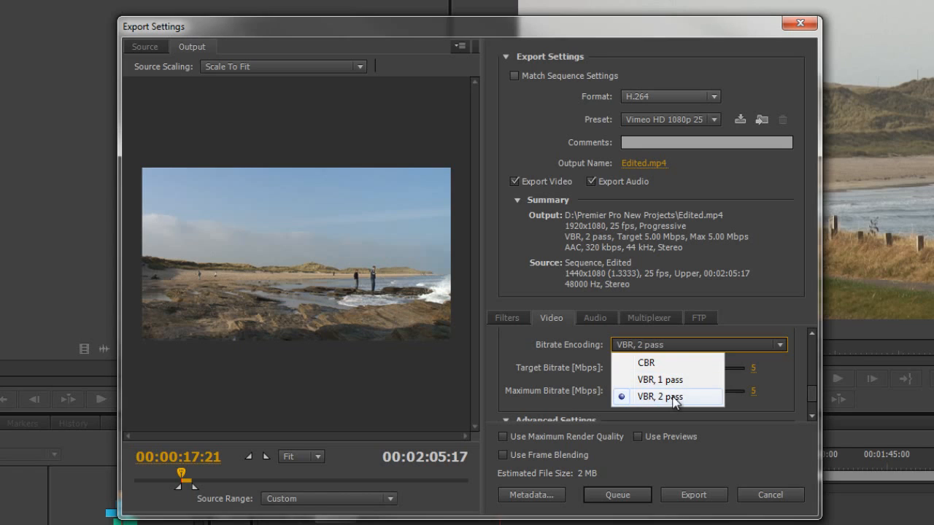
pyautogui.click(660, 396)
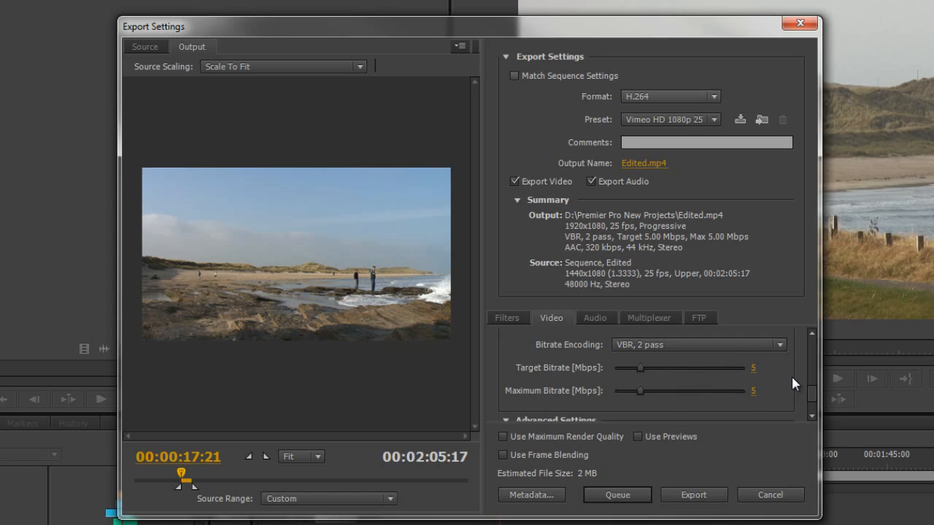
pyautogui.moveTo(729, 392)
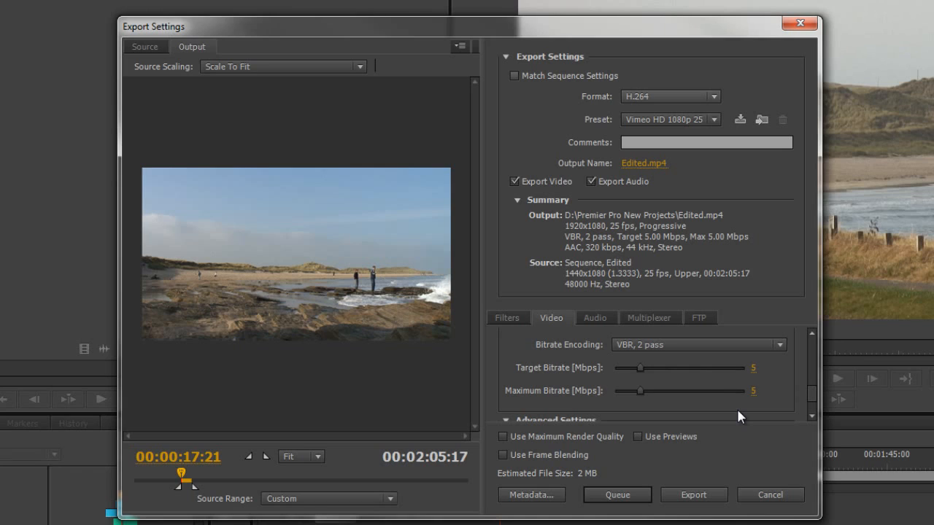
pyautogui.moveTo(624, 337)
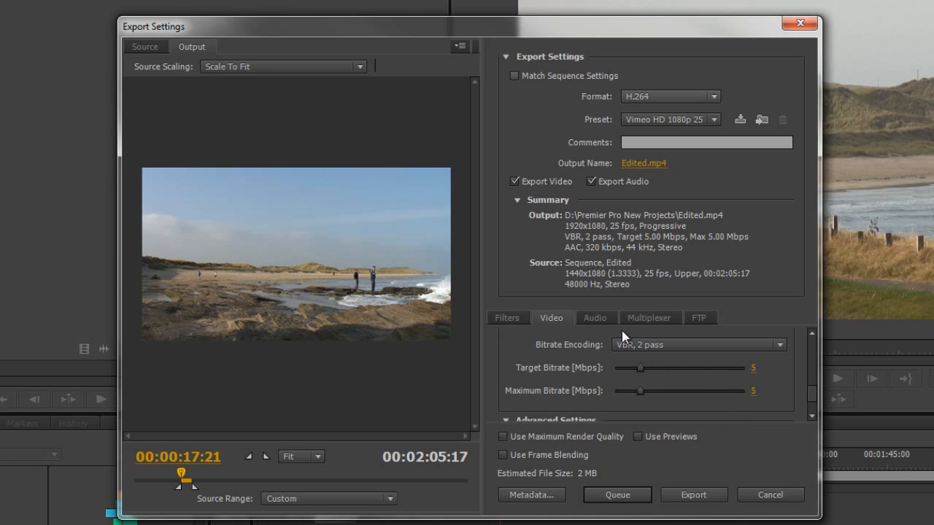
pyautogui.moveTo(666, 390)
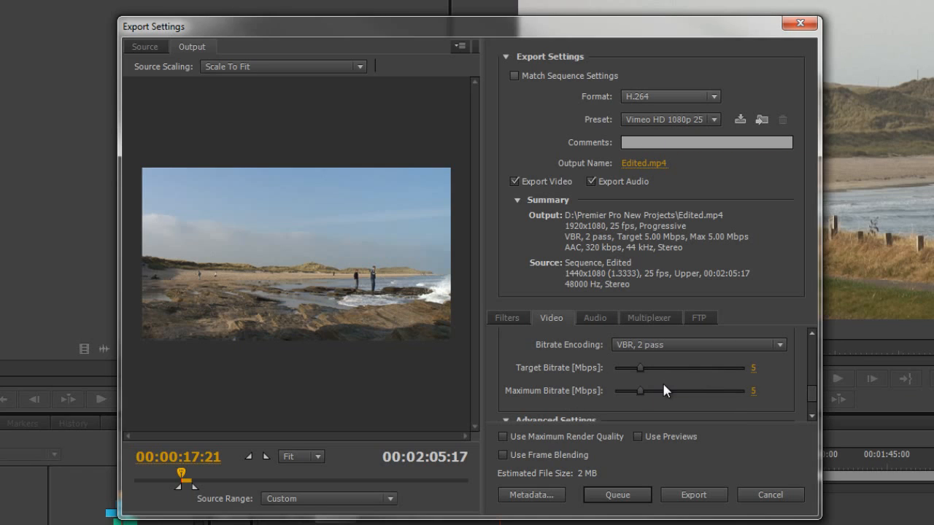
pyautogui.moveTo(580, 478)
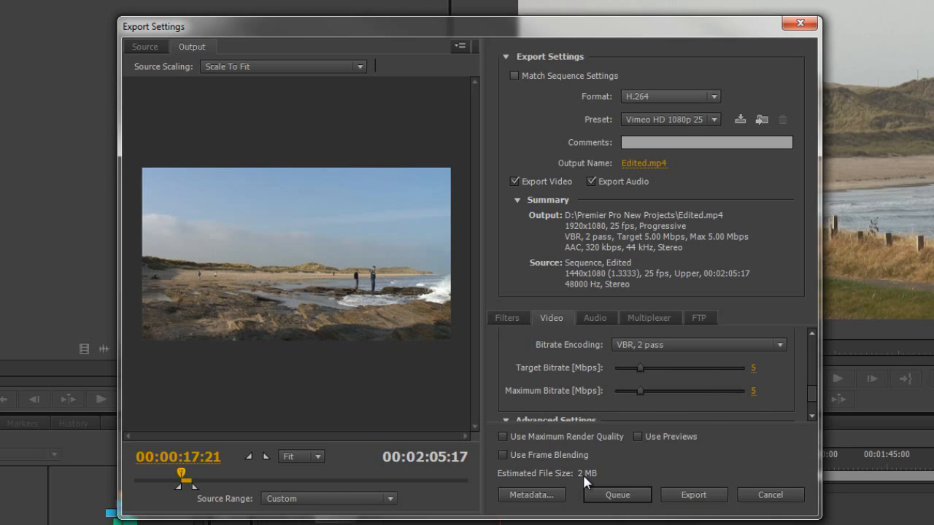
pyautogui.moveTo(188, 487)
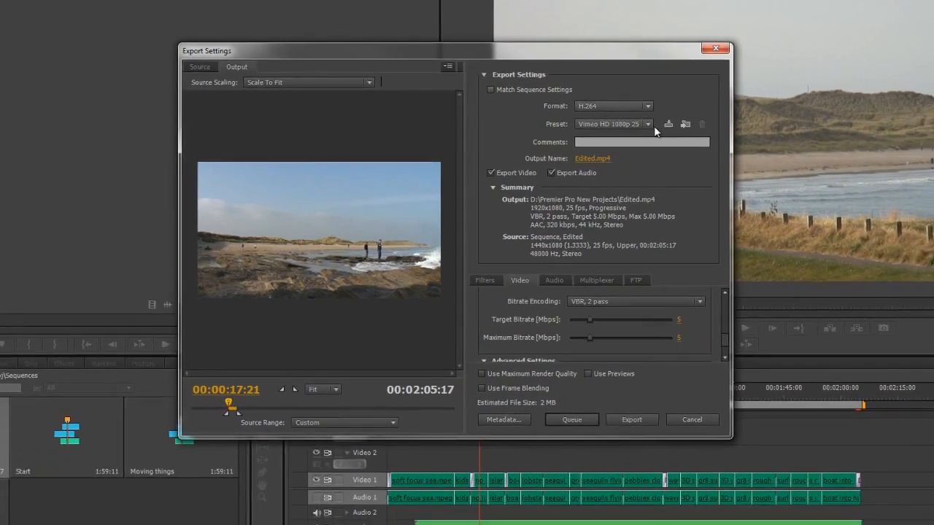
pyautogui.click(646, 123)
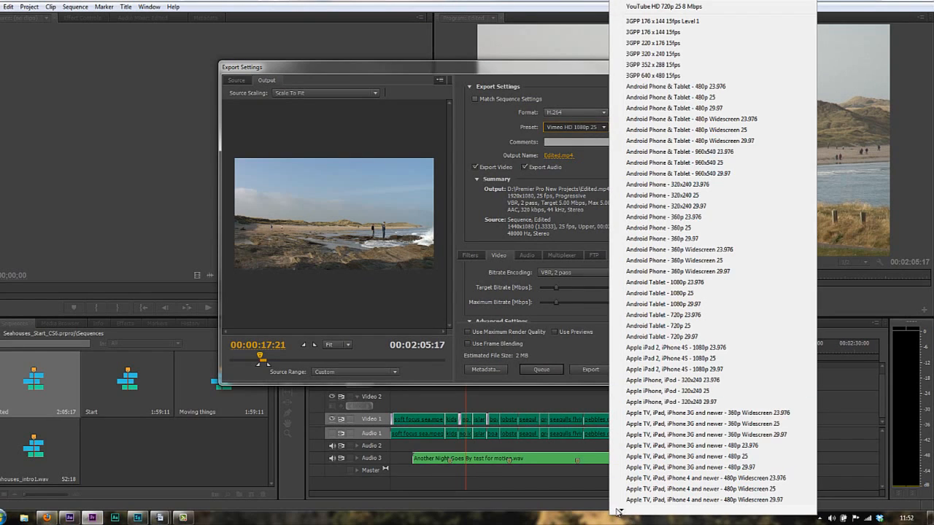
pyautogui.scroll(-3)
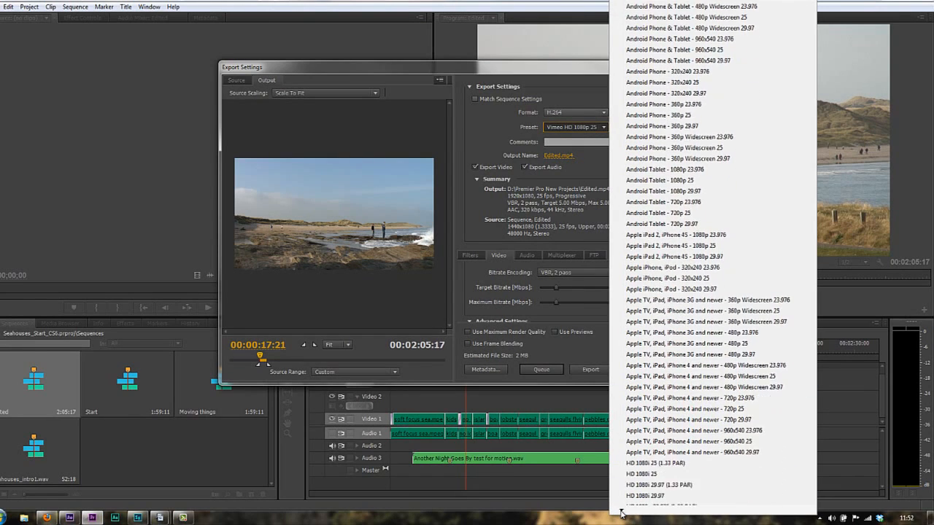
pyautogui.scroll(-3)
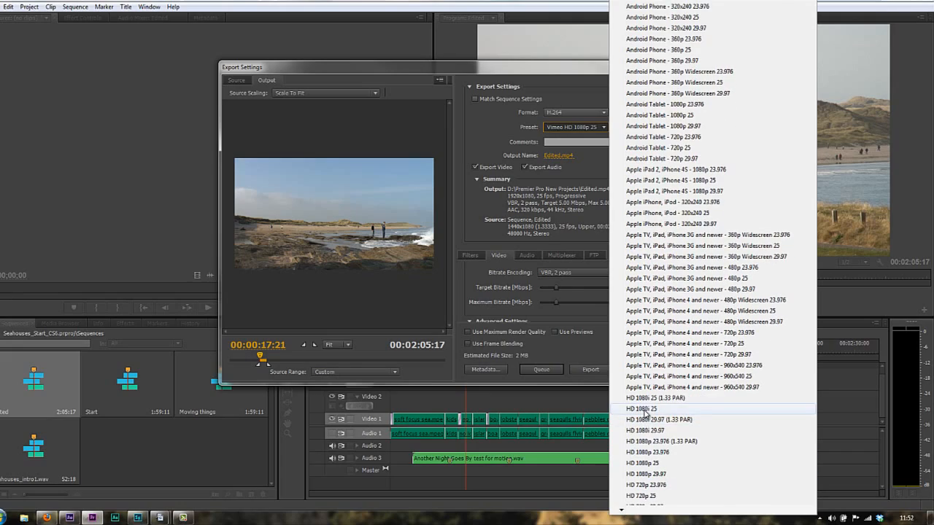
pyautogui.click(644, 408)
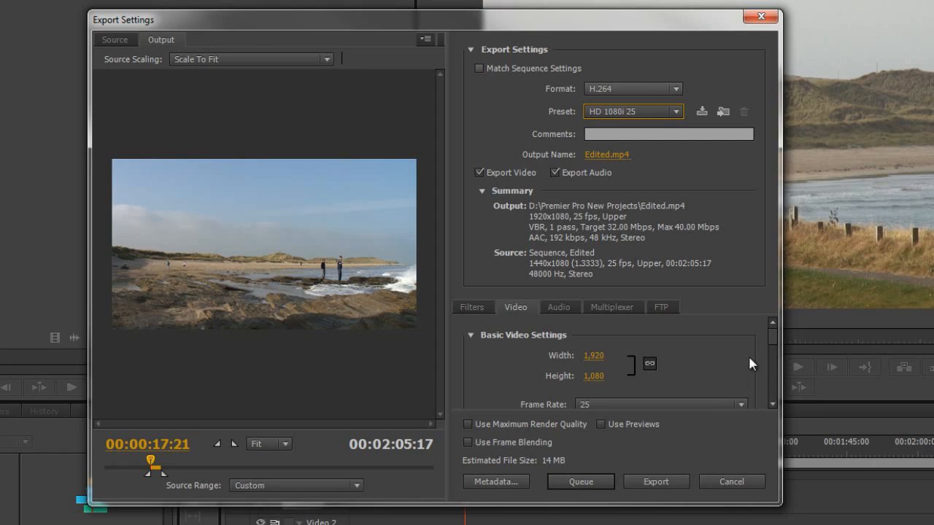
pyautogui.scroll(-3)
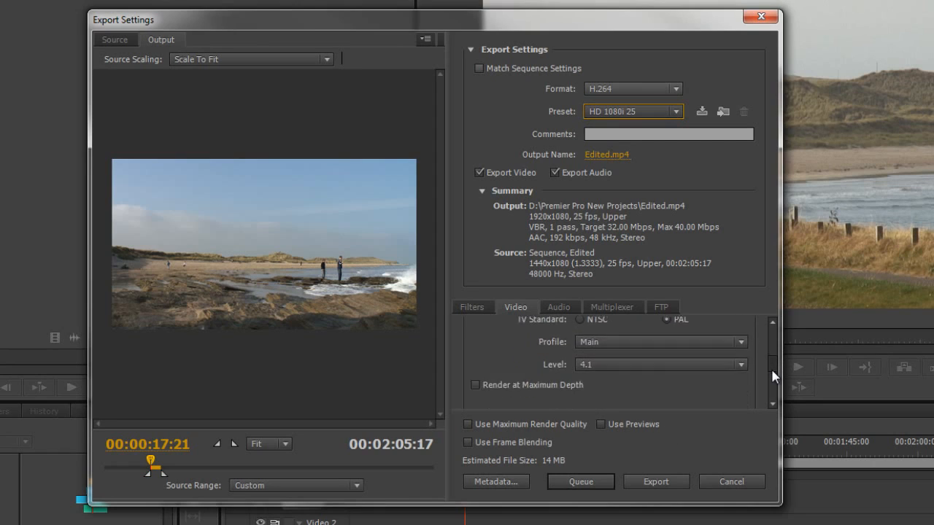
pyautogui.scroll(-3)
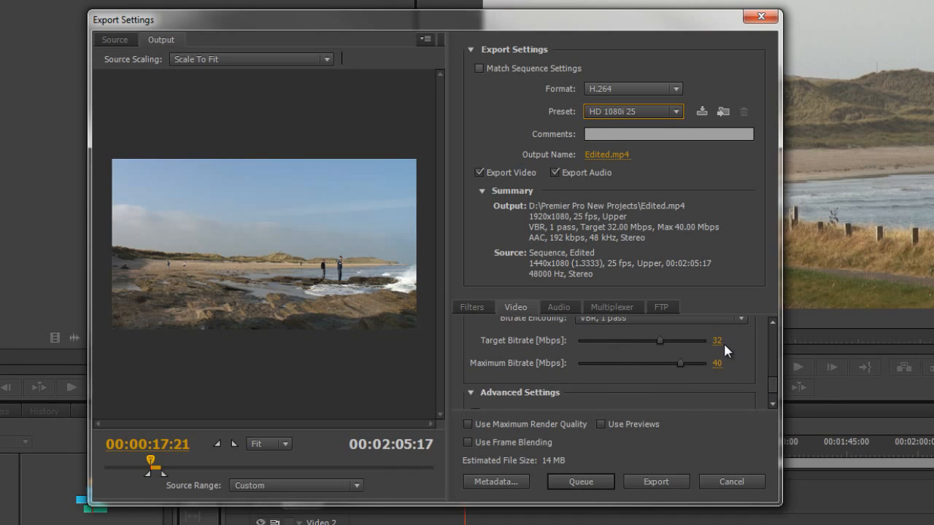
pyautogui.moveTo(541, 473)
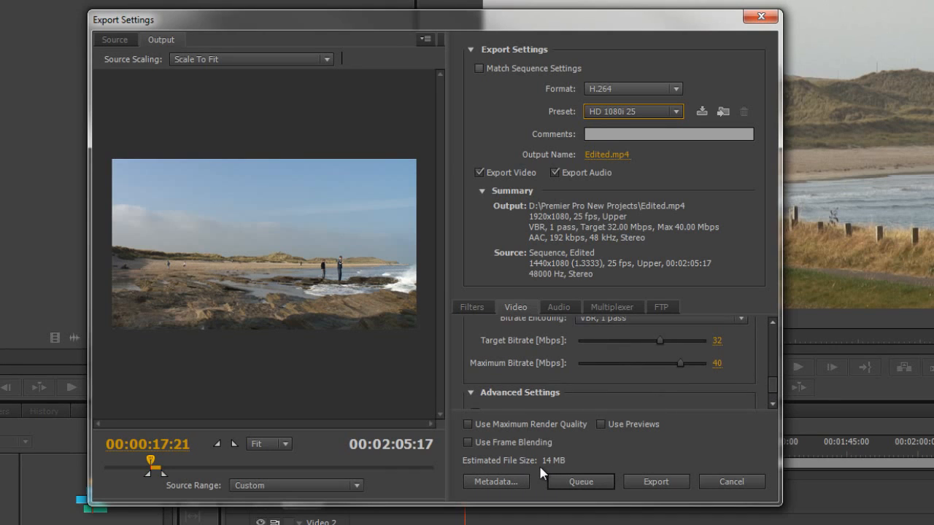
pyautogui.moveTo(698, 414)
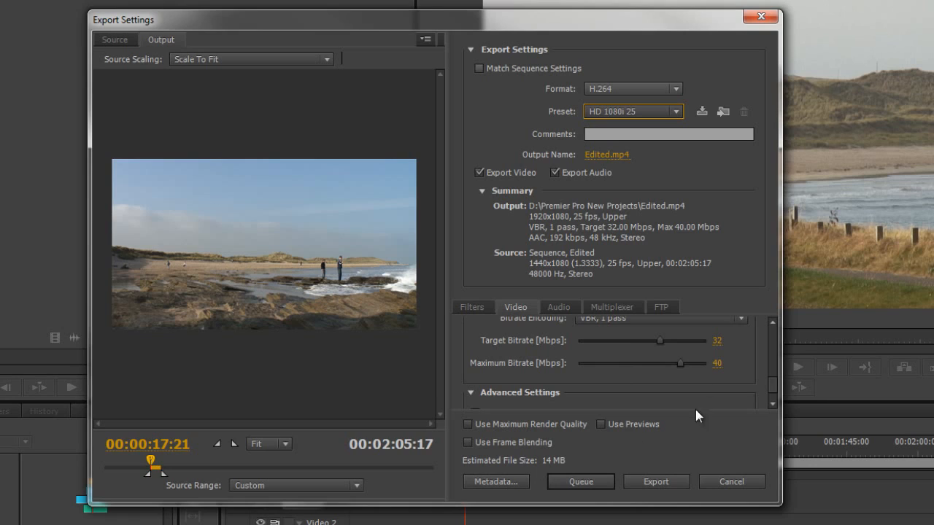
pyautogui.moveTo(692, 413)
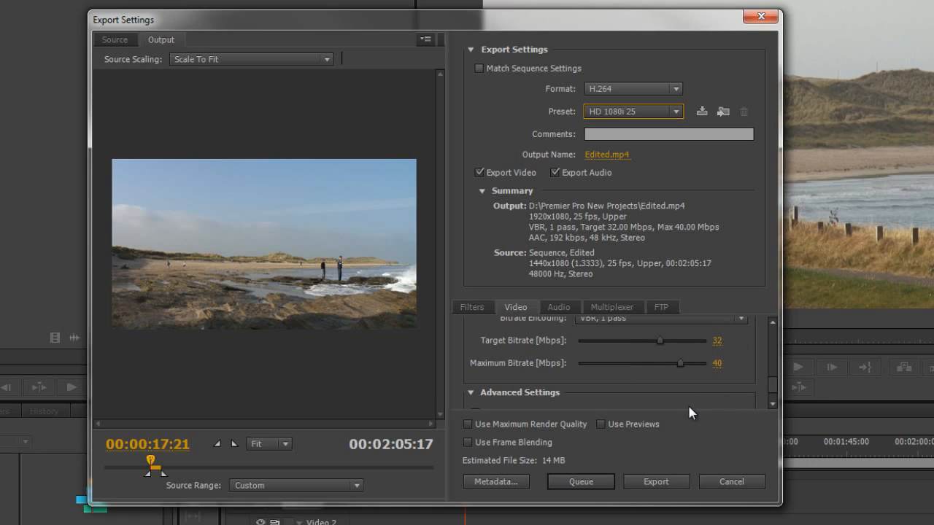
pyautogui.moveTo(589, 467)
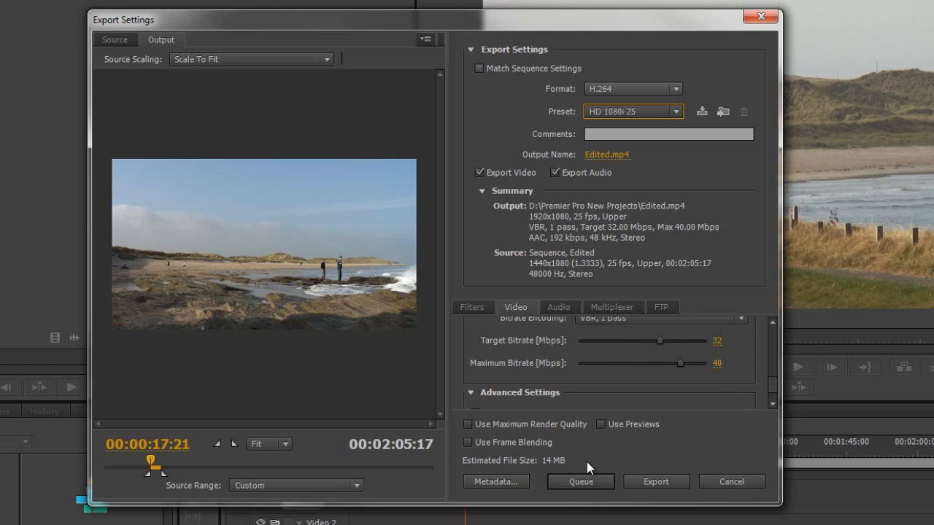
pyautogui.moveTo(694, 403)
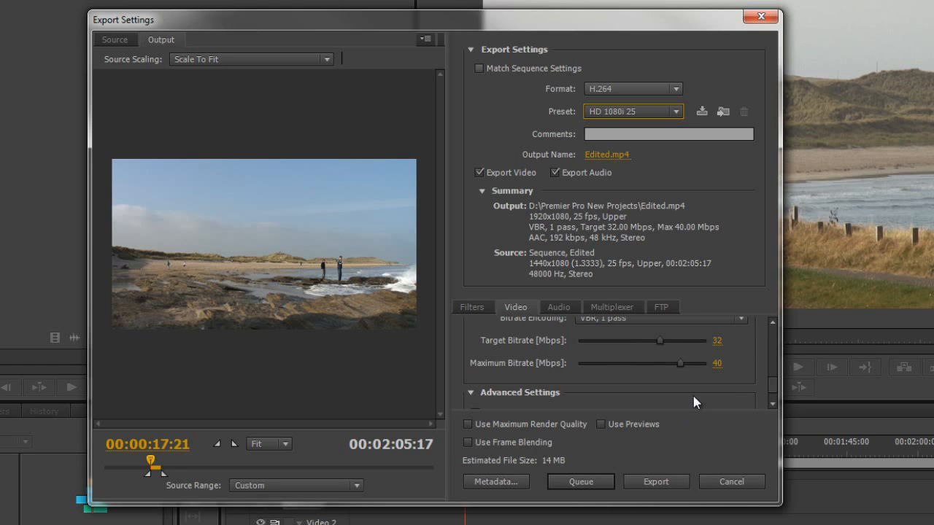
pyautogui.moveTo(735, 399)
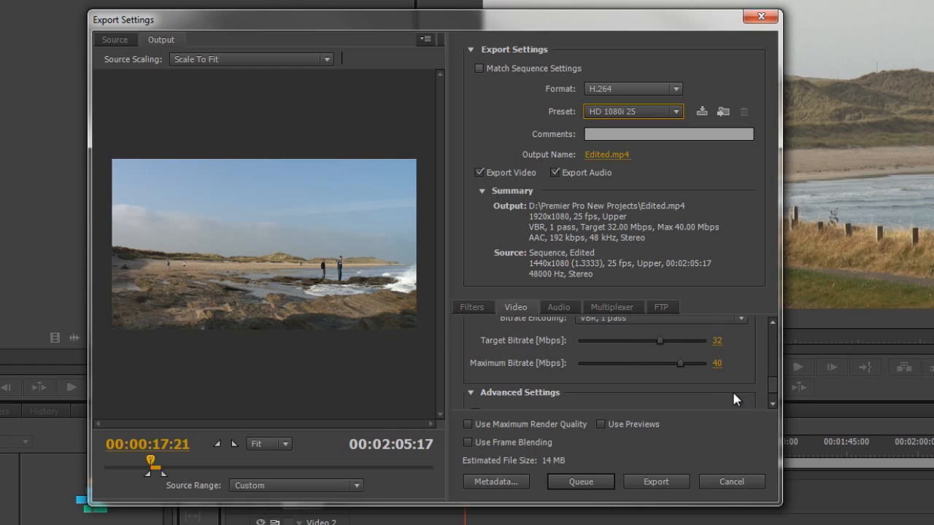
pyautogui.scroll(-3)
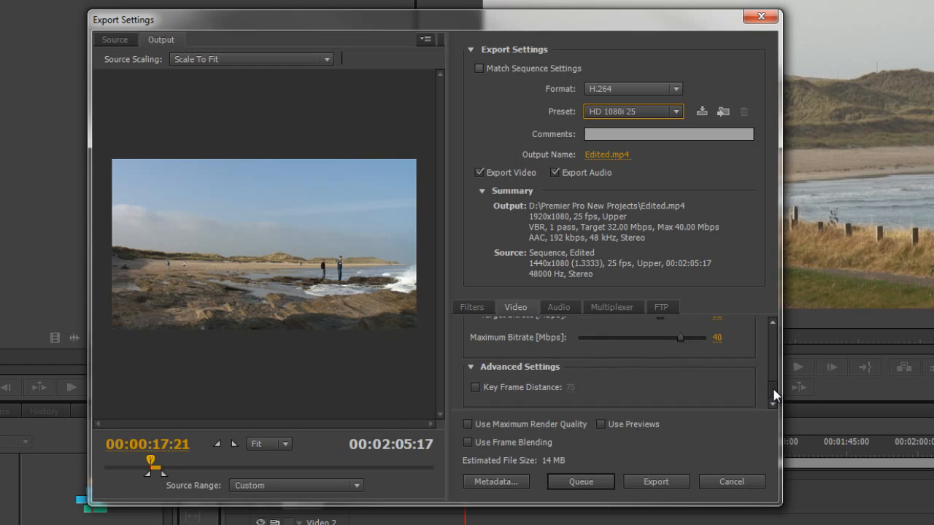
pyautogui.scroll(3)
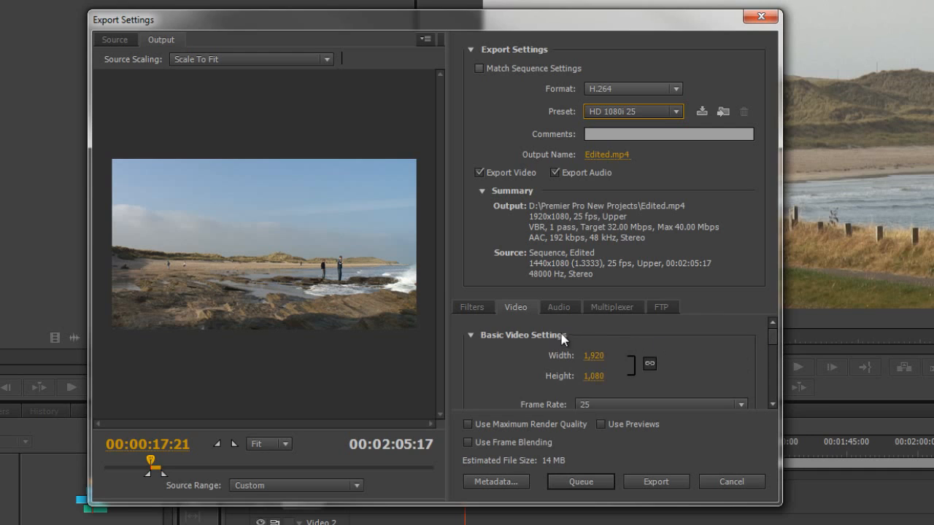
# Review the Audio tab's settings: AAC, stereo, high quality, 192 kbps.
pyautogui.click(558, 306)
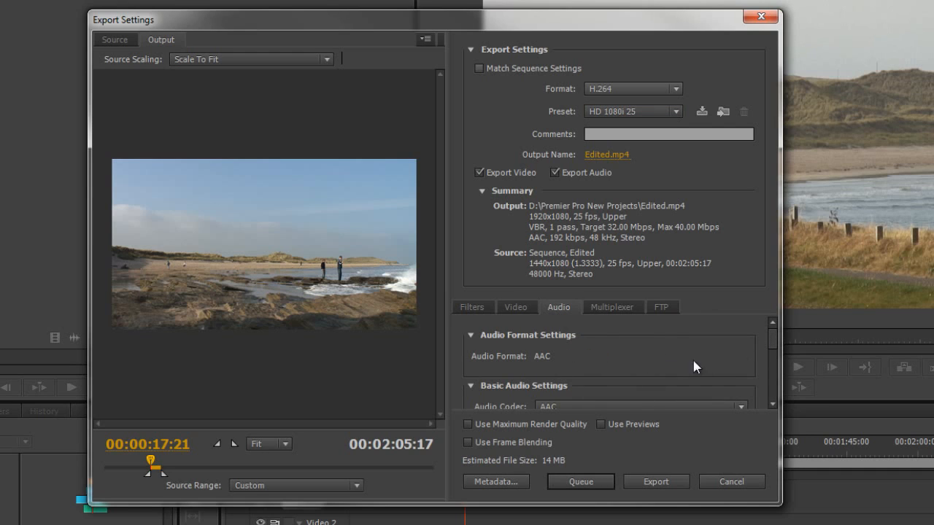
pyautogui.scroll(-3)
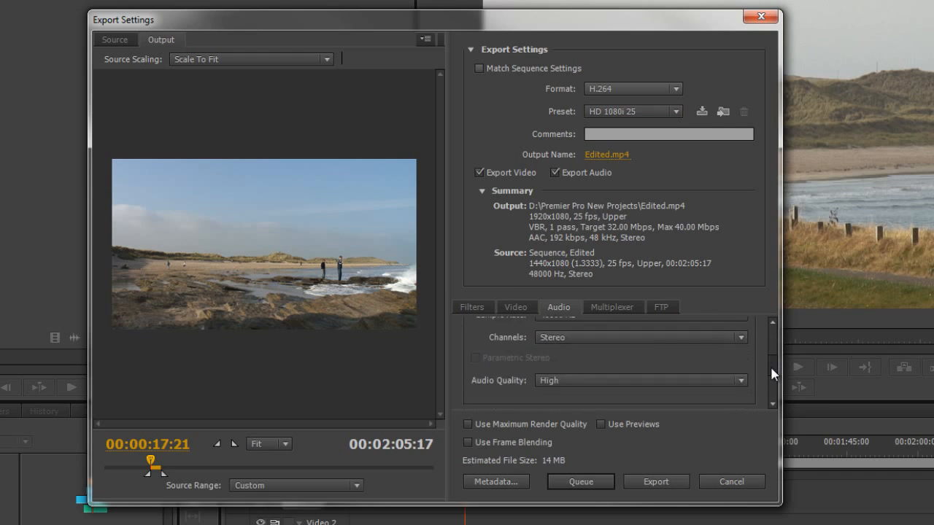
pyautogui.scroll(-3)
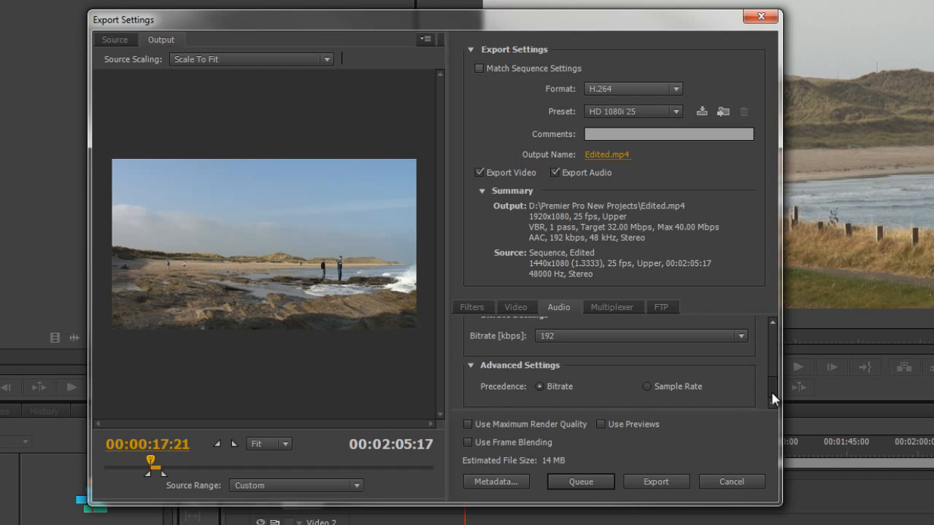
pyautogui.scroll(3)
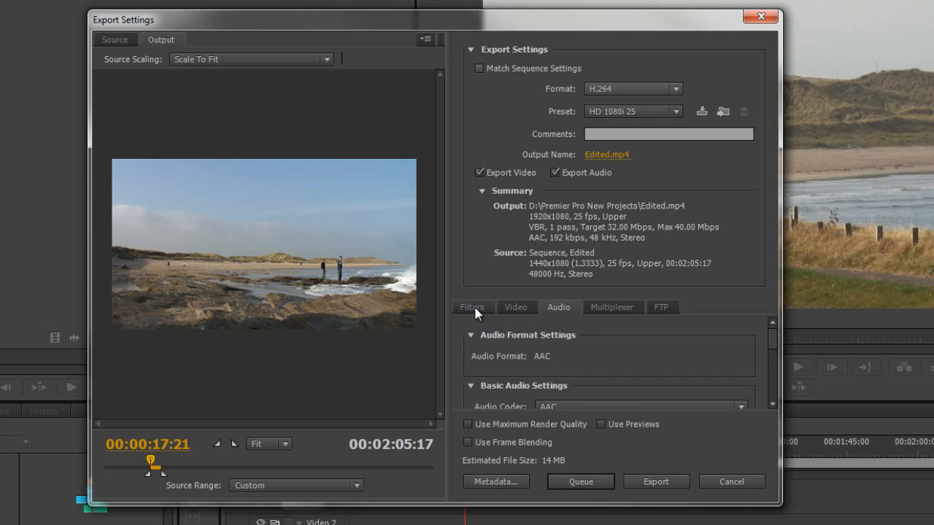
# Show the Filters tab, with Gaussian Blur unchecked.
pyautogui.click(472, 306)
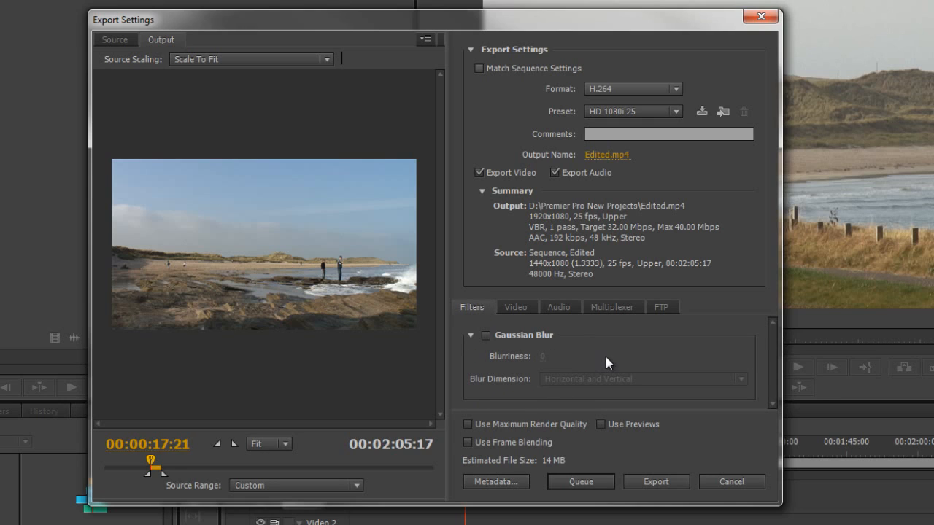
pyautogui.moveTo(489, 350)
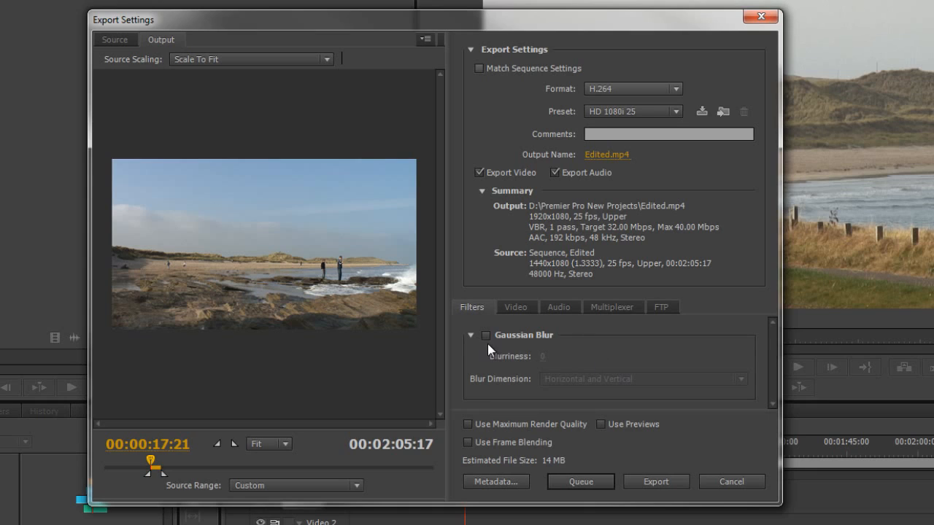
pyautogui.moveTo(628, 361)
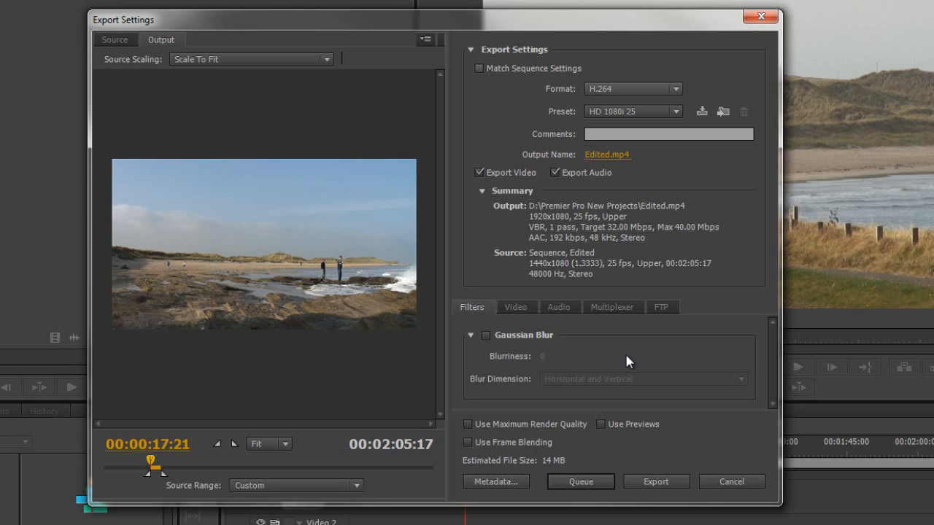
pyautogui.moveTo(487, 344)
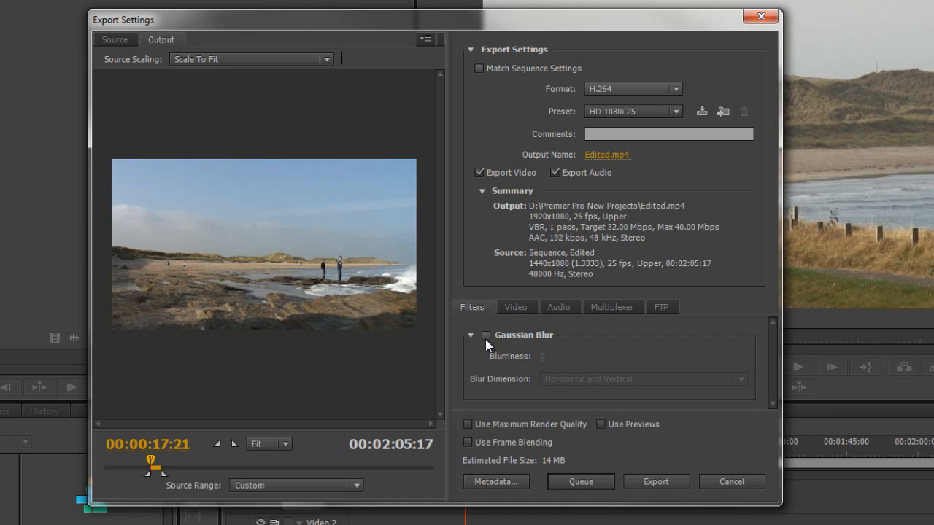
pyautogui.moveTo(563, 361)
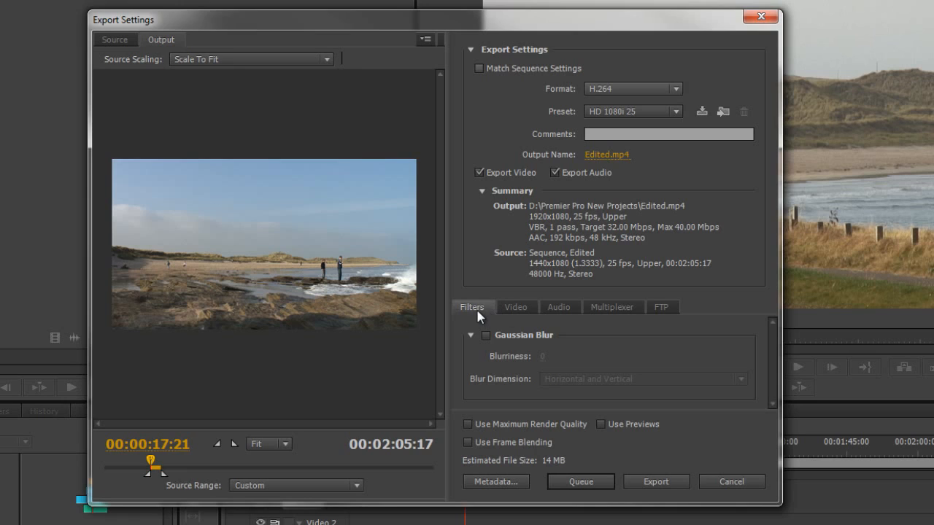
pyautogui.moveTo(343, 286)
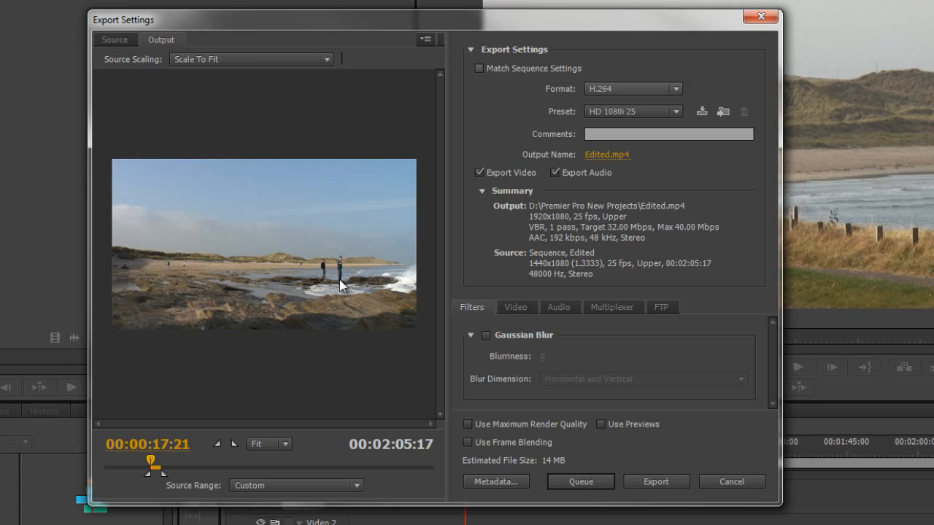
pyautogui.moveTo(527, 367)
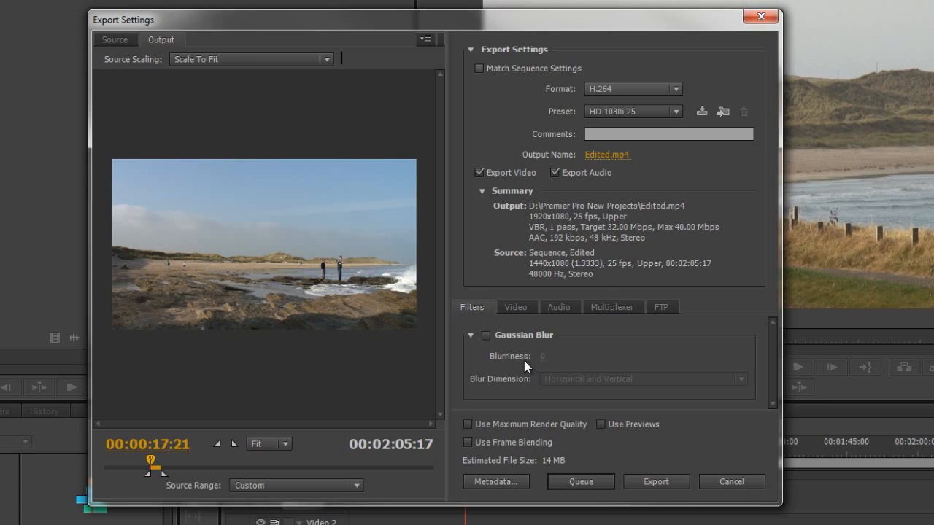
pyautogui.moveTo(532, 366)
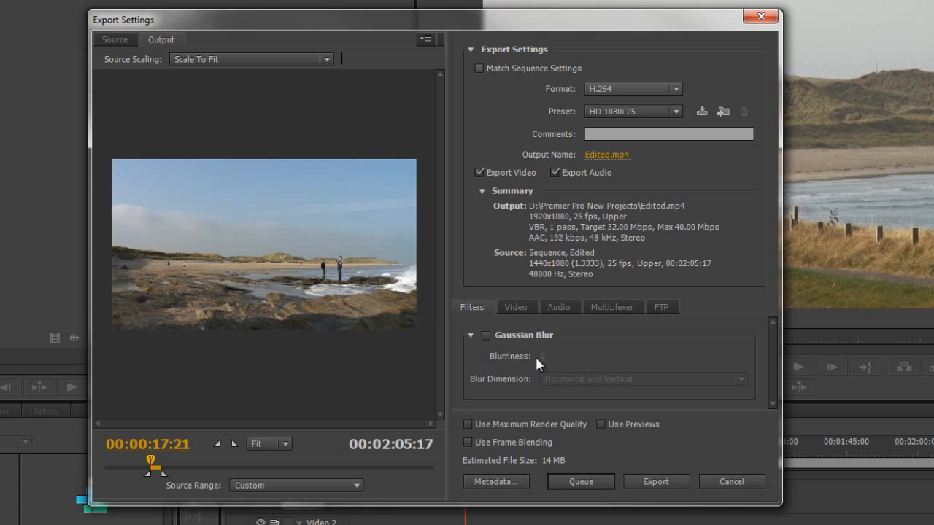
pyautogui.moveTo(574, 360)
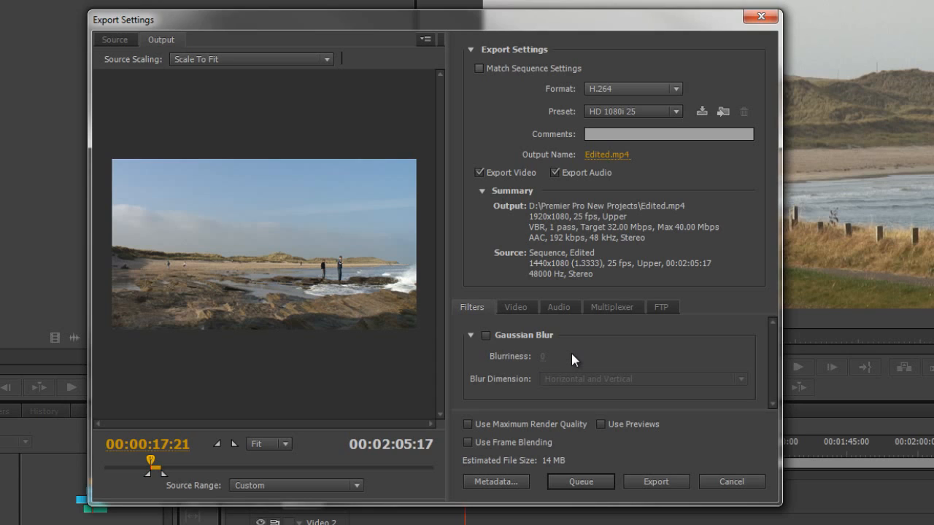
pyautogui.moveTo(588, 355)
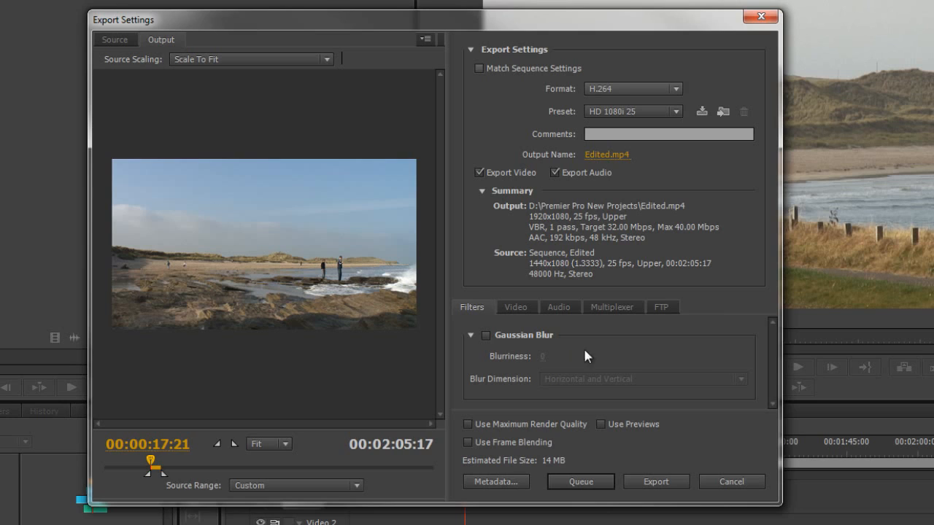
pyautogui.moveTo(592, 356)
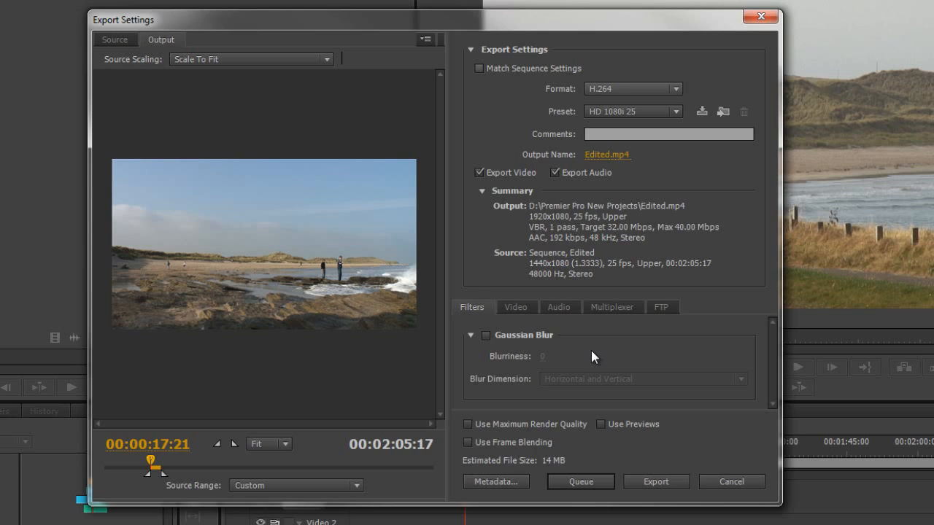
# Keep the MP4 multiplexer with Standard stream compatibility.
pyautogui.click(611, 307)
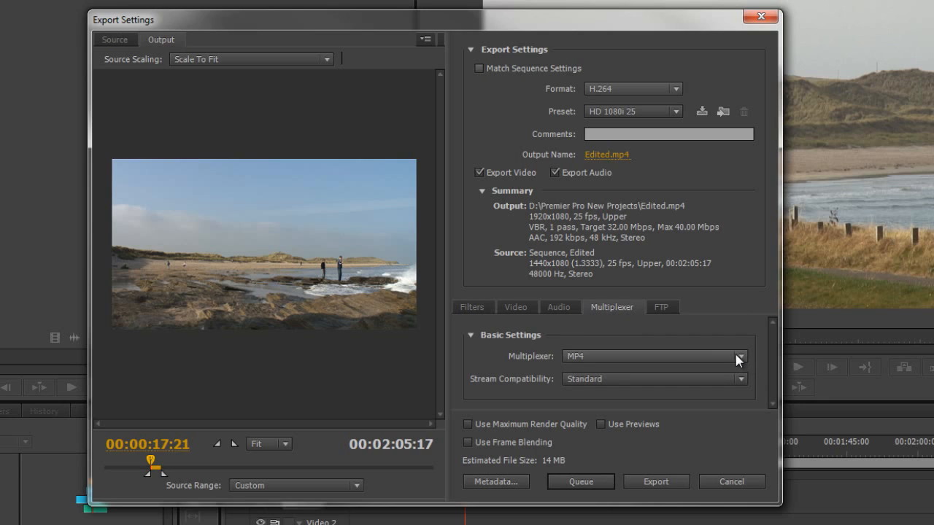
pyautogui.click(738, 357)
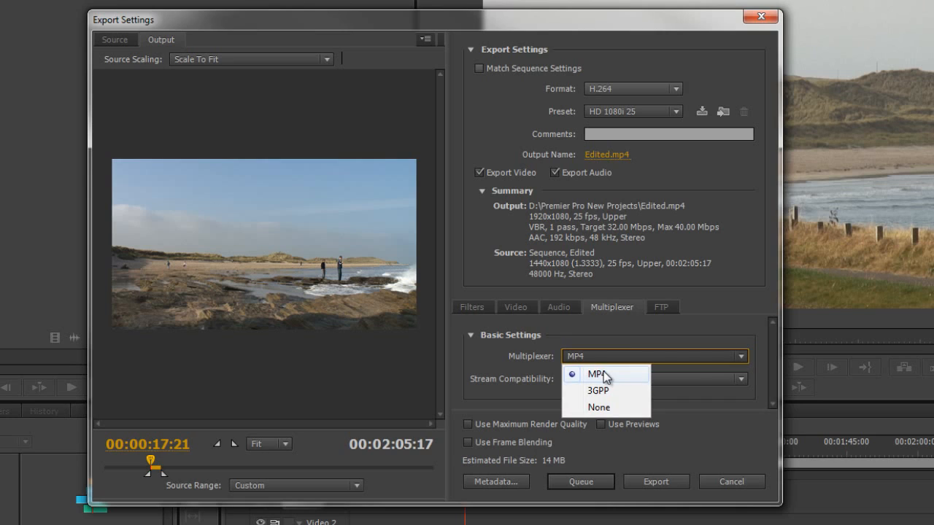
pyautogui.click(598, 373)
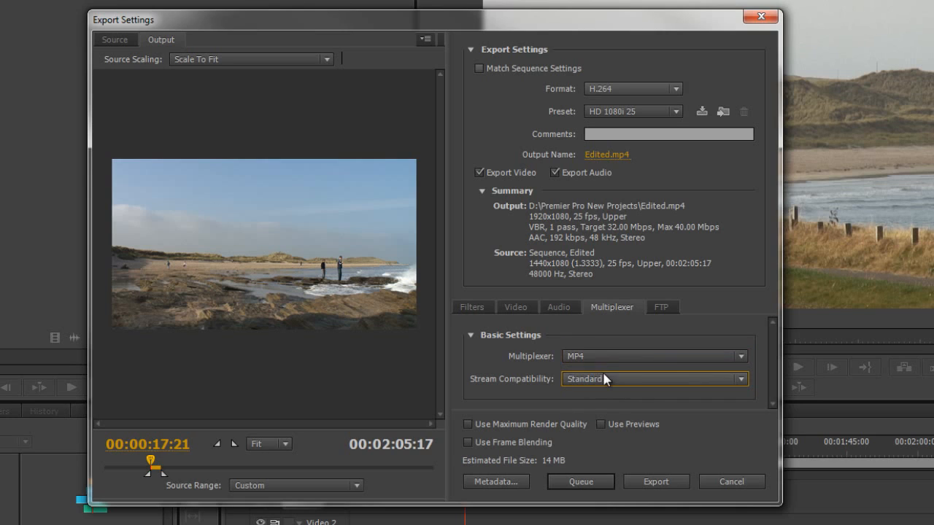
pyautogui.moveTo(672, 314)
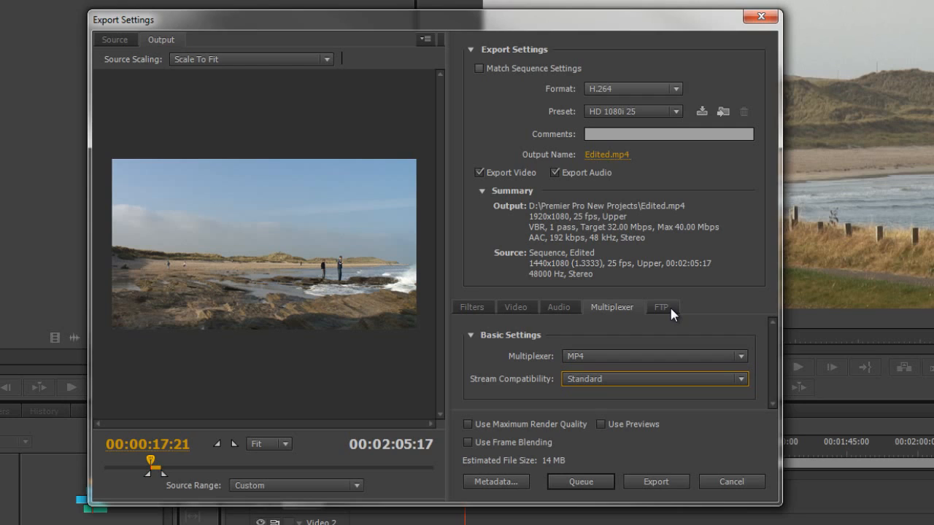
# Review the FTP tab's server, password and retry fields, leaving FTP unchecked.
pyautogui.click(661, 307)
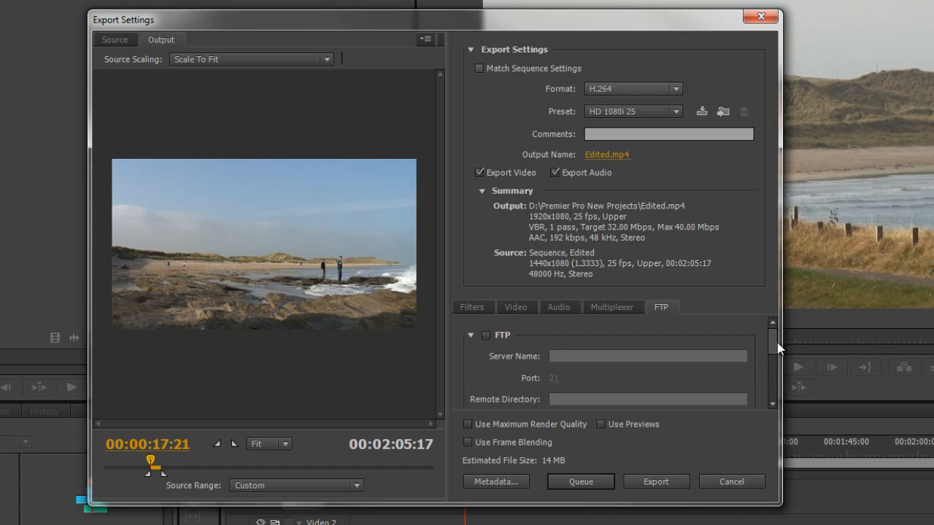
pyautogui.moveTo(775, 350)
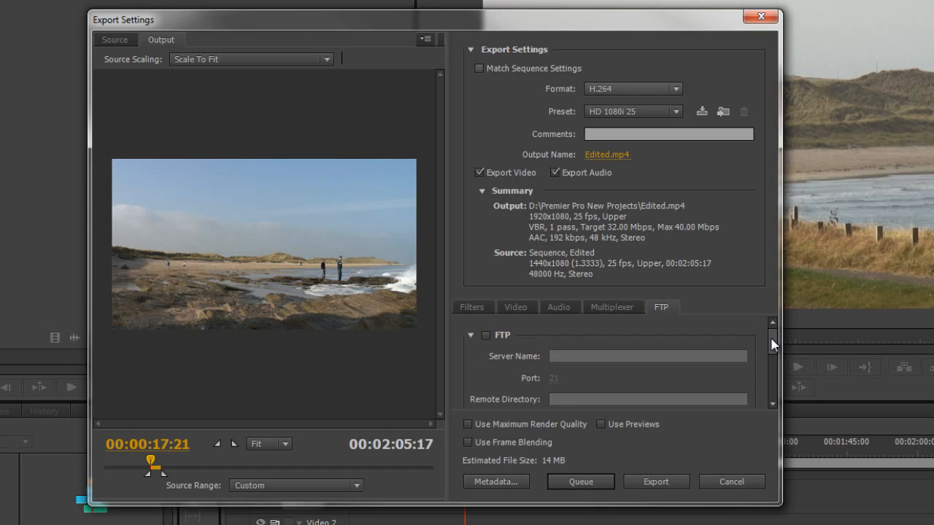
pyautogui.scroll(-3)
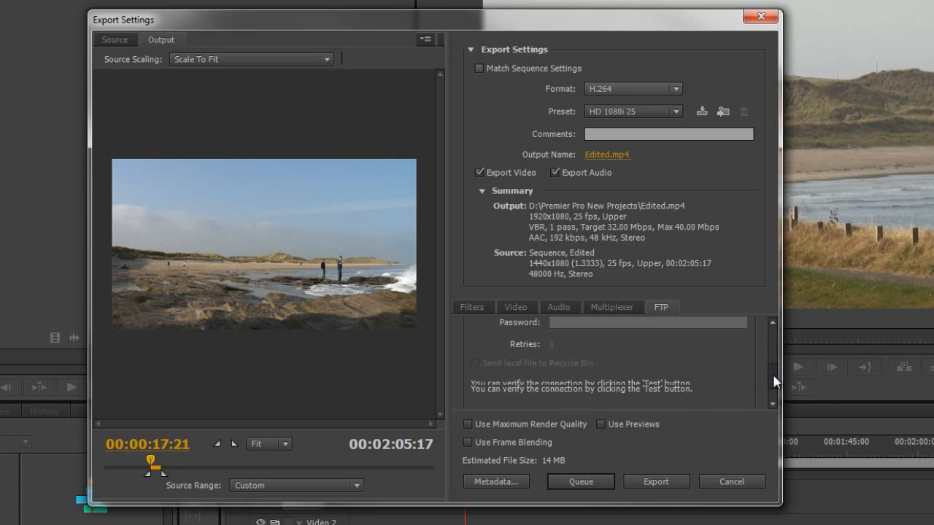
pyautogui.scroll(-3)
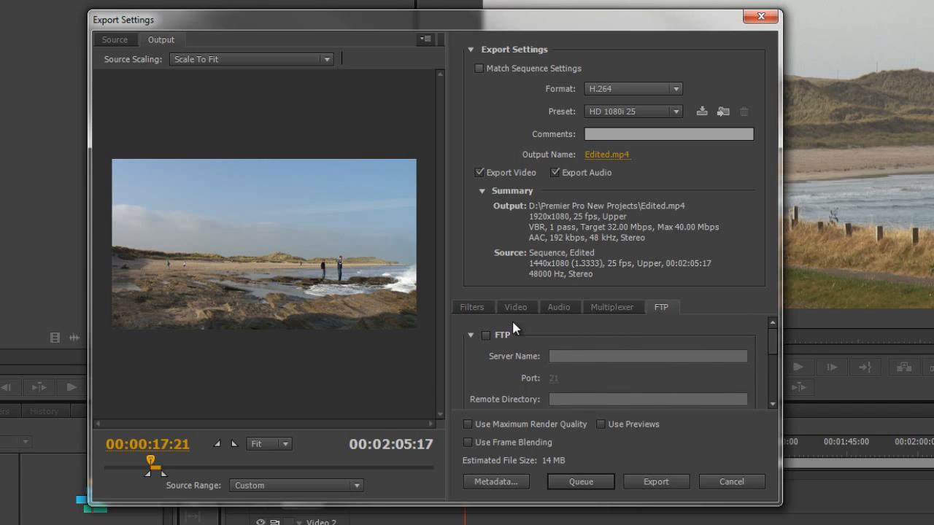
pyautogui.moveTo(557, 465)
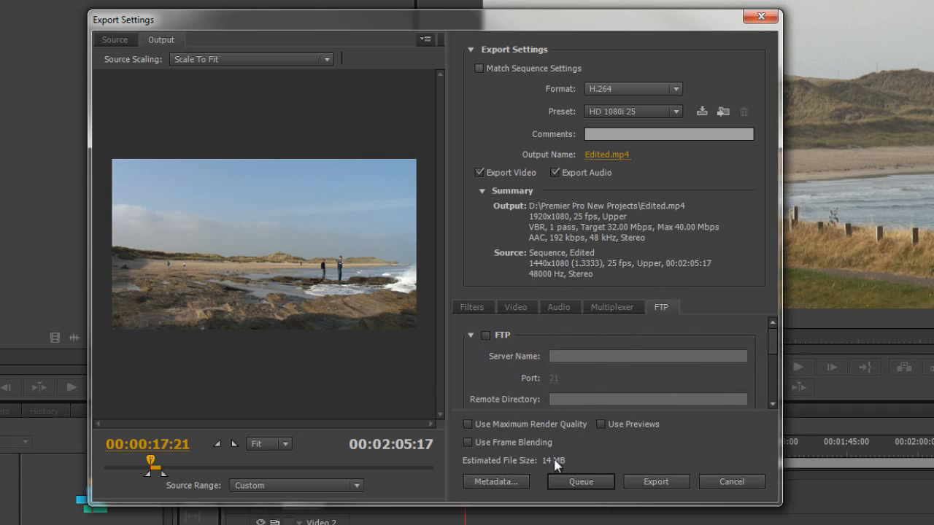
pyautogui.moveTo(532, 447)
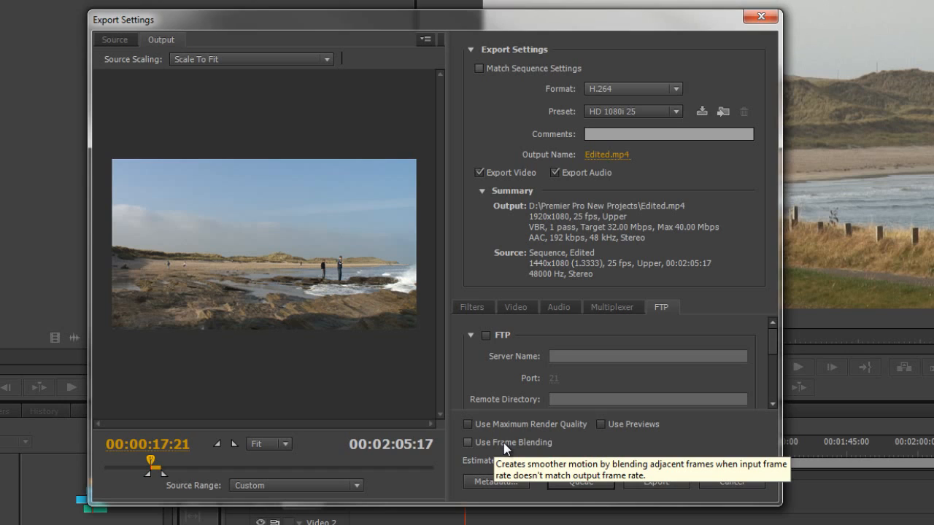
pyautogui.moveTo(617, 423)
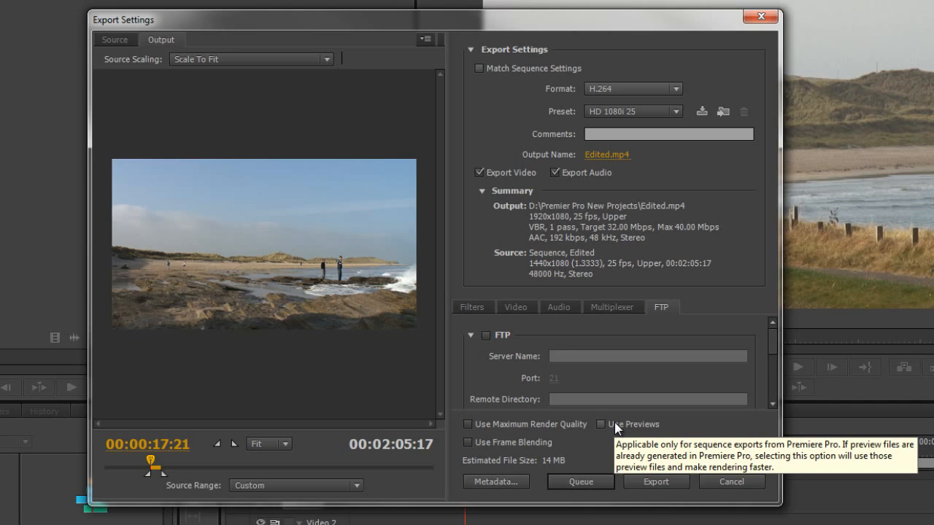
pyautogui.moveTo(617, 428)
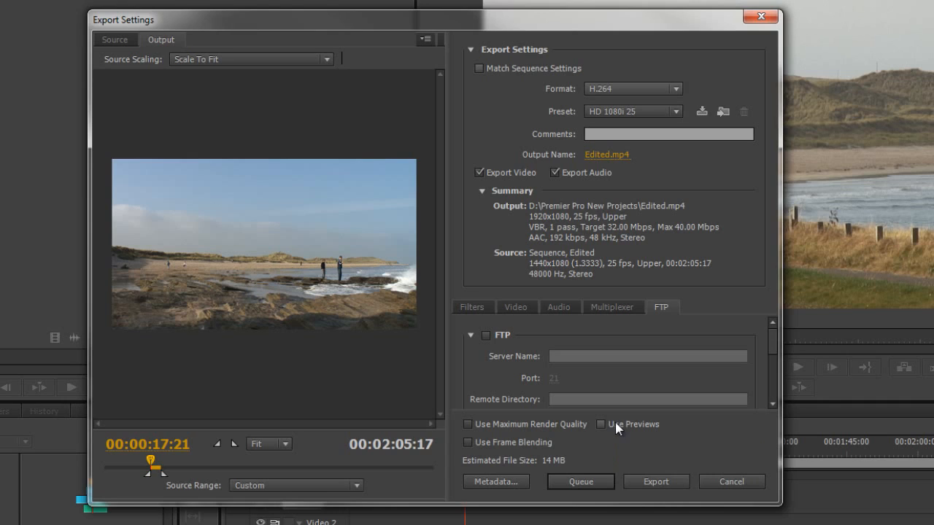
pyautogui.moveTo(621, 432)
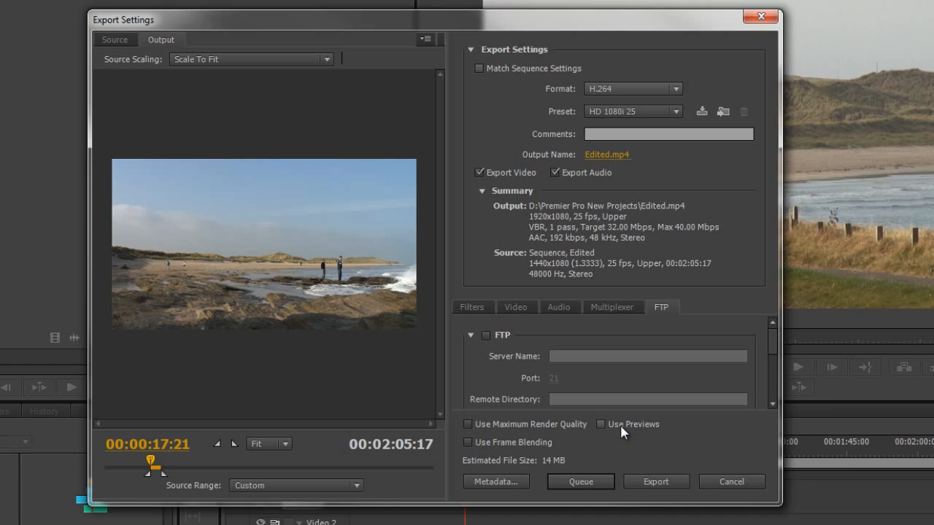
pyautogui.moveTo(601, 424)
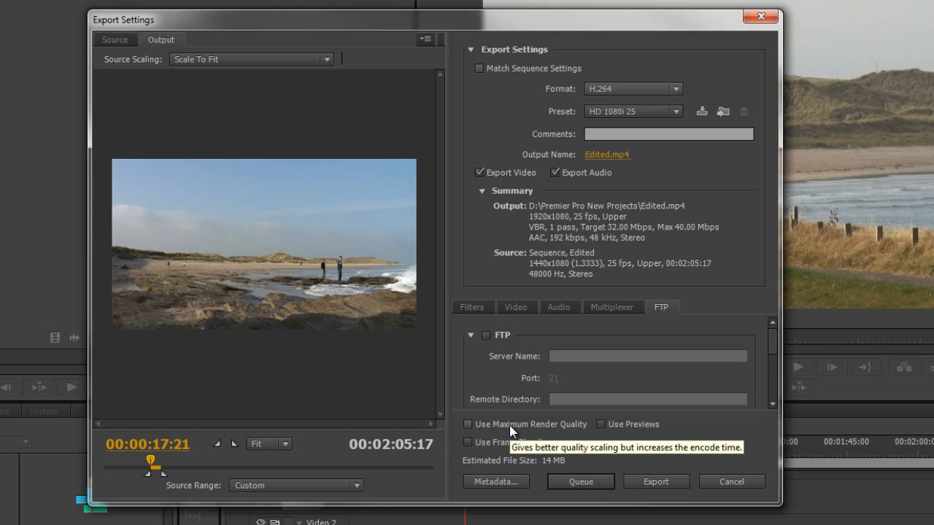
pyautogui.moveTo(511, 431)
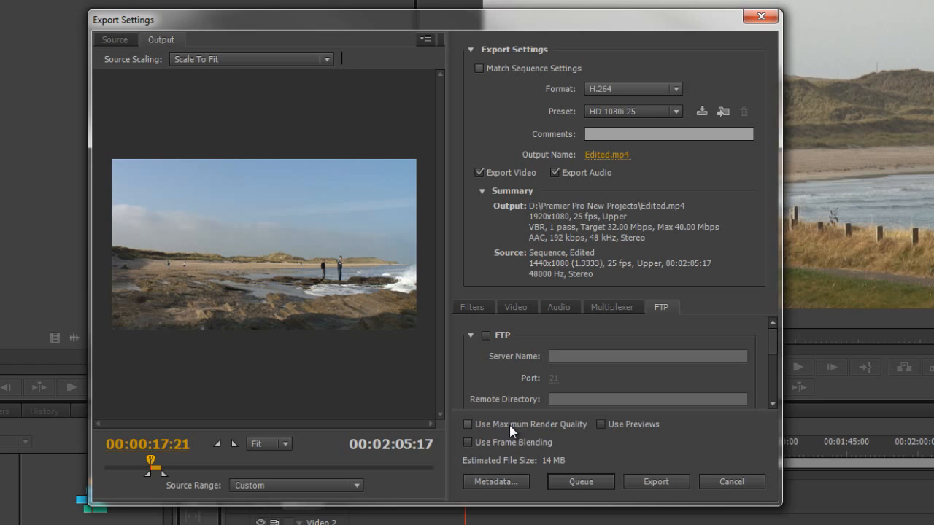
pyautogui.moveTo(518, 434)
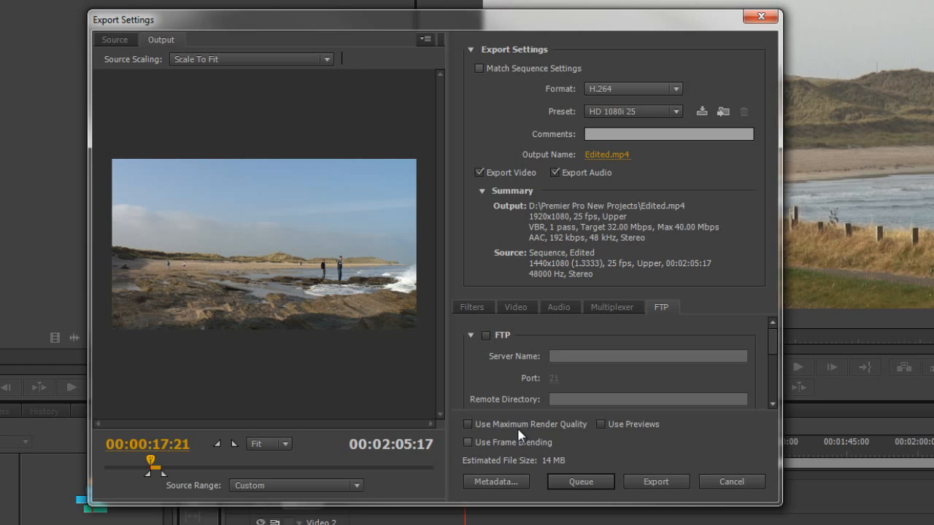
pyautogui.moveTo(519, 434)
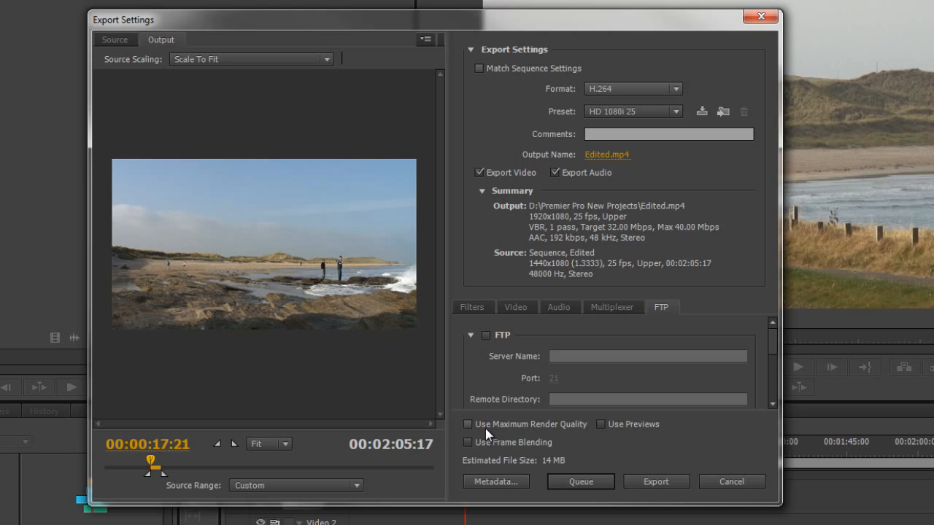
pyautogui.moveTo(549, 432)
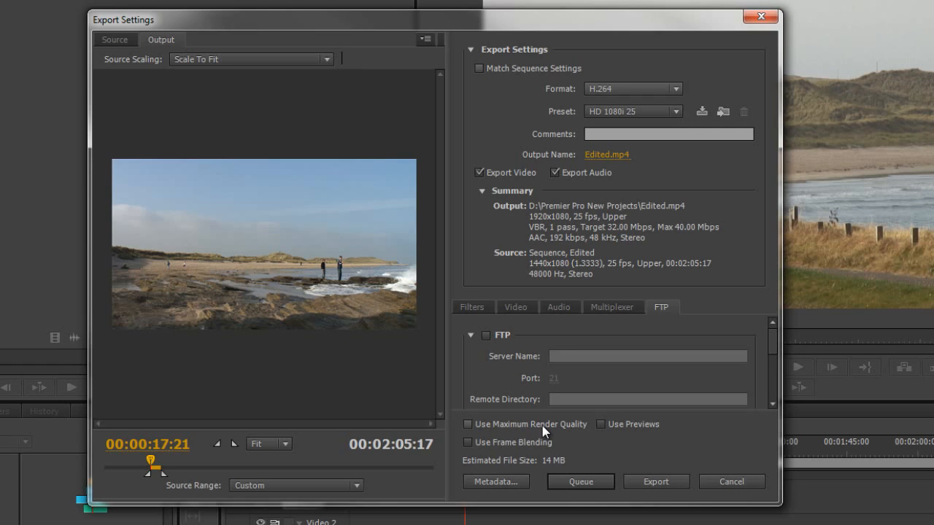
pyautogui.moveTo(495, 481)
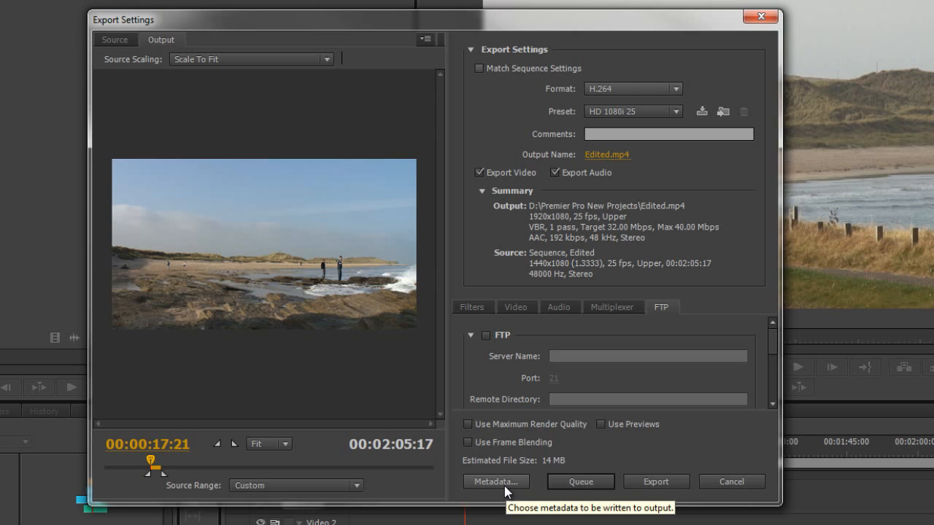
# Open the Metadata Export window for Edited.mp4.
pyautogui.click(496, 481)
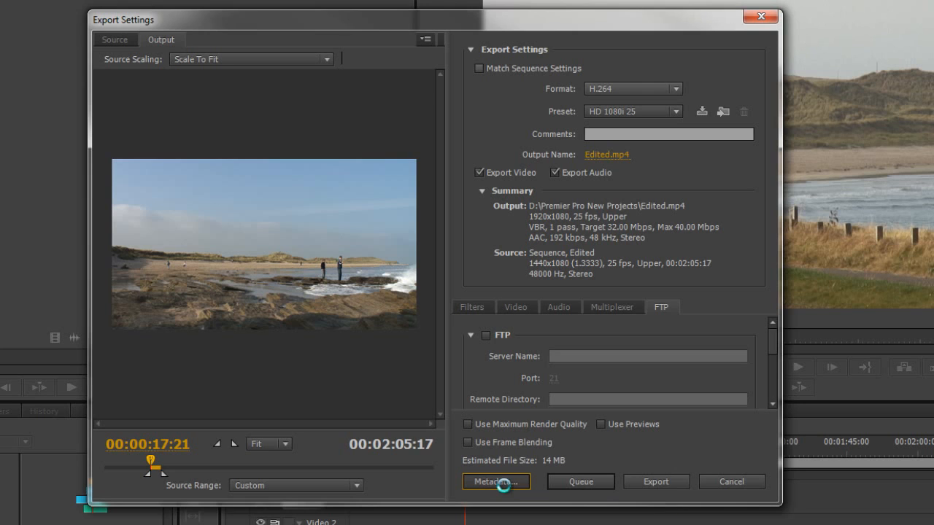
pyautogui.click(495, 481)
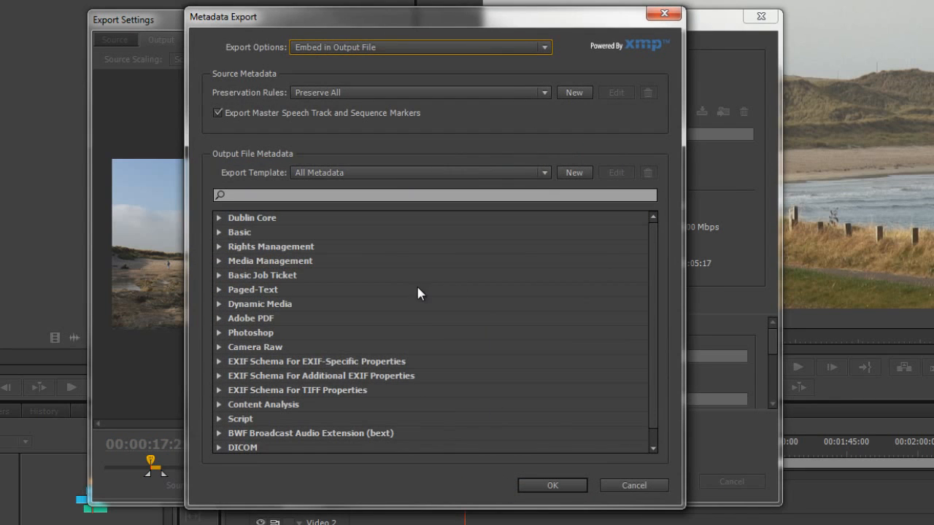
pyautogui.moveTo(244, 23)
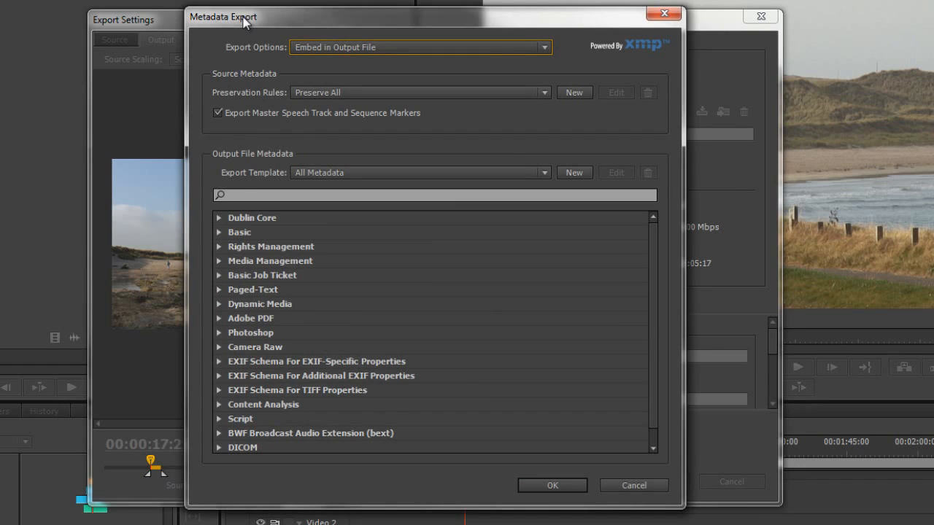
pyautogui.moveTo(391, 55)
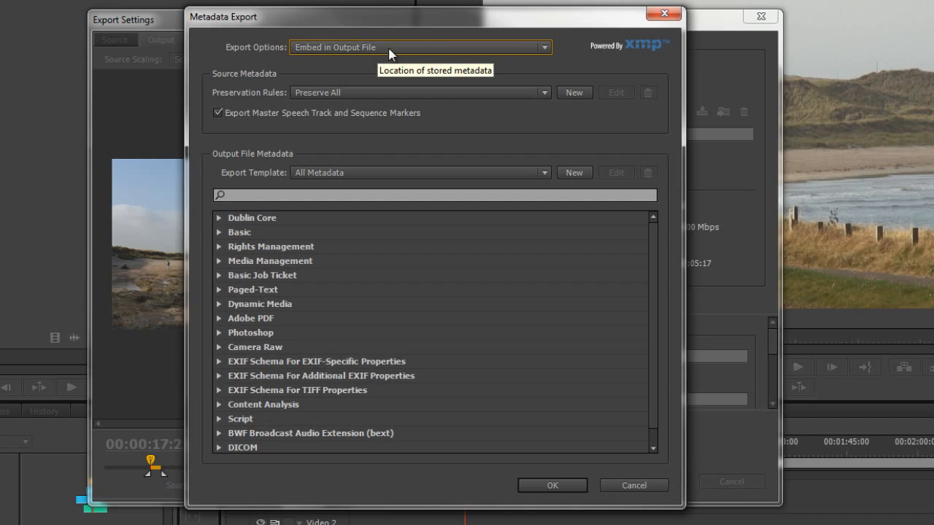
pyautogui.moveTo(202, 241)
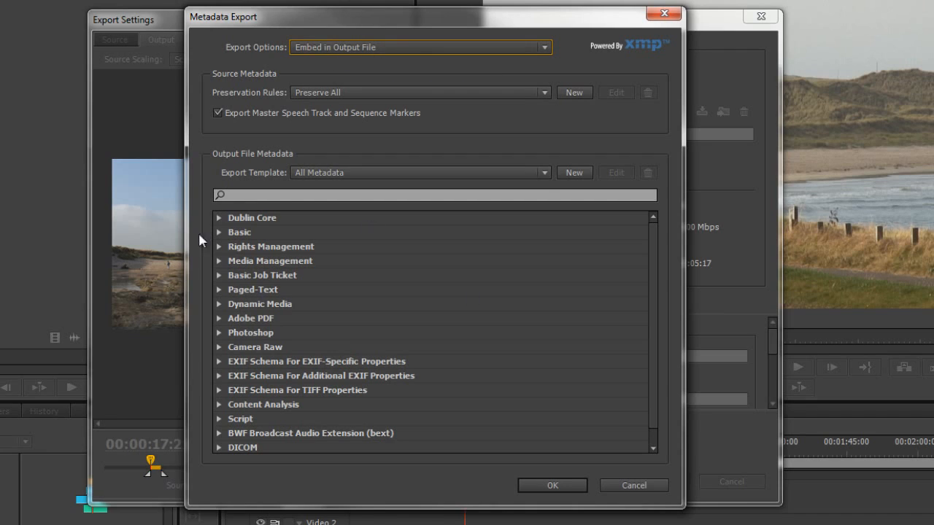
pyautogui.moveTo(358, 293)
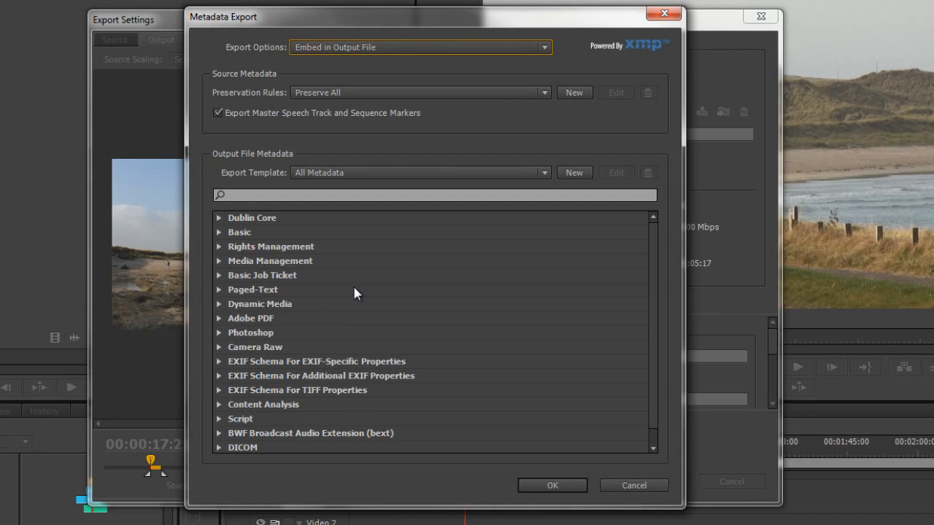
pyautogui.moveTo(393, 305)
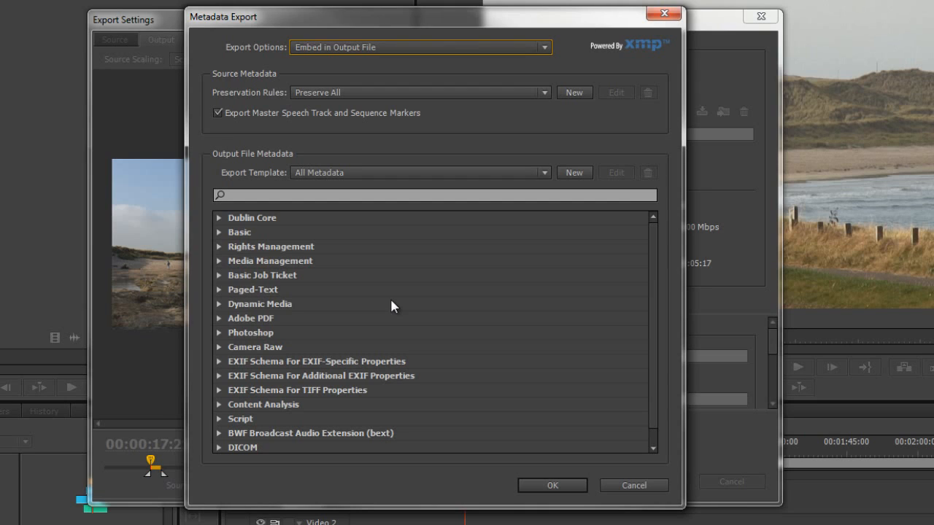
pyautogui.moveTo(355, 354)
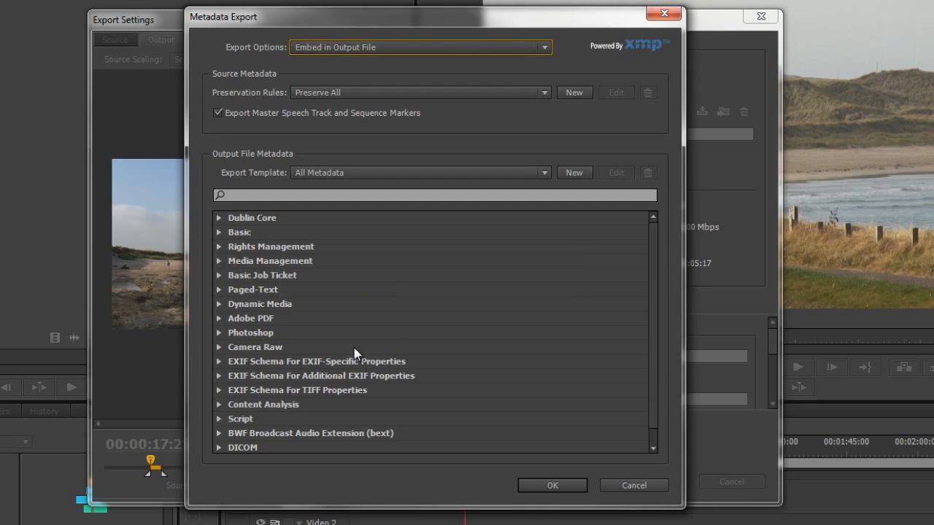
pyautogui.moveTo(389, 340)
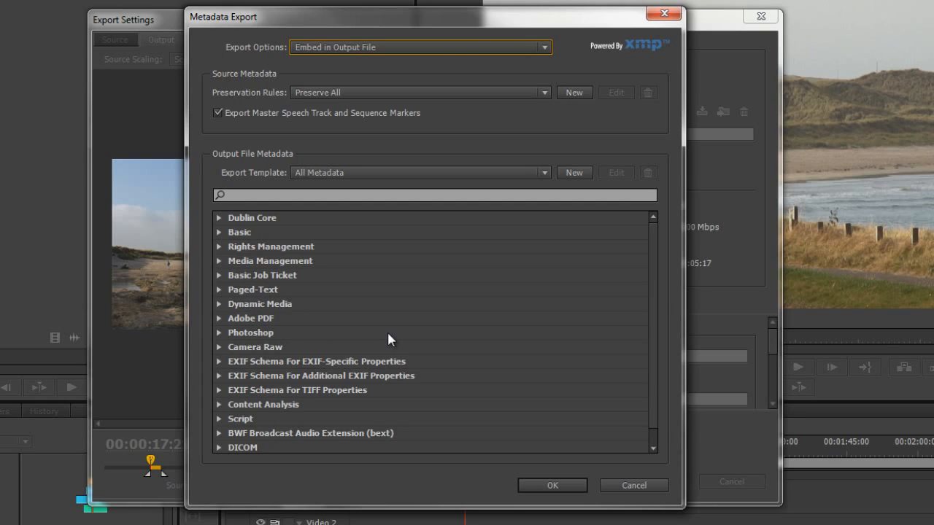
pyautogui.moveTo(547, 486)
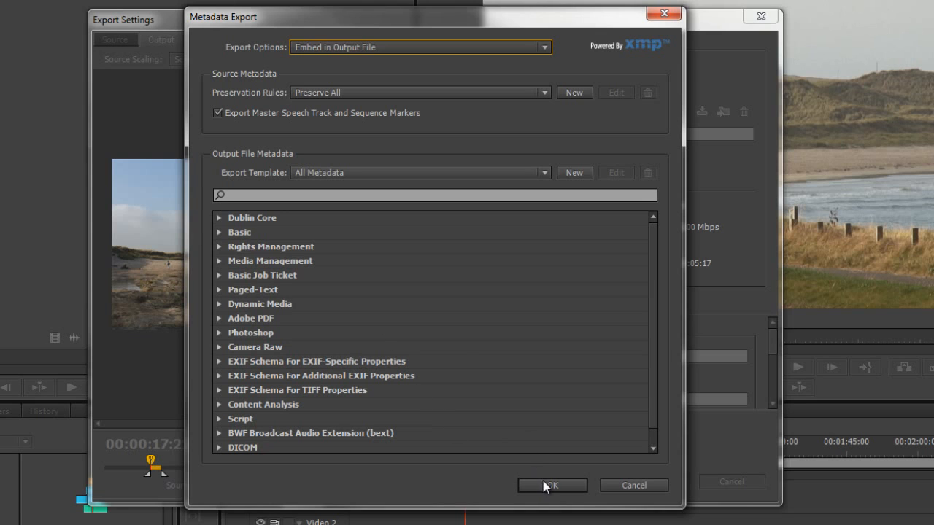
# Confirm the Metadata Export settings with OK.
pyautogui.click(552, 485)
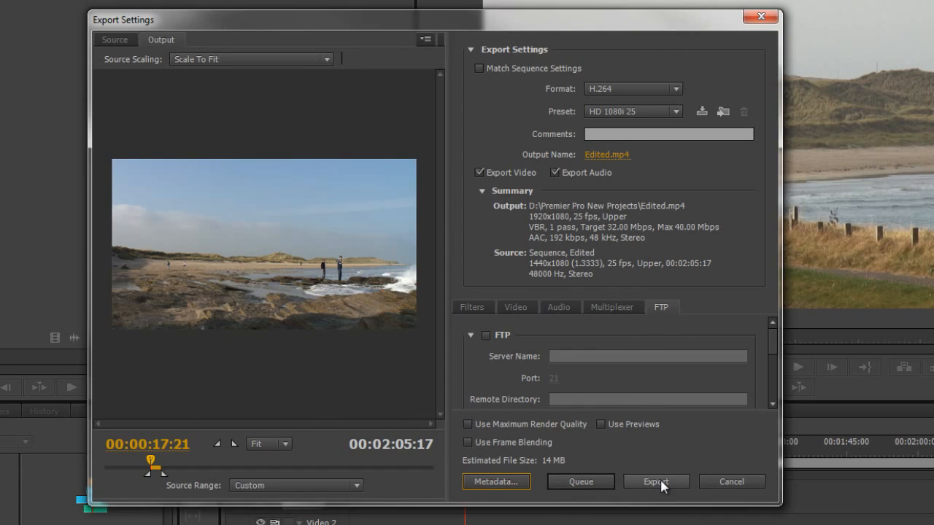
pyautogui.moveTo(660, 481)
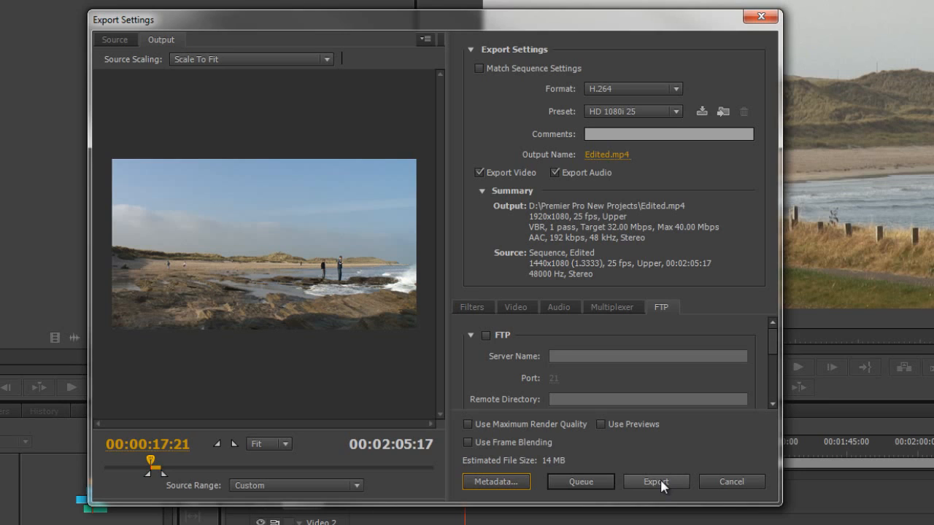
pyautogui.moveTo(564, 494)
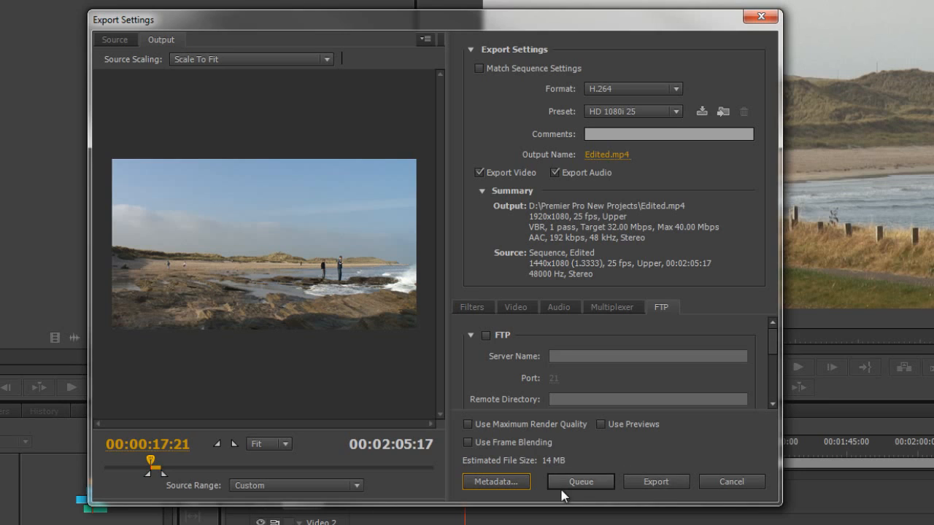
pyautogui.moveTo(580, 481)
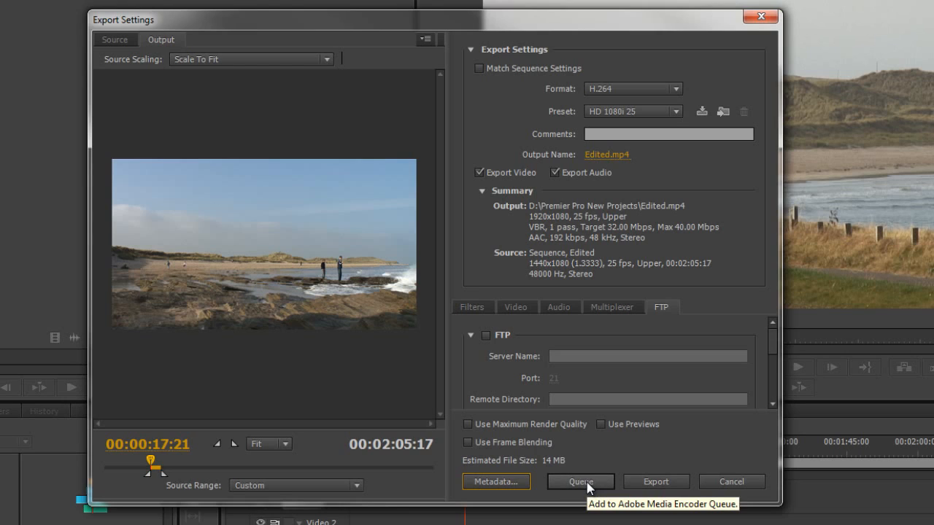
# Queue Edited.mp4 in Media Encoder as an H.264 HD 1080i 25 job.
pyautogui.click(655, 481)
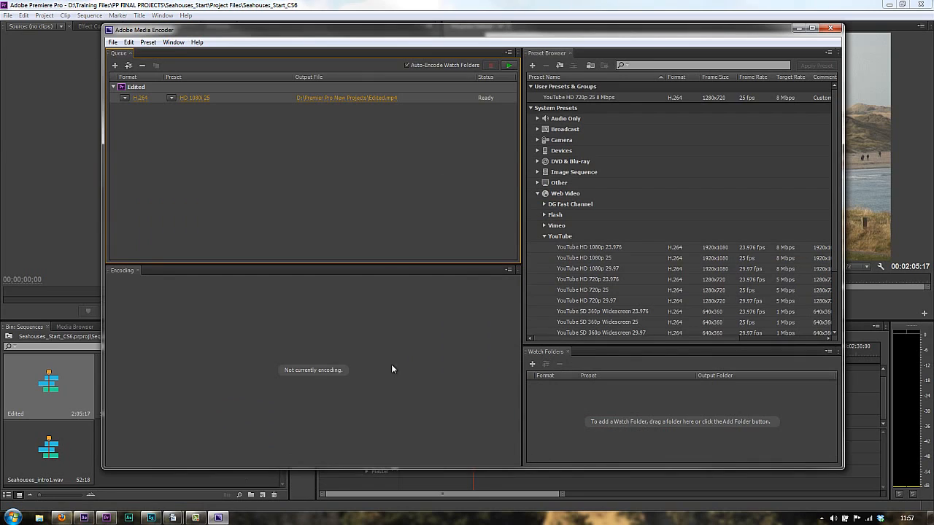
pyautogui.moveTo(199, 112)
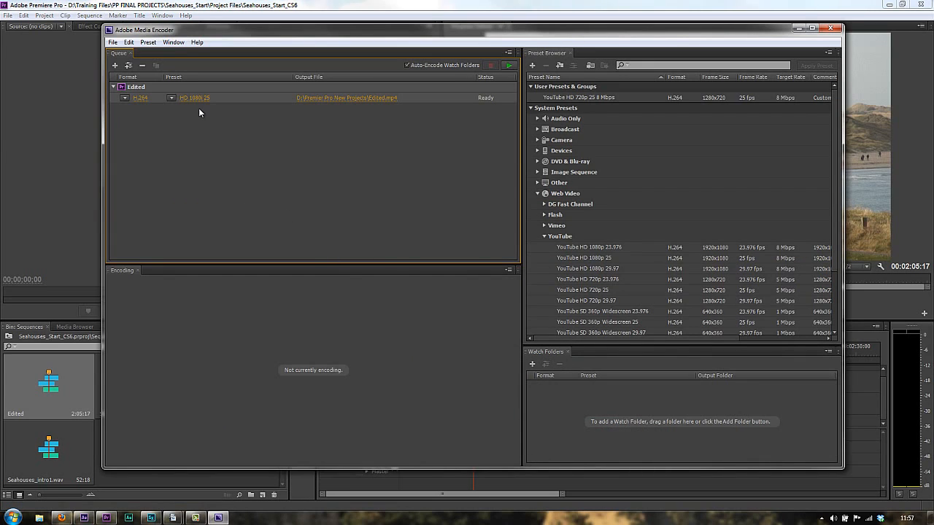
pyautogui.moveTo(264, 251)
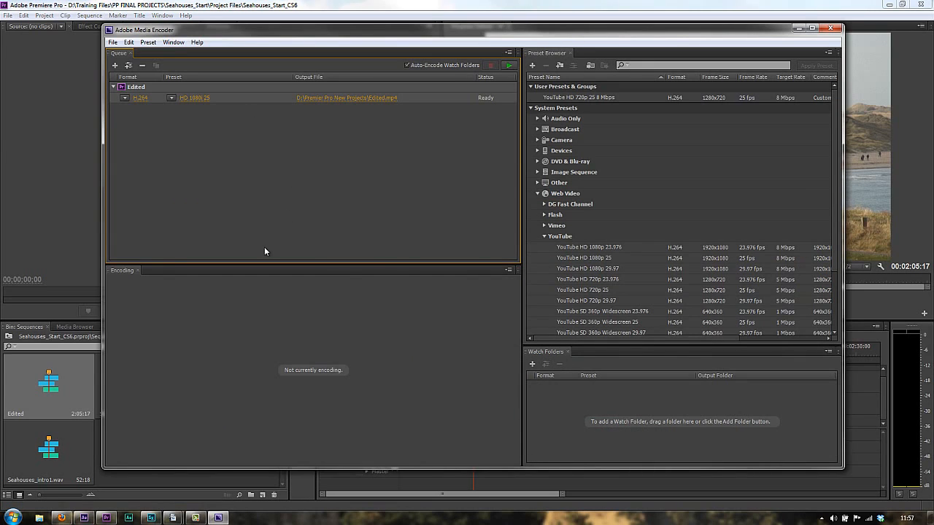